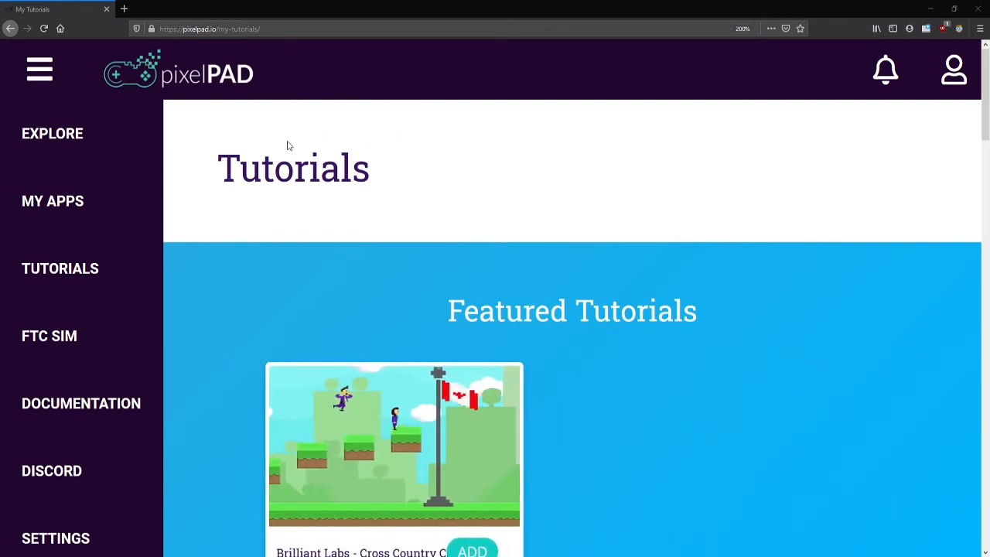
mouse_move(372, 218)
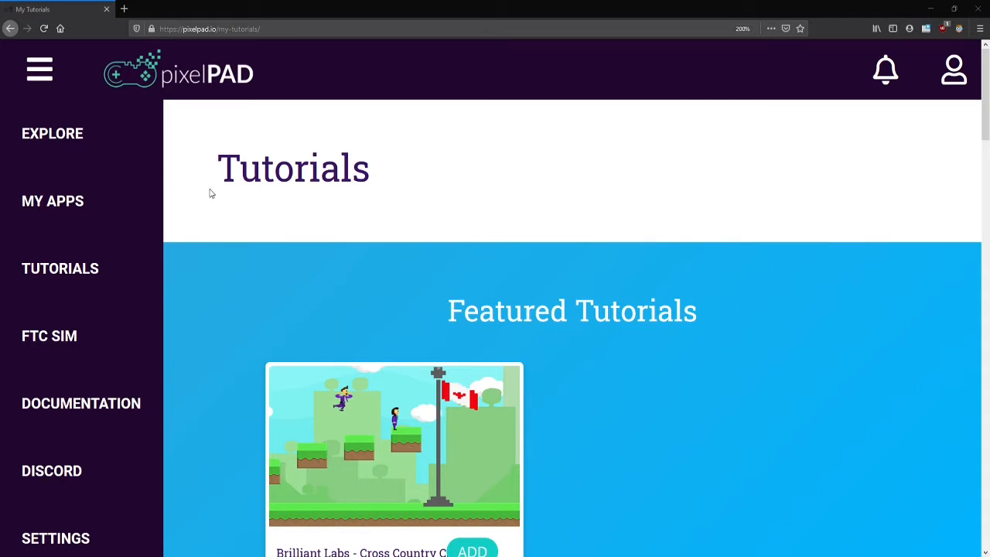
mouse_move(251, 233)
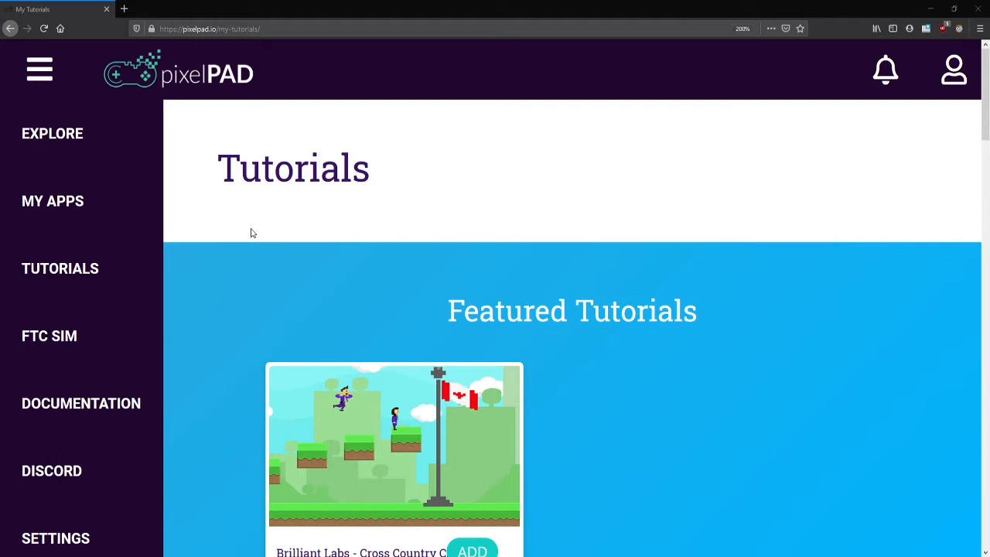
mouse_move(105, 203)
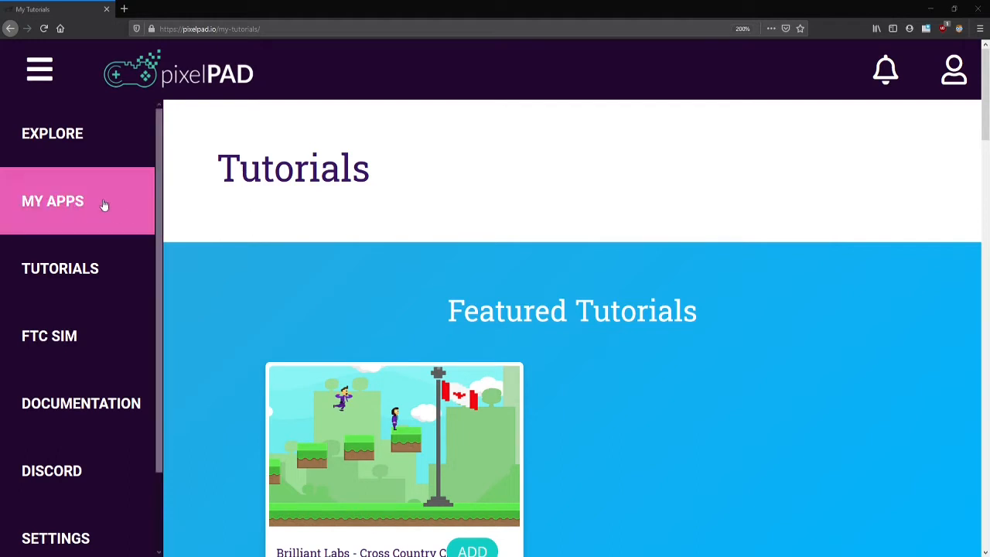
Go to My Apps and scroll down to the Create App button and Platformer app.
left_click(53, 201)
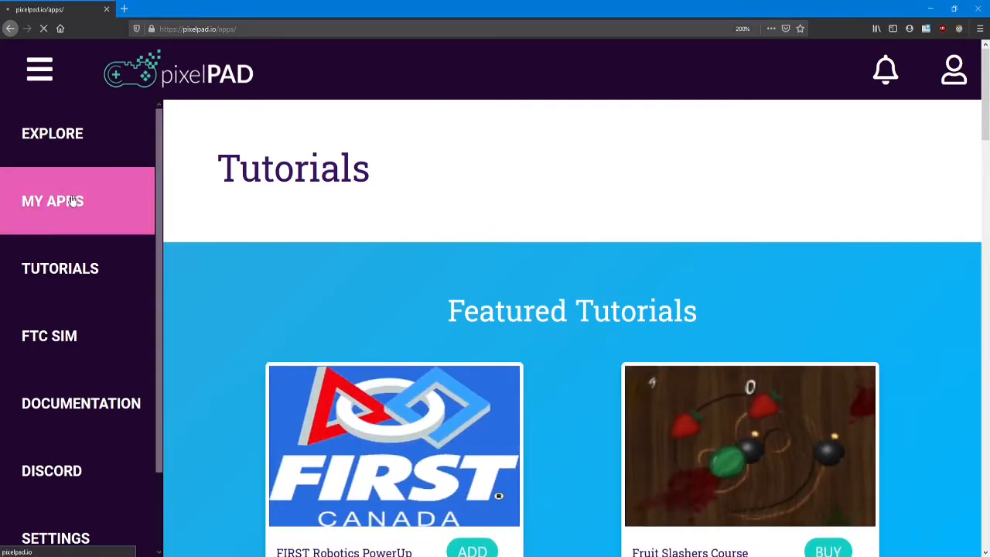
left_click(52, 201)
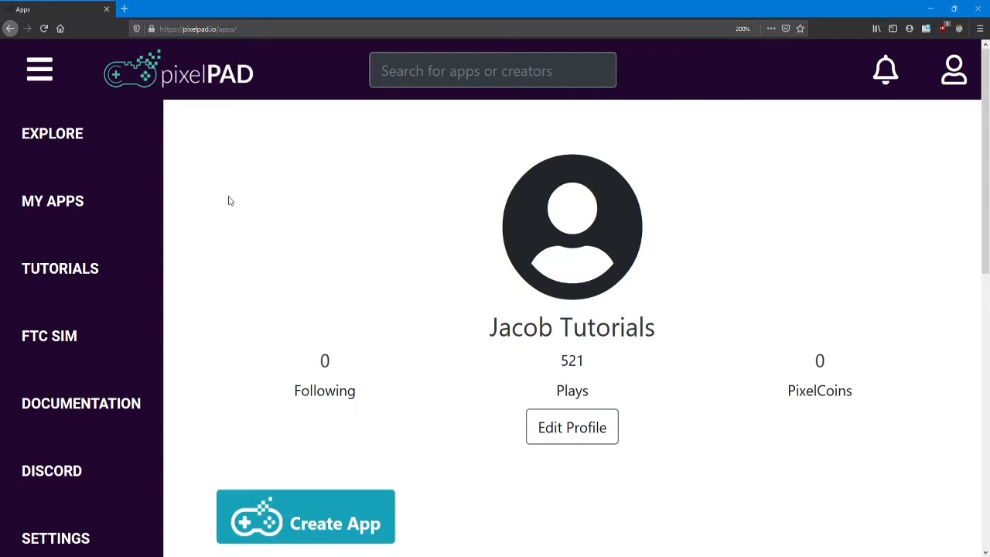
mouse_move(987, 137)
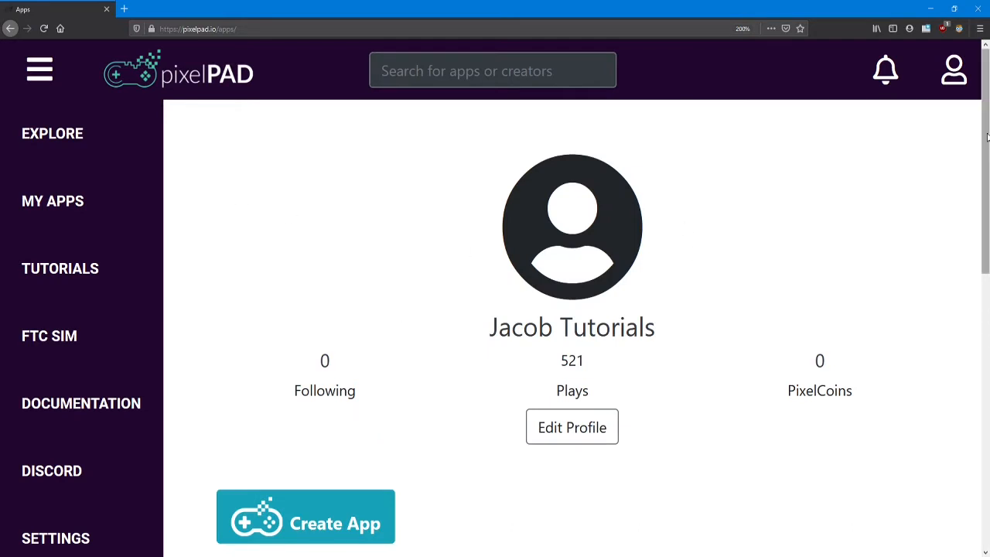
scroll("down", 3)
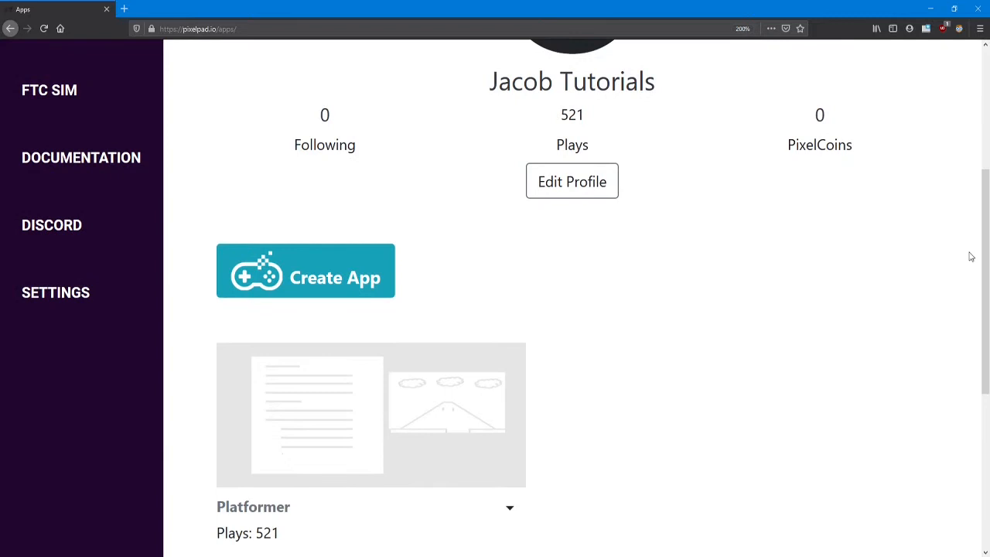
mouse_move(398, 237)
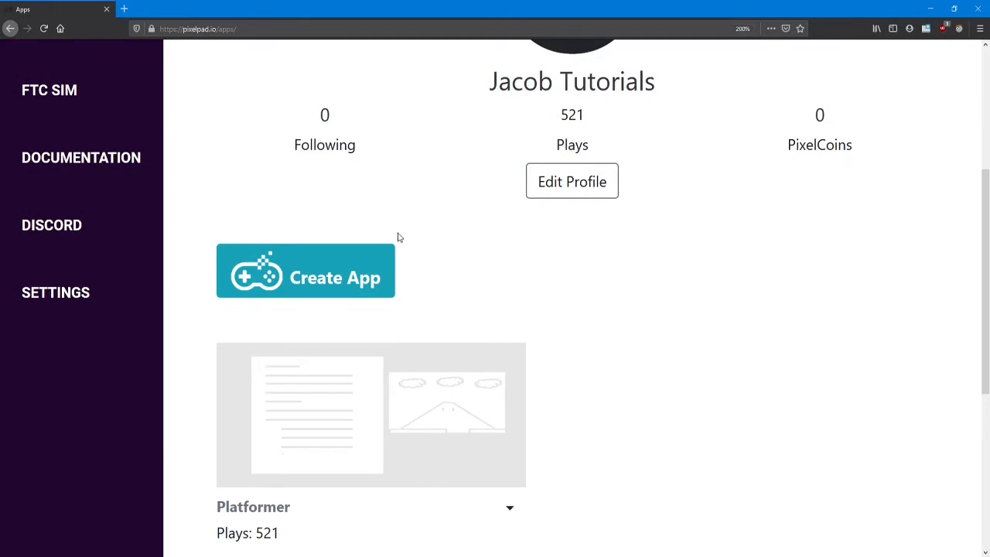
mouse_move(340, 274)
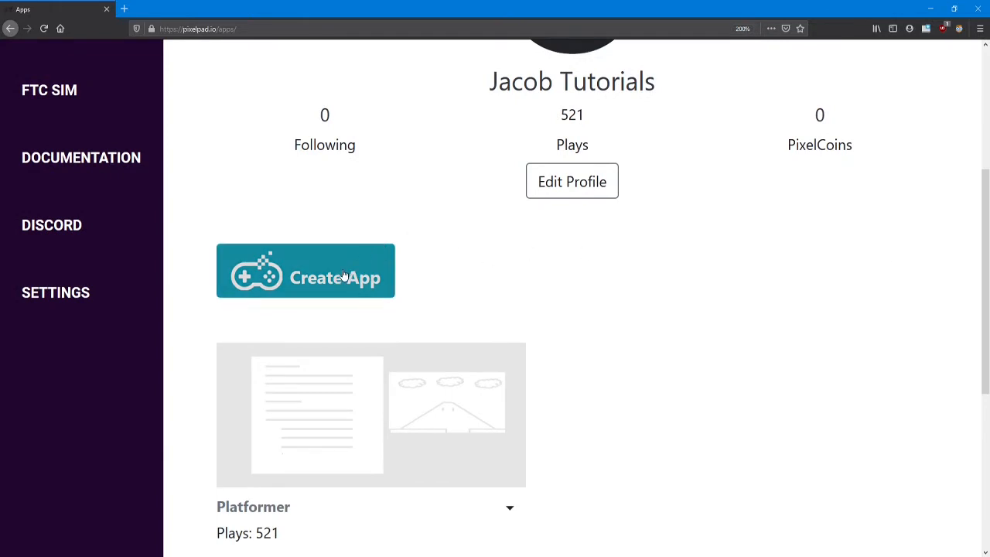
Make a new app named 'Action RPG', keeping the pixelpad2D engine.
left_click(306, 271)
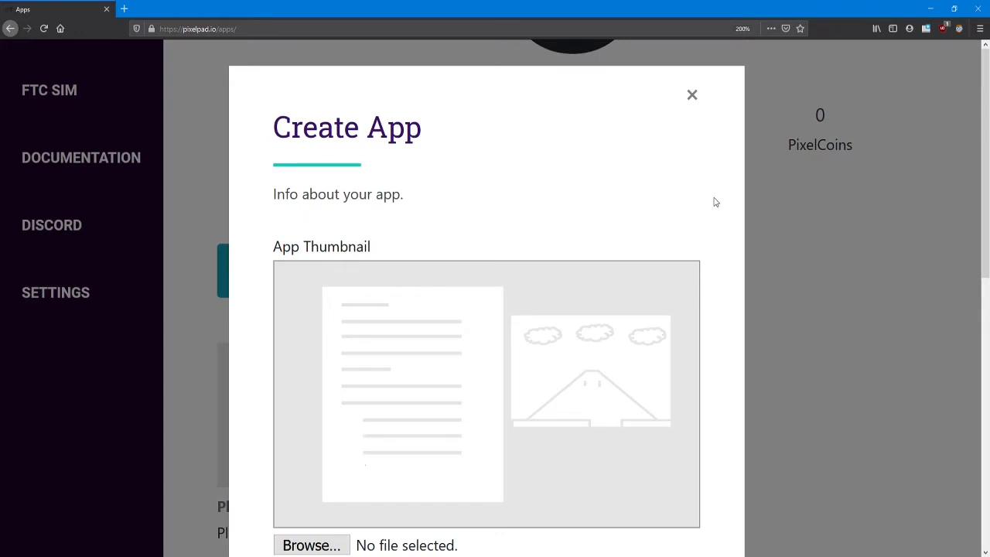
mouse_move(701, 200)
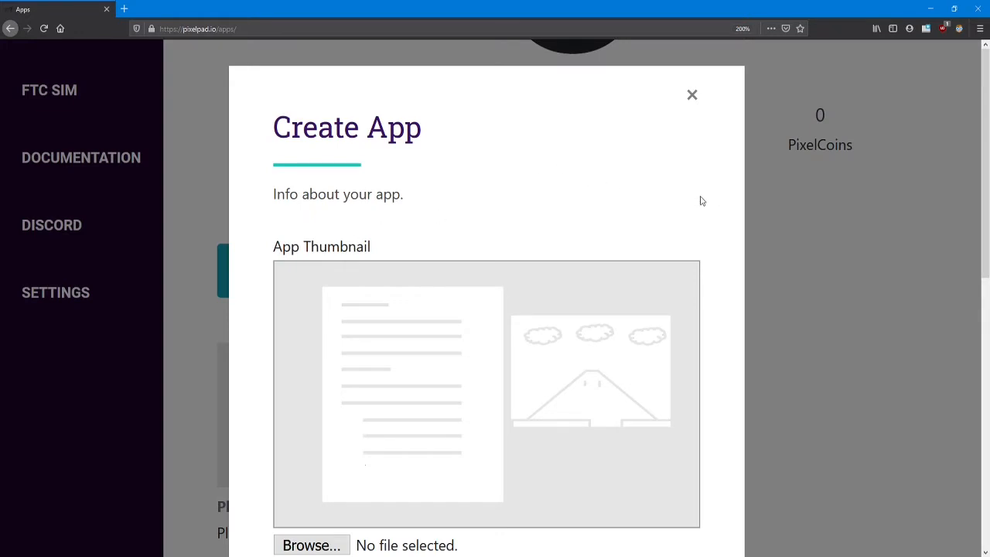
scroll("down", 3)
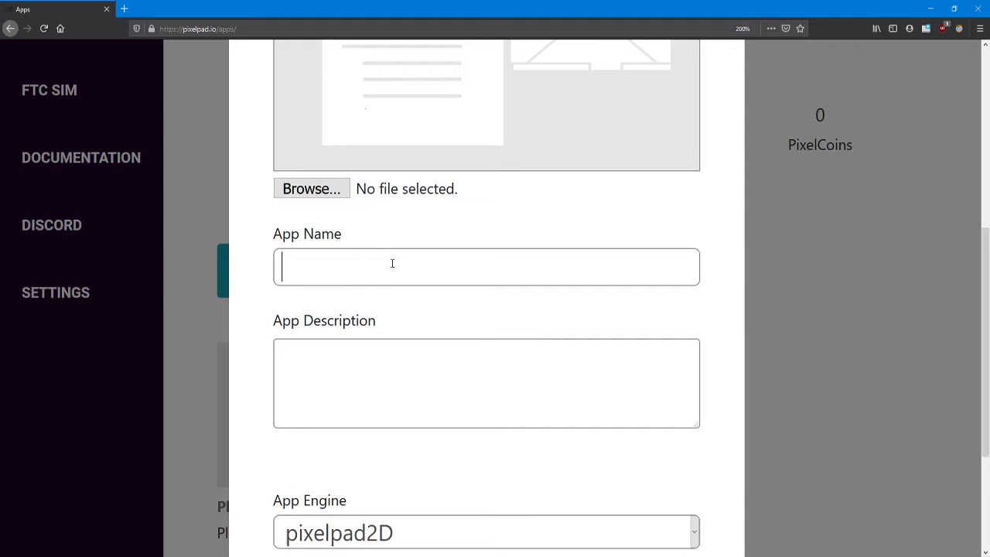
type("Action R")
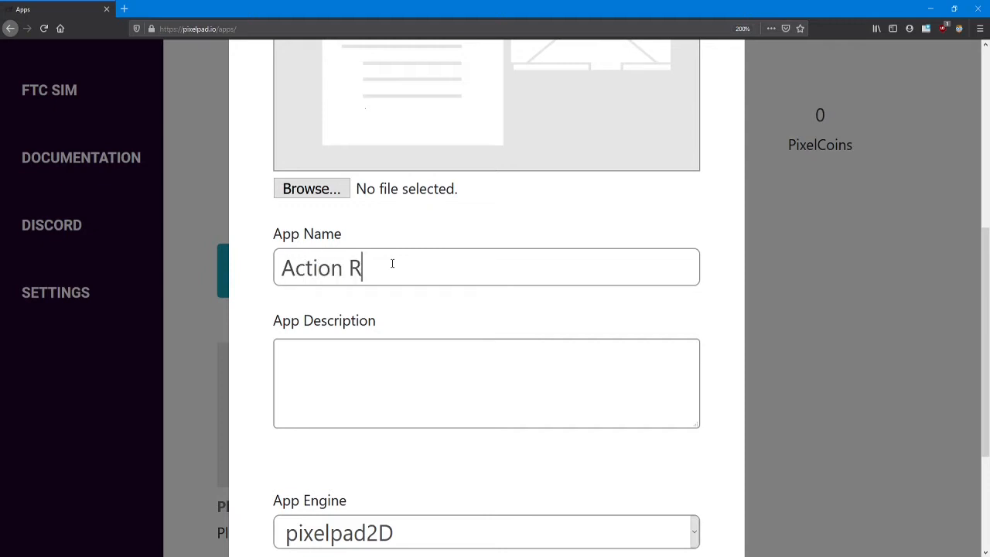
type("PG")
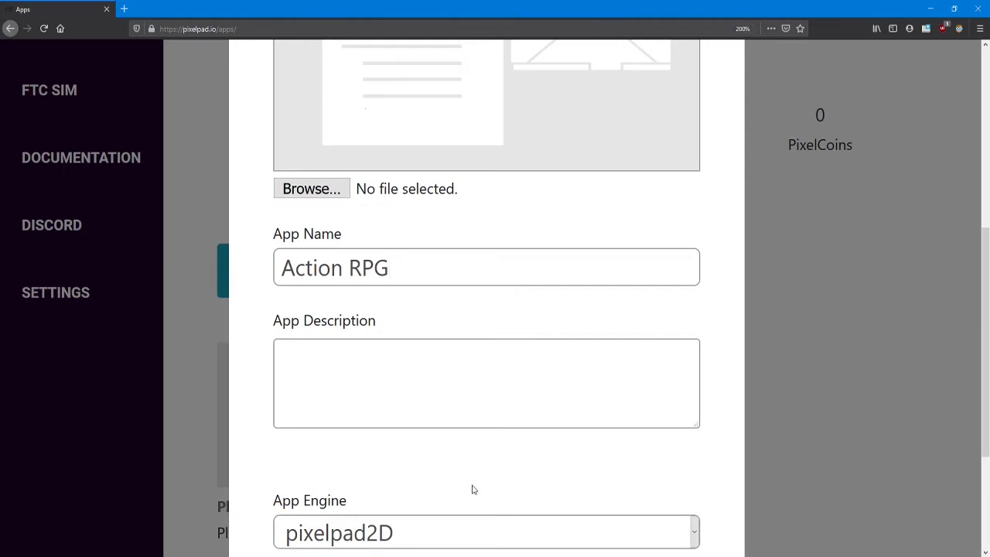
scroll("down", 3)
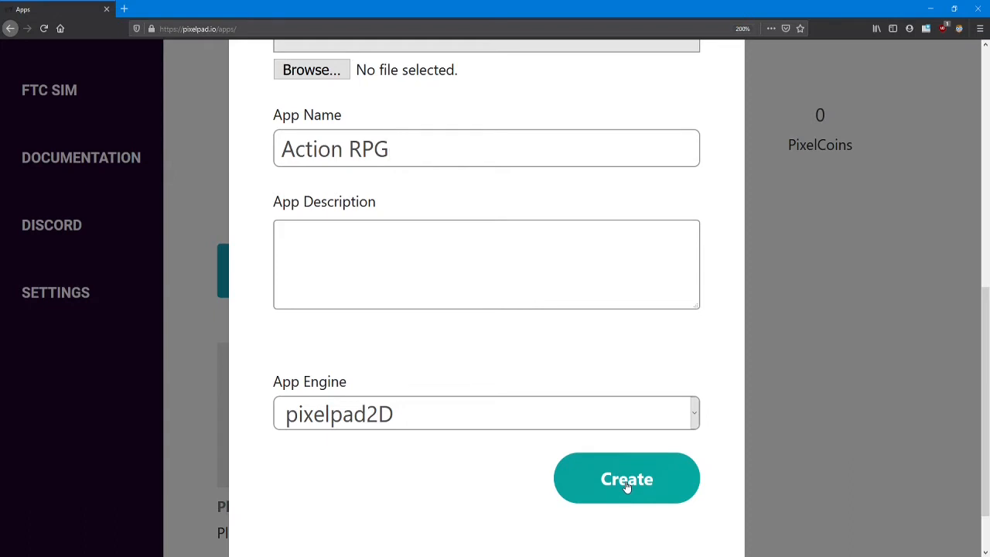
left_click(627, 478)
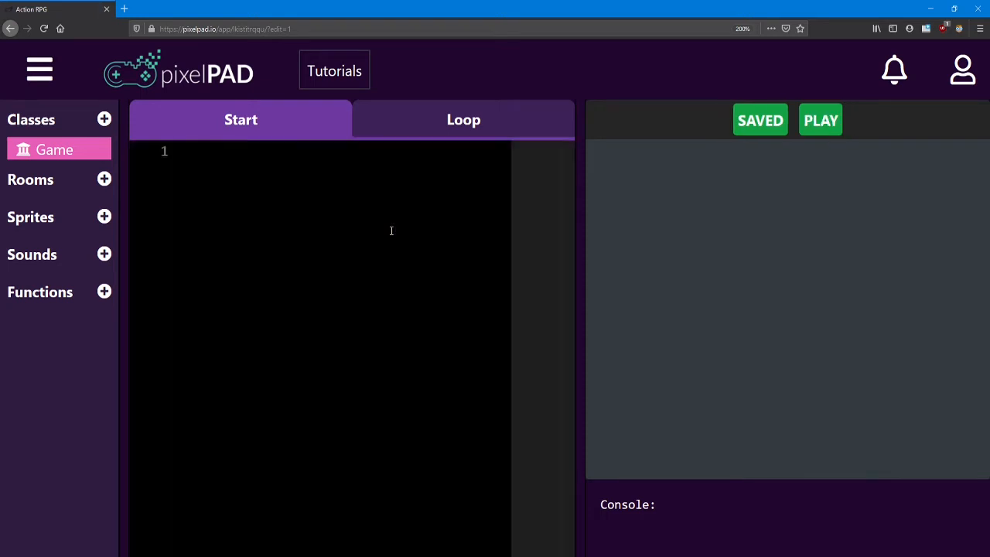
mouse_move(271, 228)
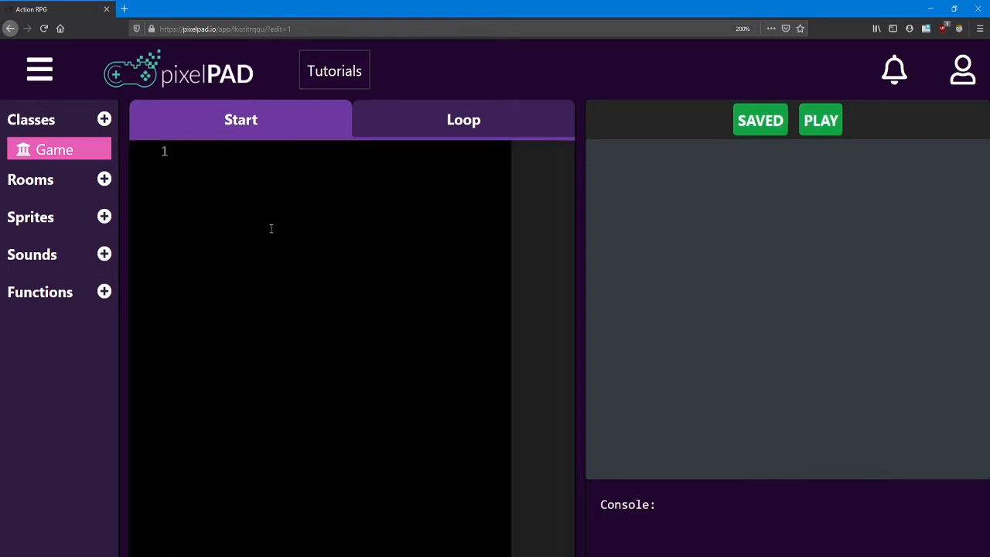
mouse_move(273, 272)
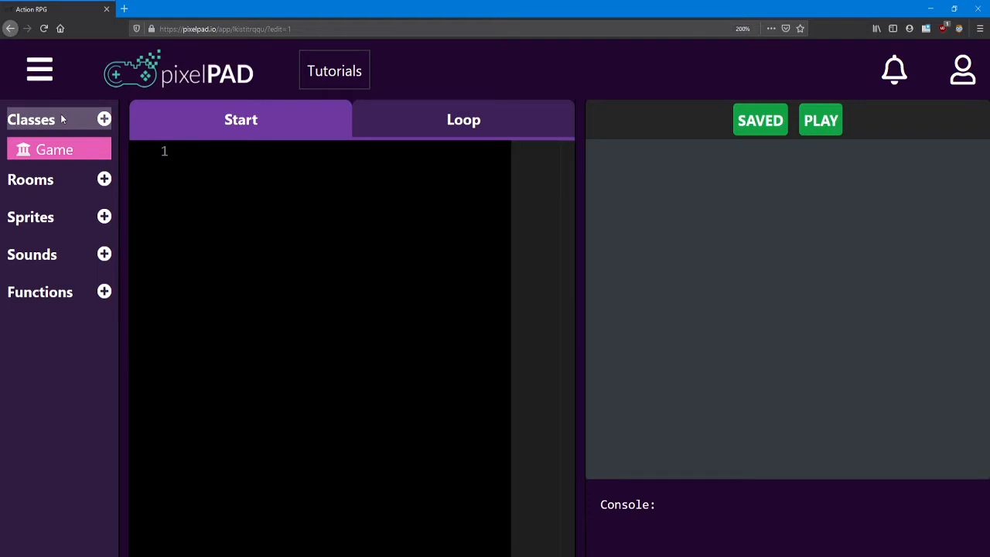
mouse_move(59, 120)
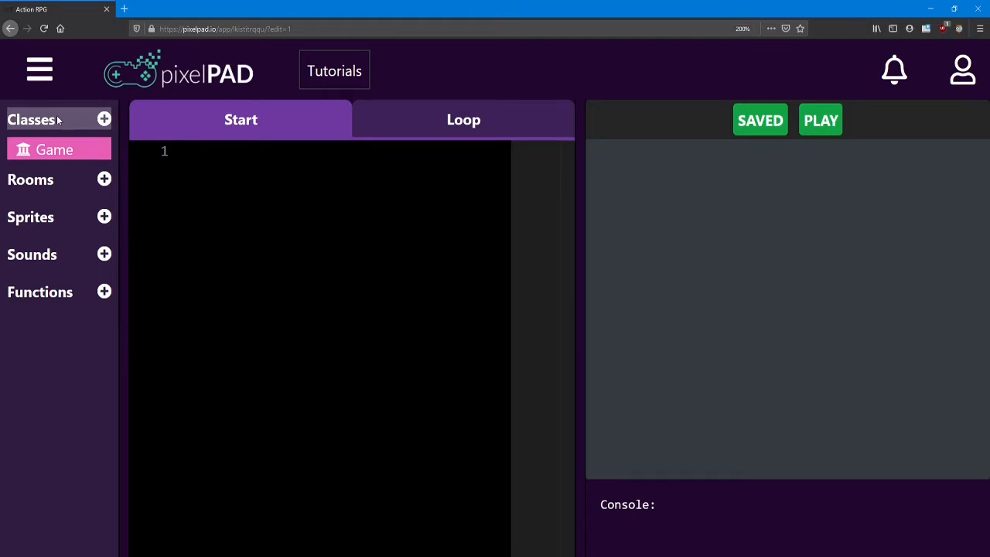
mouse_move(30, 180)
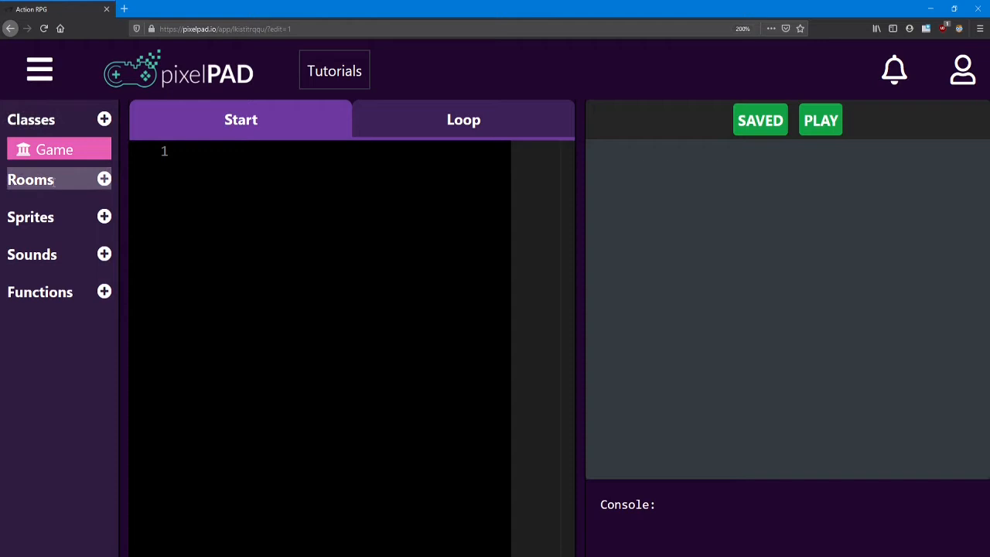
mouse_move(66, 215)
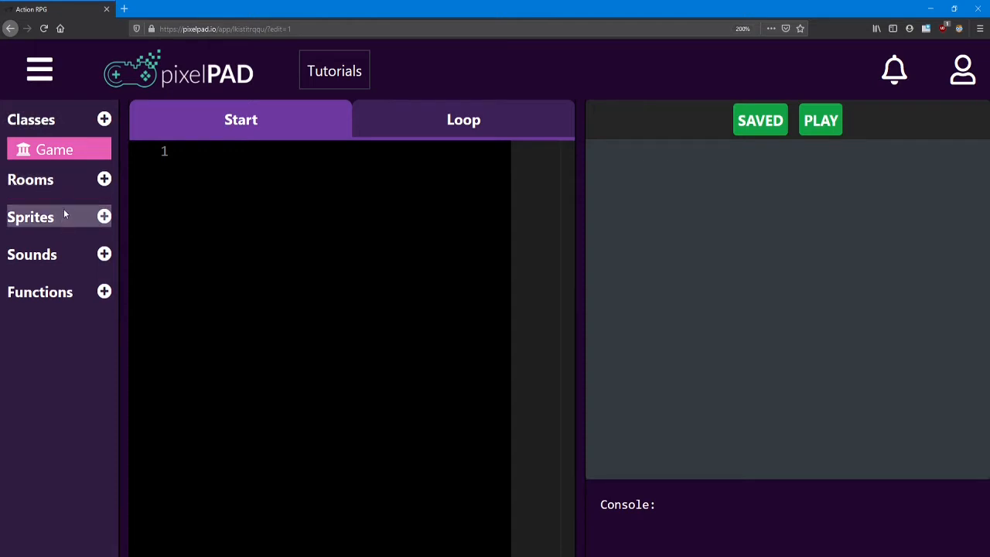
mouse_move(65, 218)
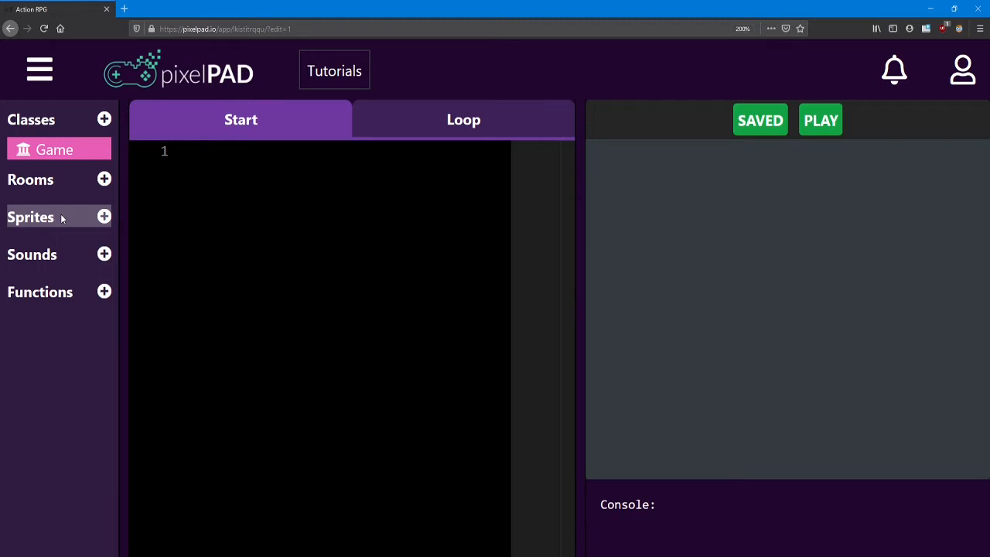
mouse_move(69, 260)
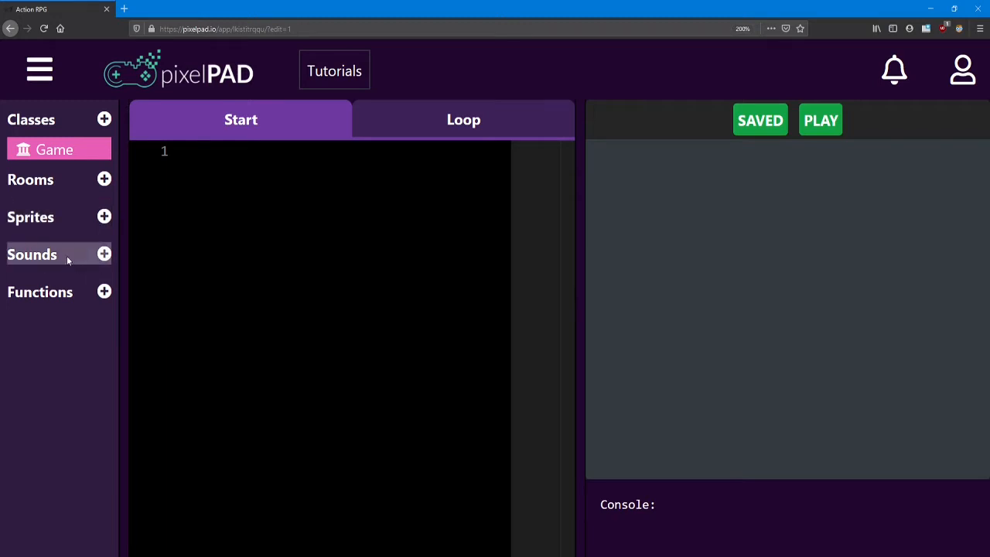
mouse_move(40, 291)
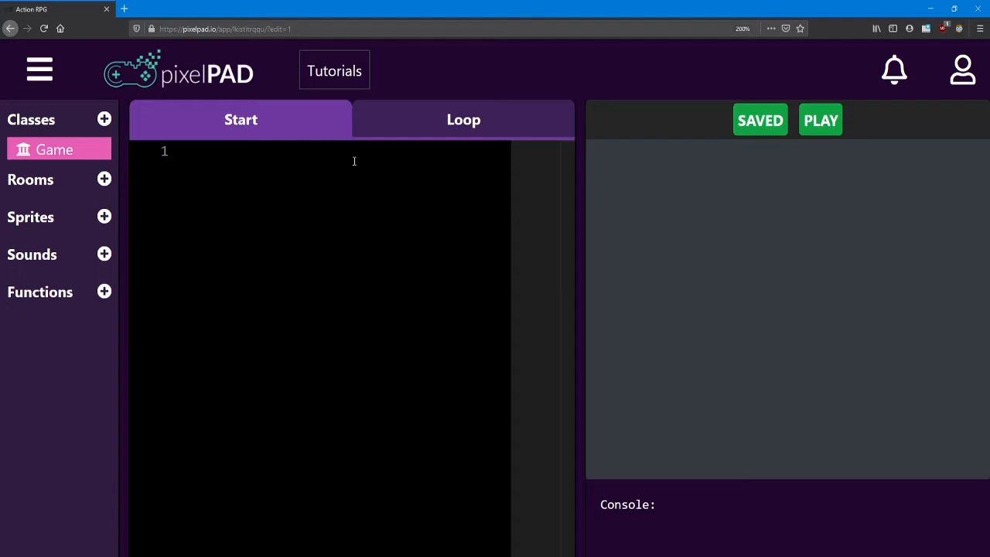
mouse_move(353, 266)
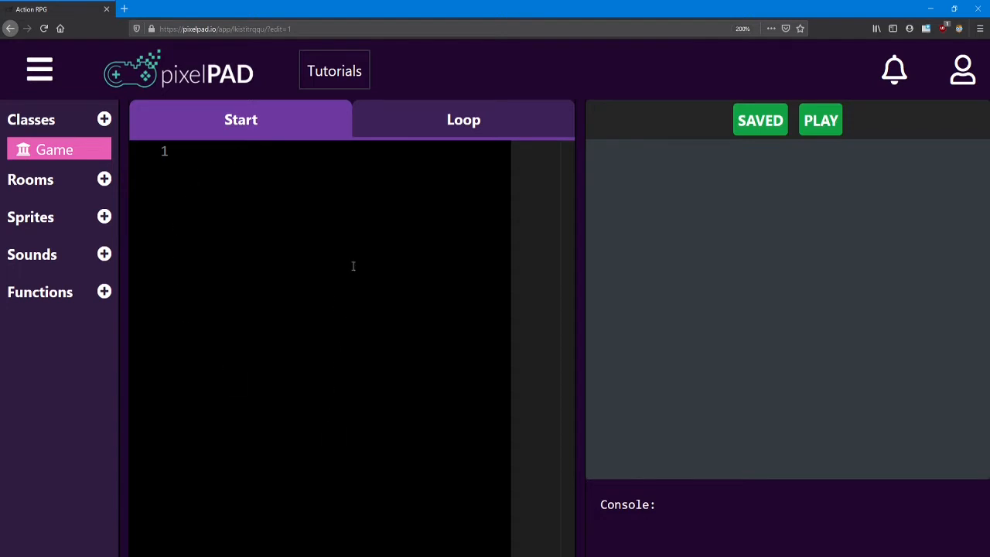
mouse_move(316, 132)
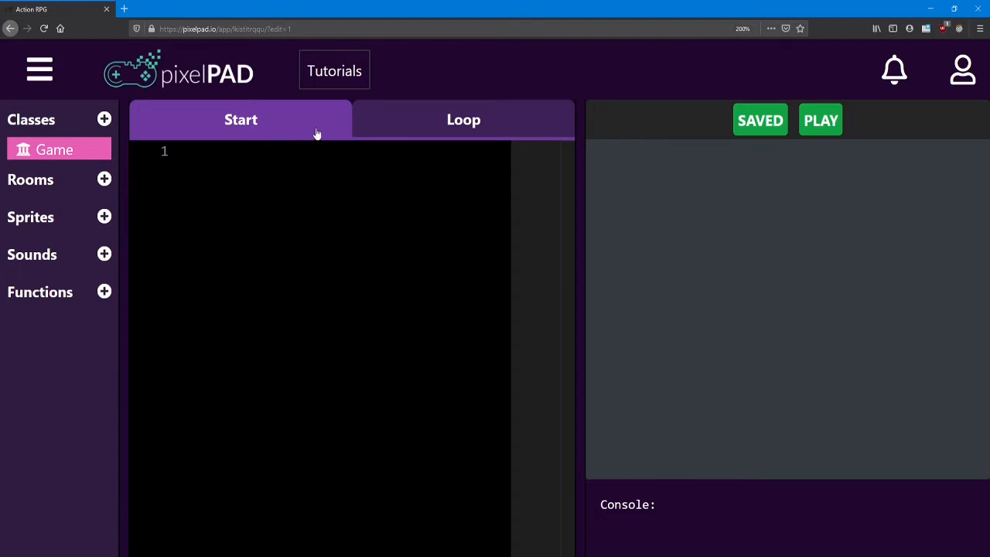
mouse_move(457, 130)
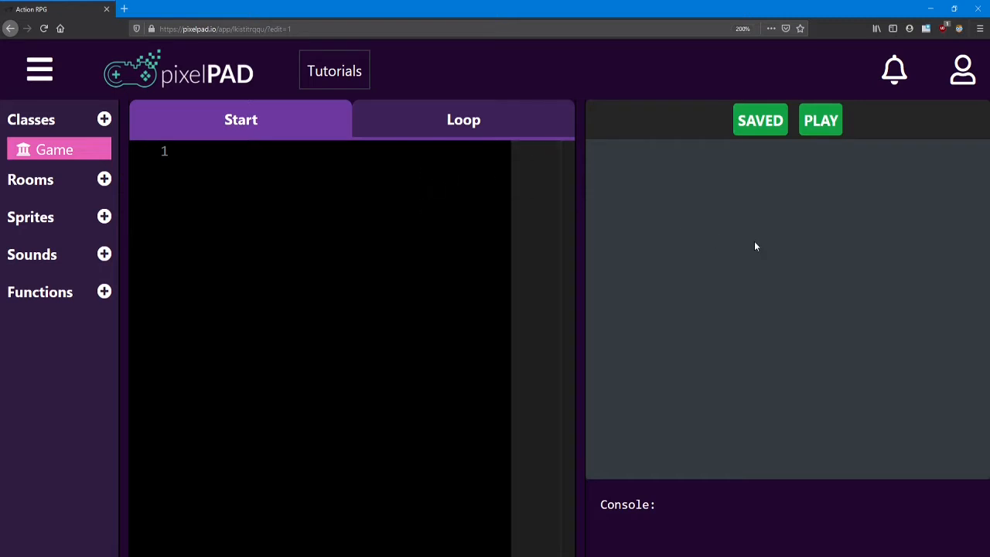
mouse_move(668, 250)
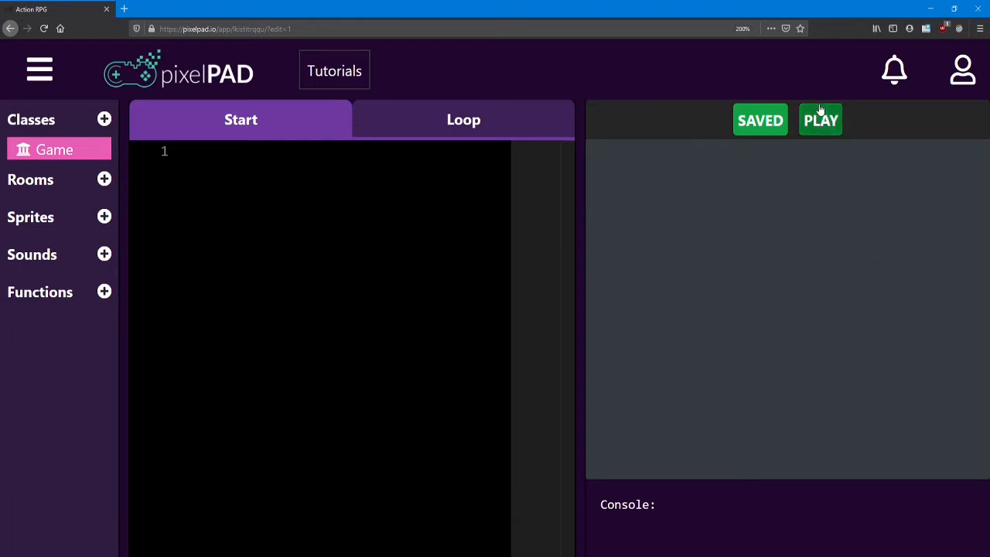
Run the empty Action RPG game as a preview, then stop it.
left_click(821, 120)
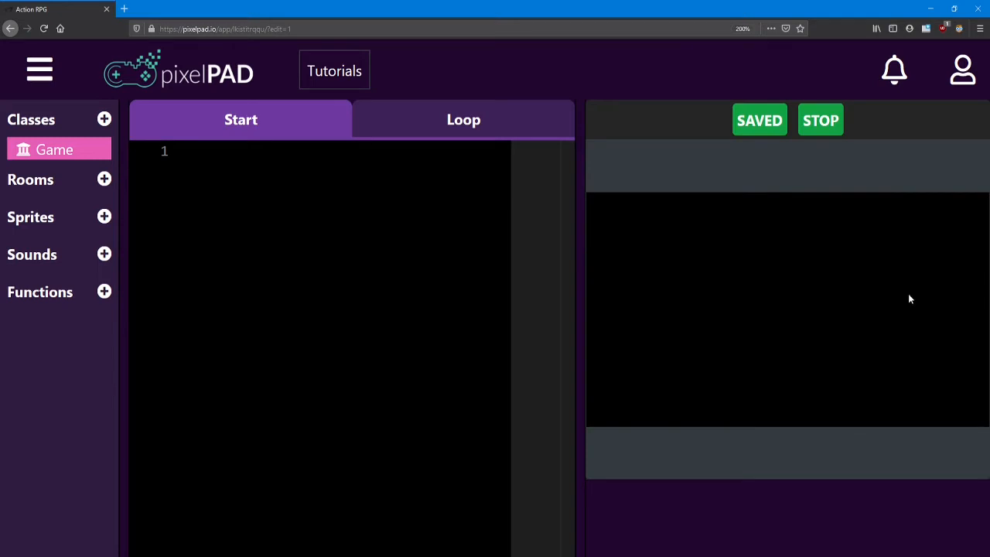
mouse_move(768, 256)
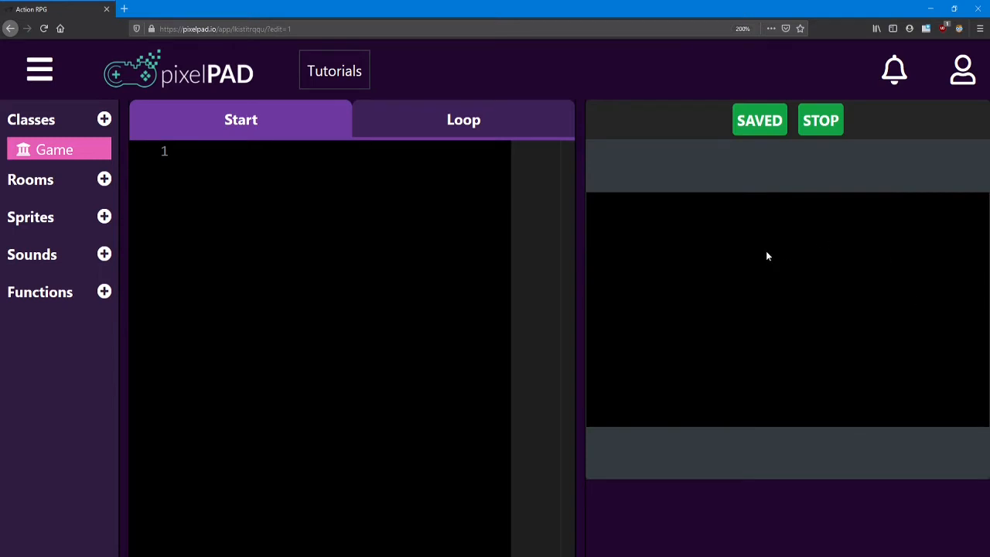
mouse_move(834, 129)
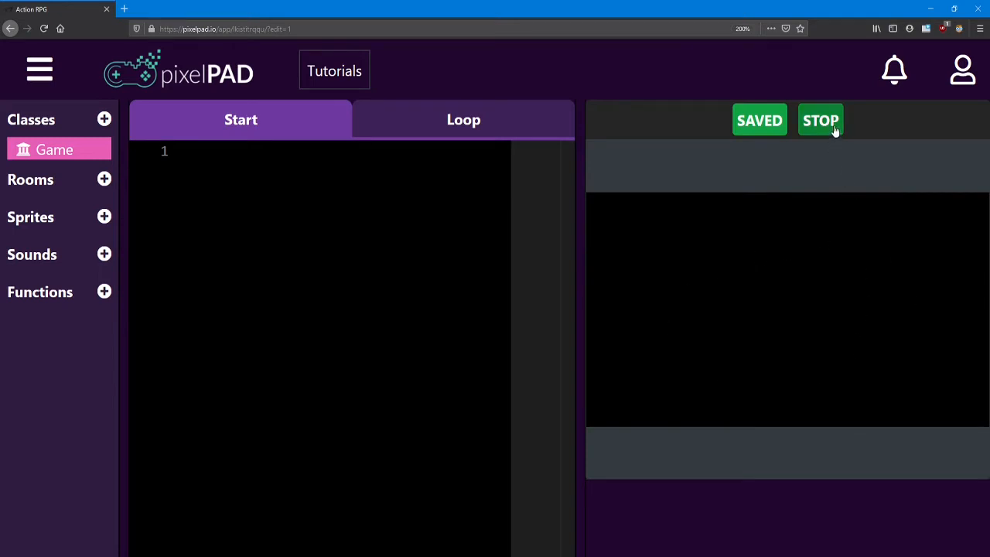
left_click(821, 120)
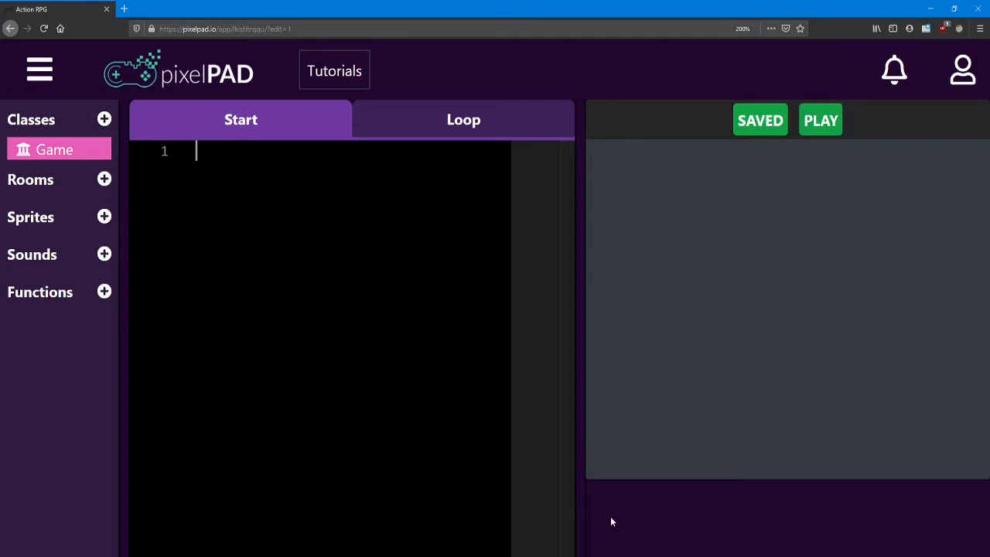
mouse_move(621, 531)
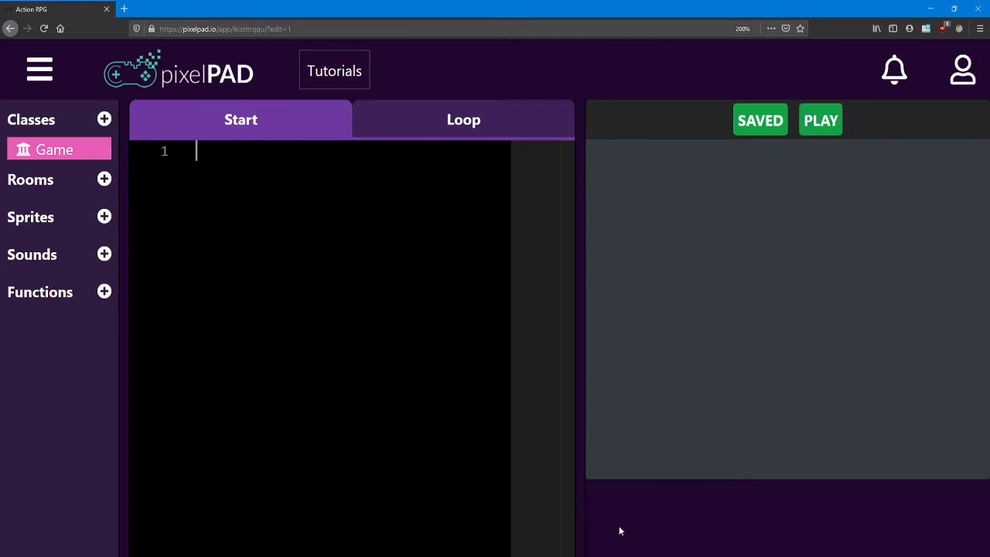
mouse_move(613, 518)
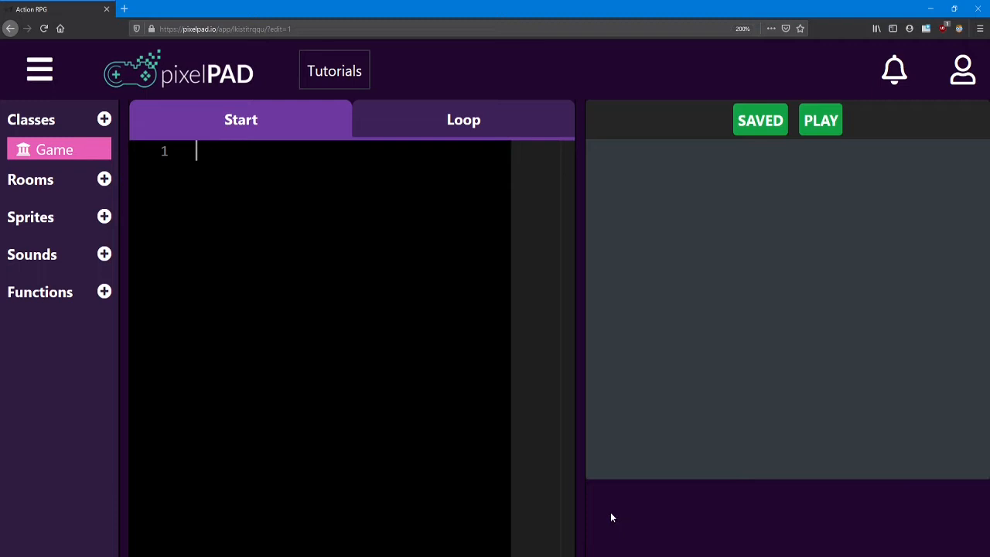
mouse_move(820, 544)
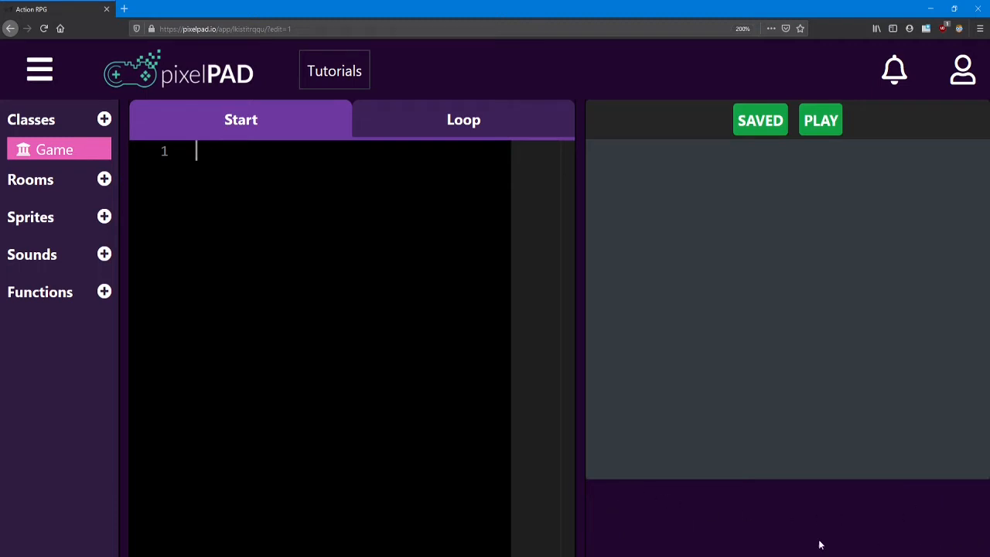
mouse_move(923, 497)
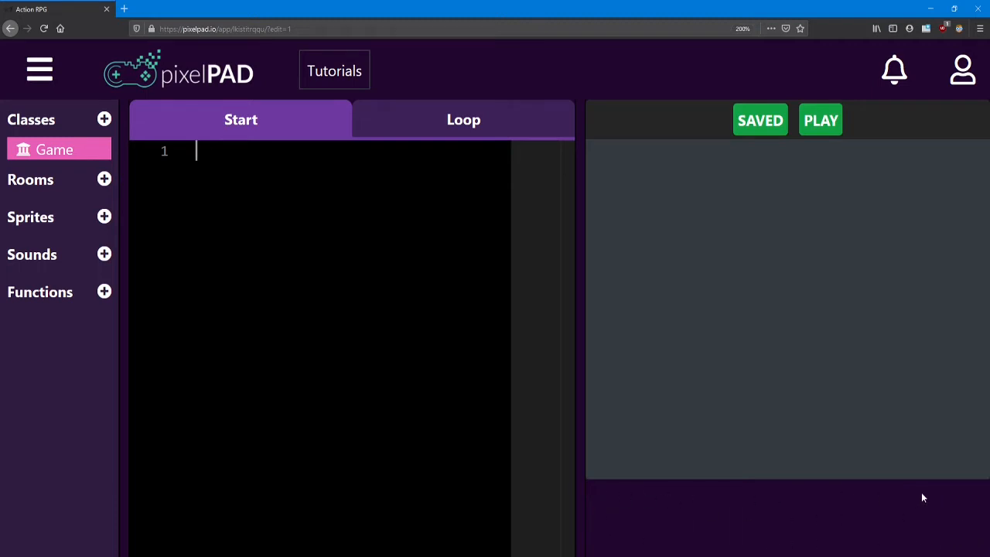
mouse_move(605, 547)
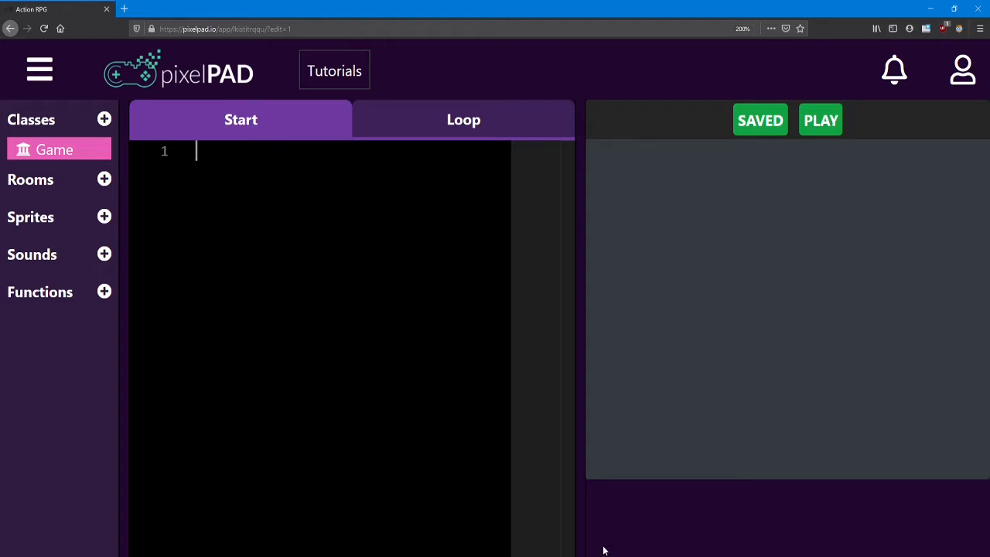
mouse_move(283, 203)
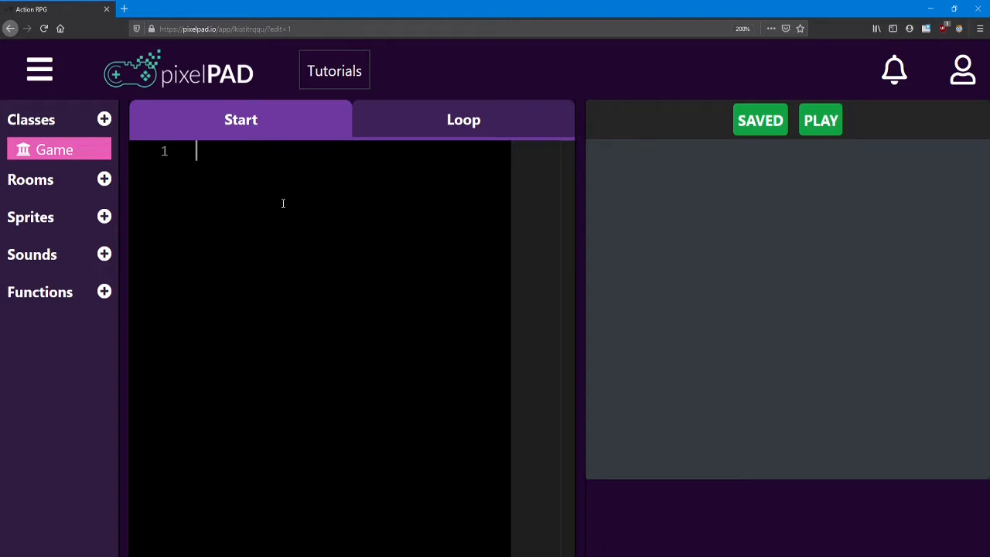
mouse_move(251, 185)
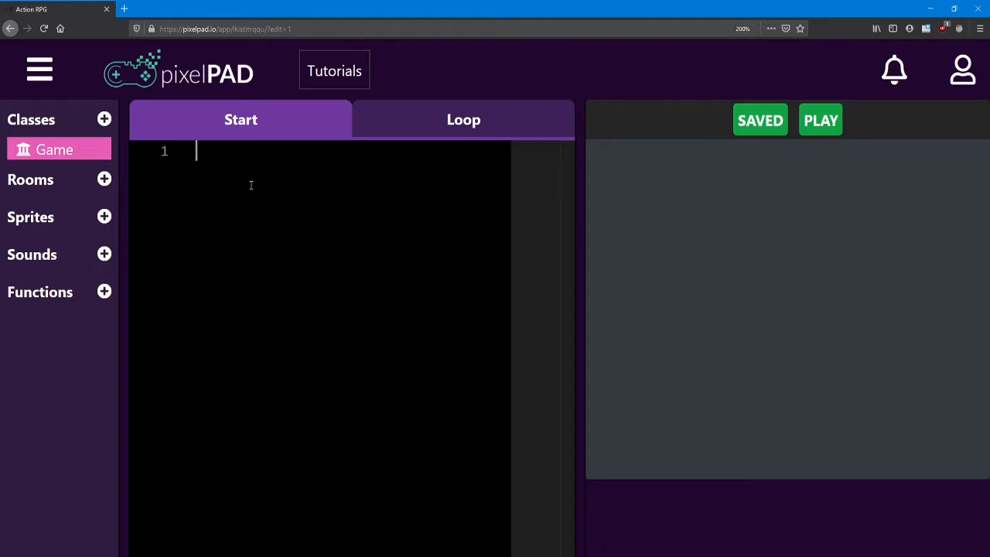
Type 'start' in the Game code and run the game to test it.
type("start")
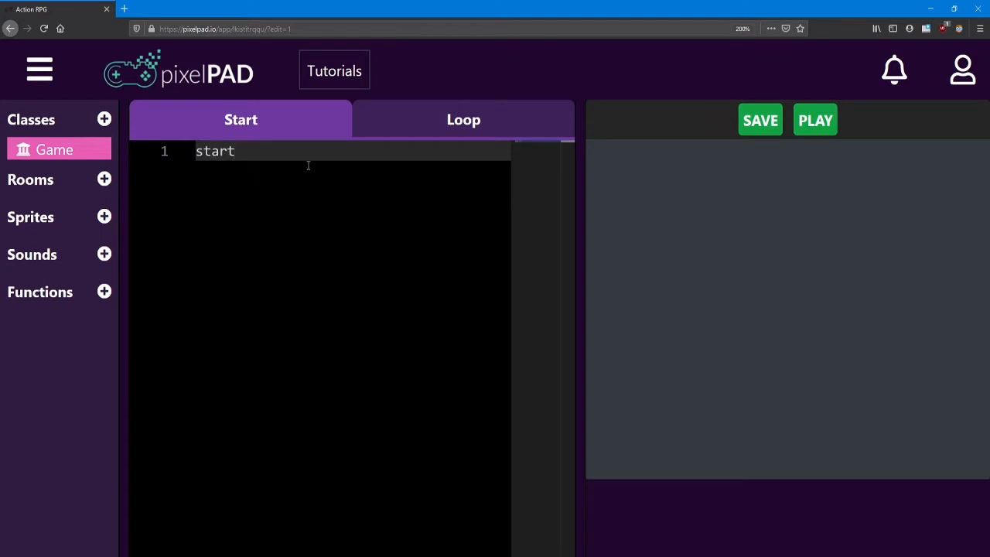
left_click(464, 119)
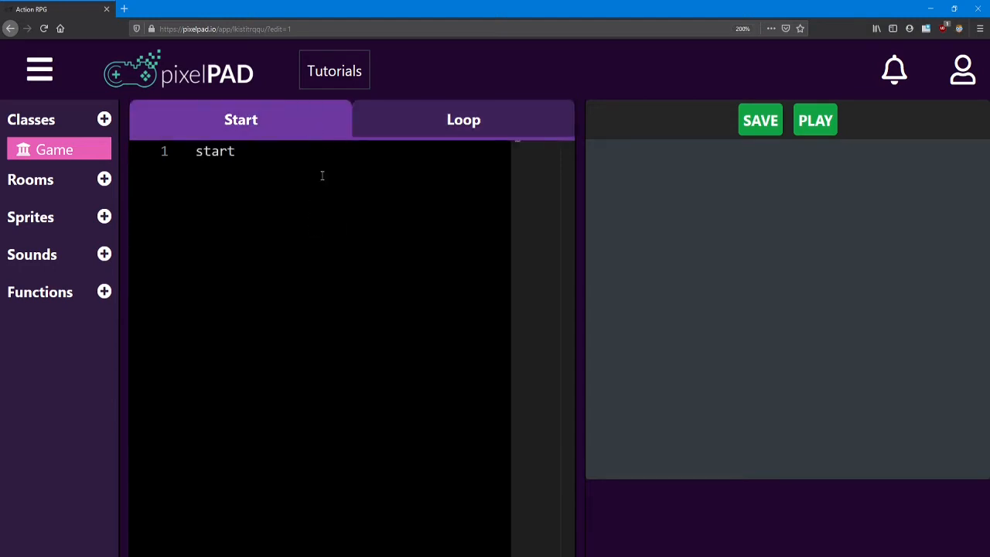
left_click(815, 120)
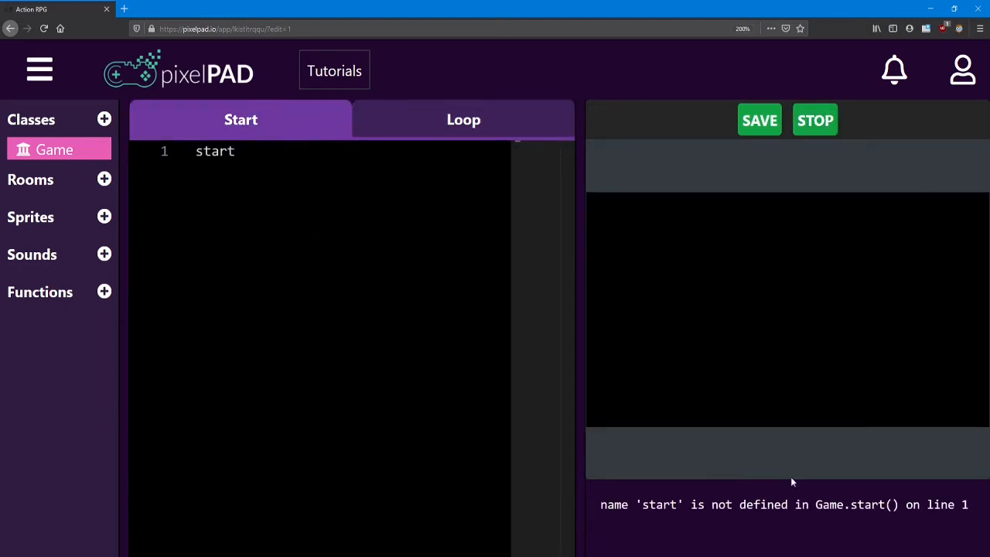
mouse_move(664, 490)
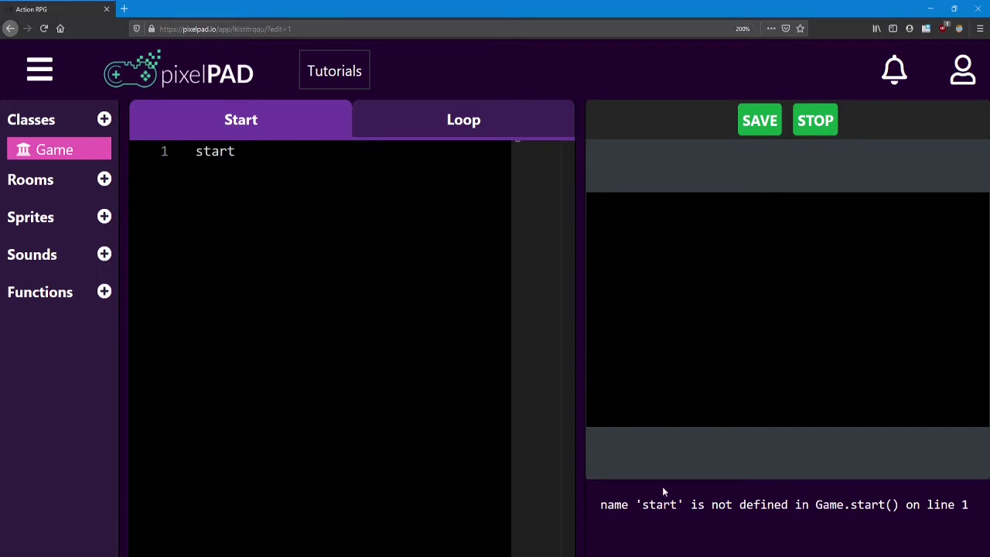
mouse_move(659, 496)
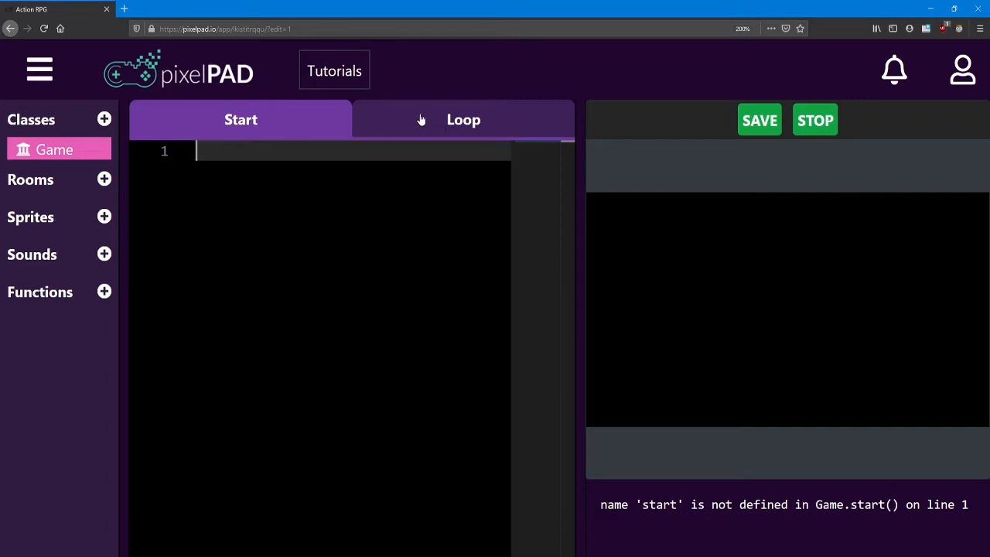
Put 'loop' in the Game Loop code, producing not-defined errors, then stop the game.
left_click(464, 119)
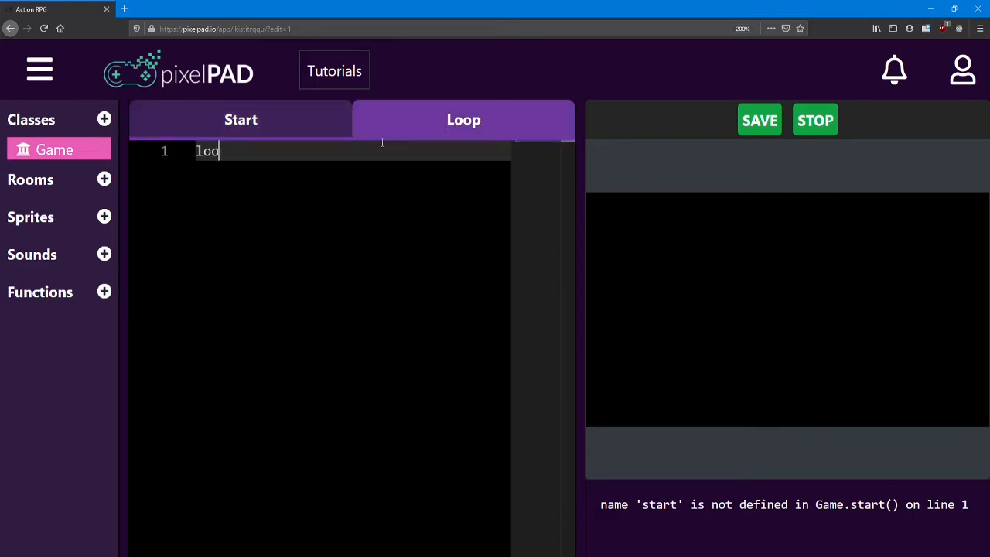
type("p")
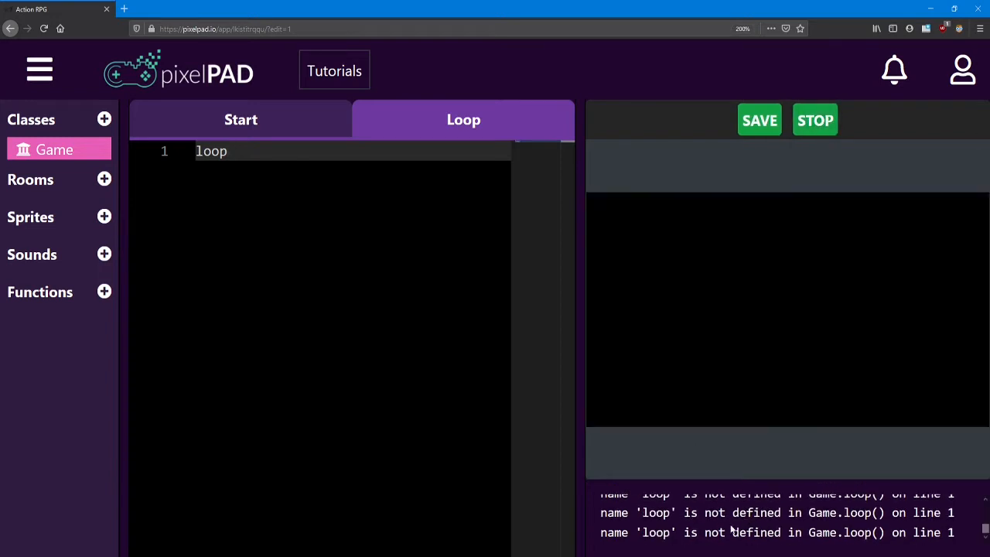
left_click(815, 119)
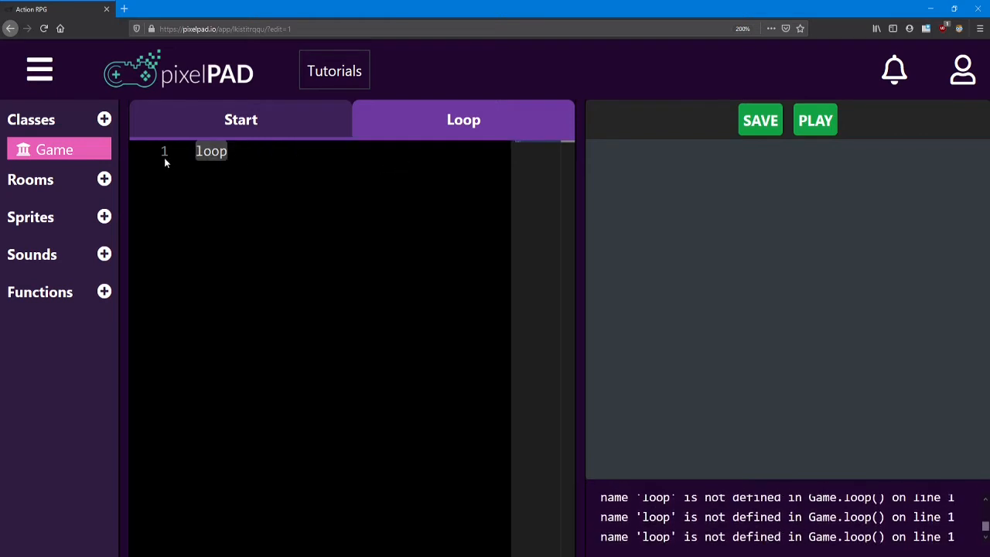
Return from the Loop code to the Game class's empty Start code.
left_click(241, 119)
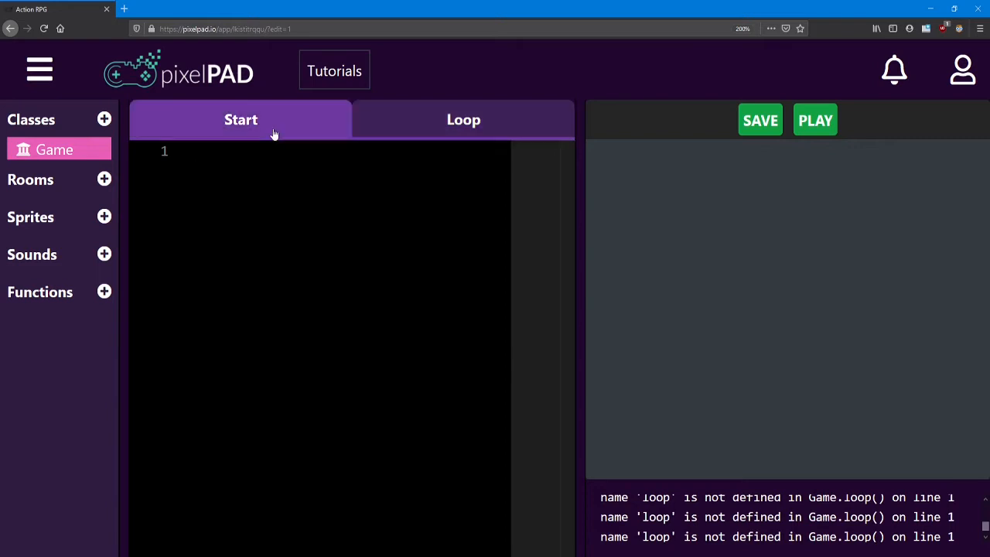
mouse_move(186, 178)
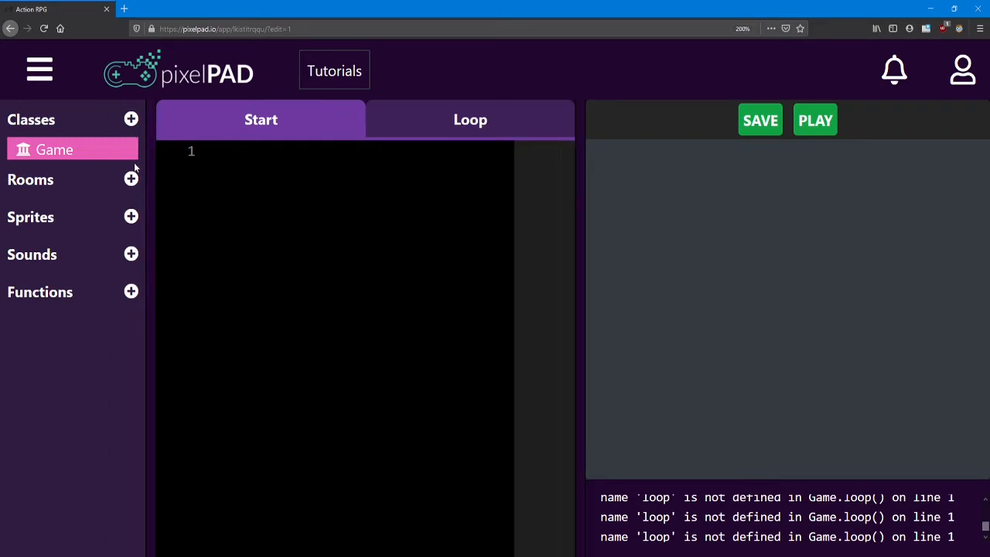
mouse_move(147, 167)
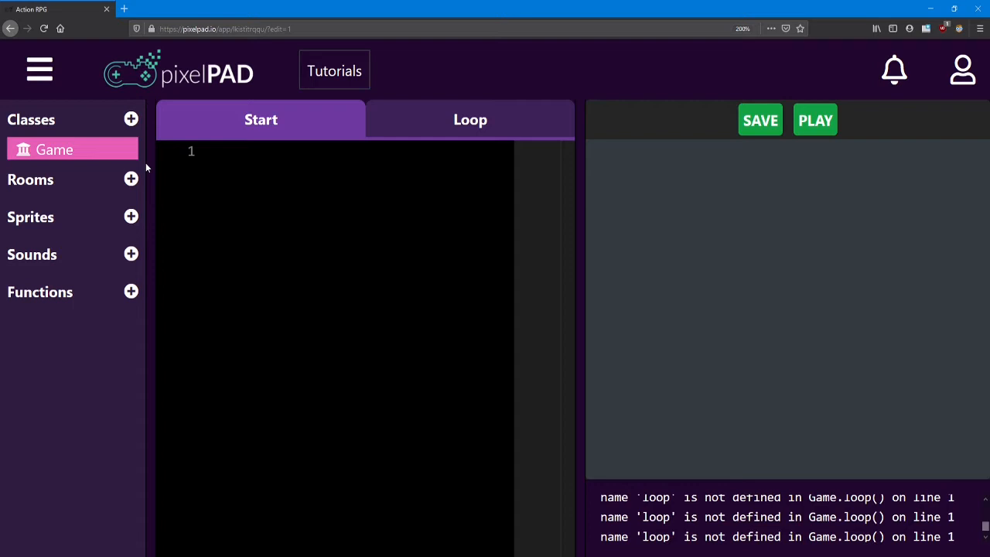
mouse_move(131, 120)
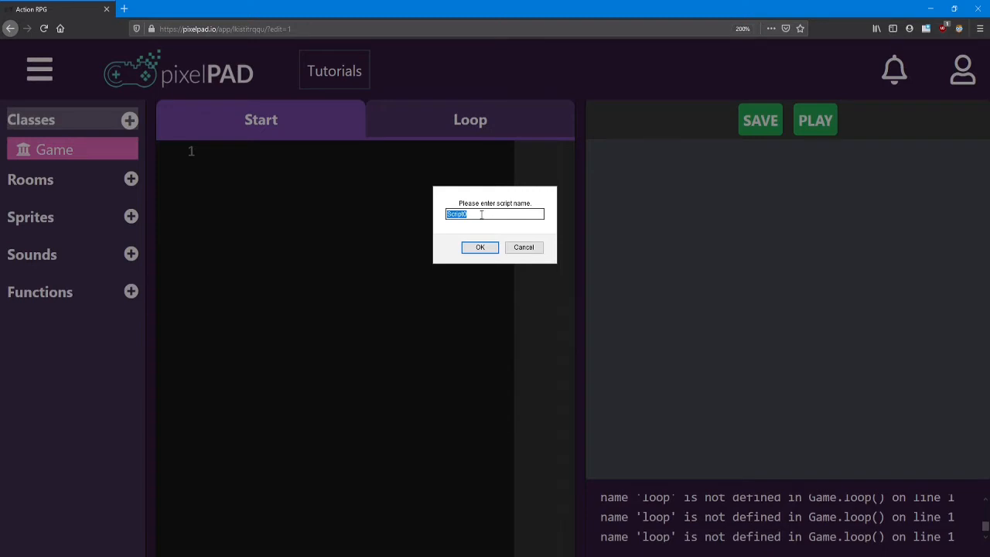
Add a class named 'Player' to the Classes list.
type("Player")
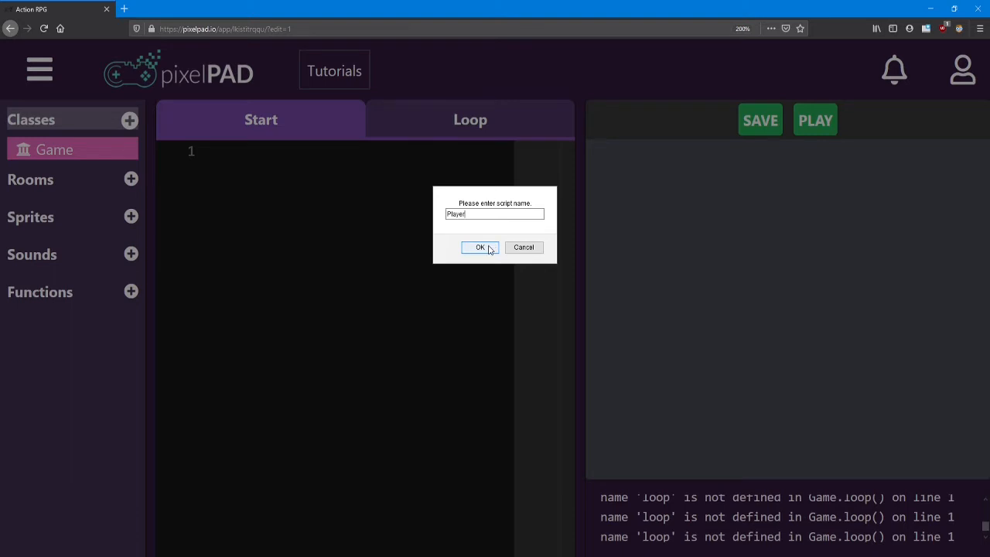
left_click(480, 248)
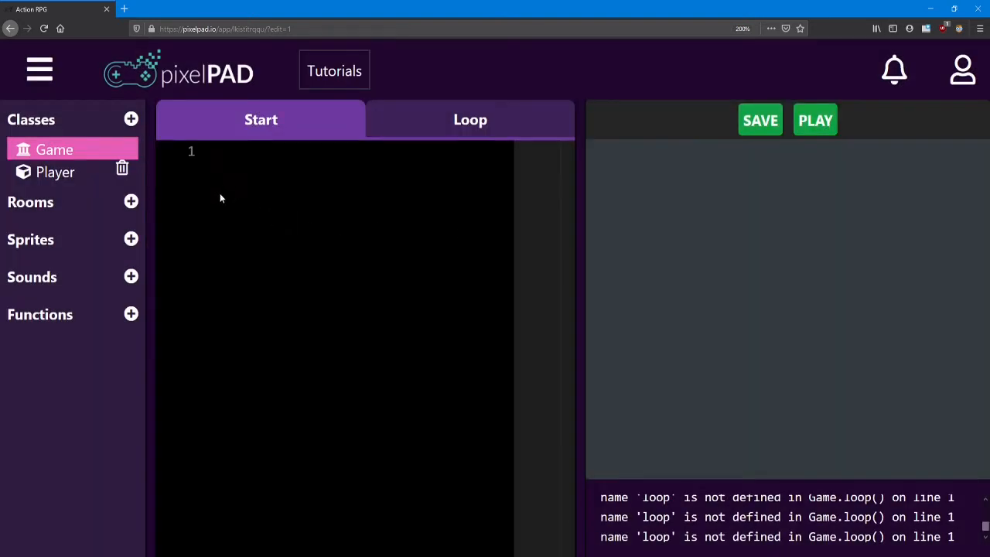
View the Player class's '#Player start' code, then return to Game's empty Start code.
left_click(246, 153)
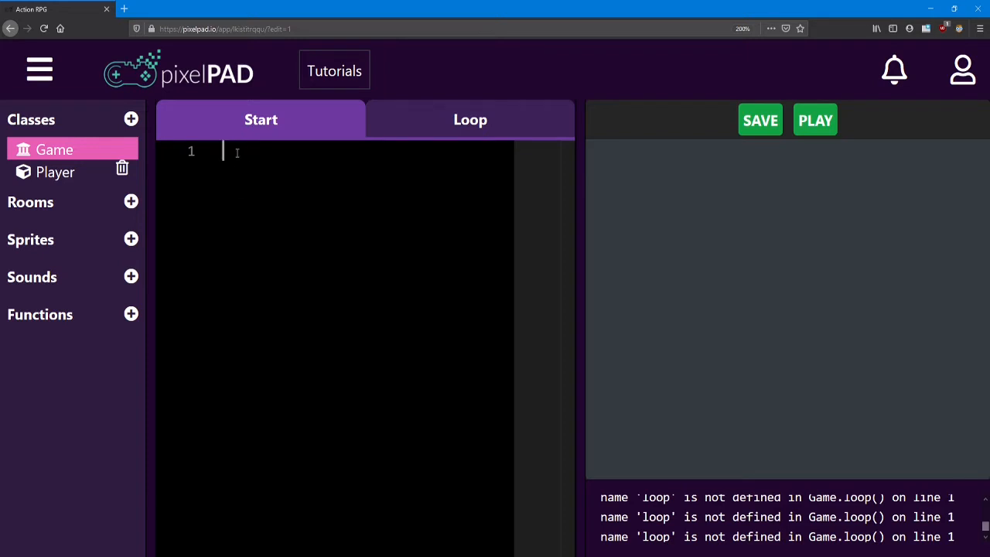
type("game code")
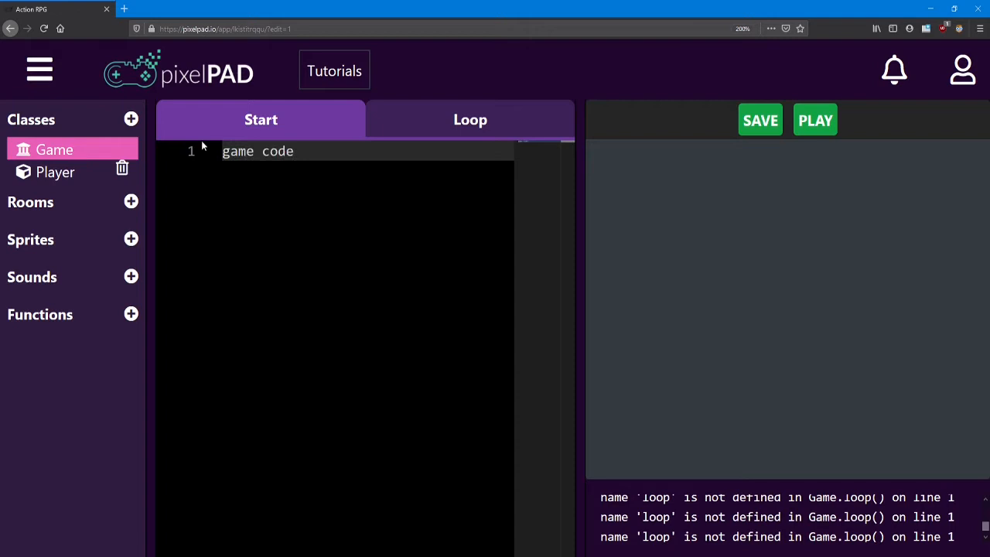
left_click(55, 172)
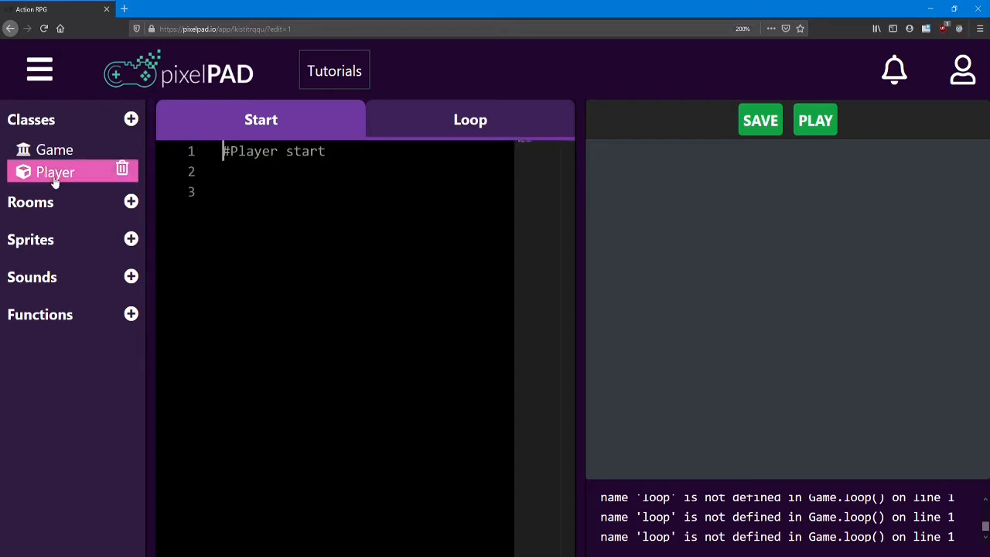
left_click(470, 119)
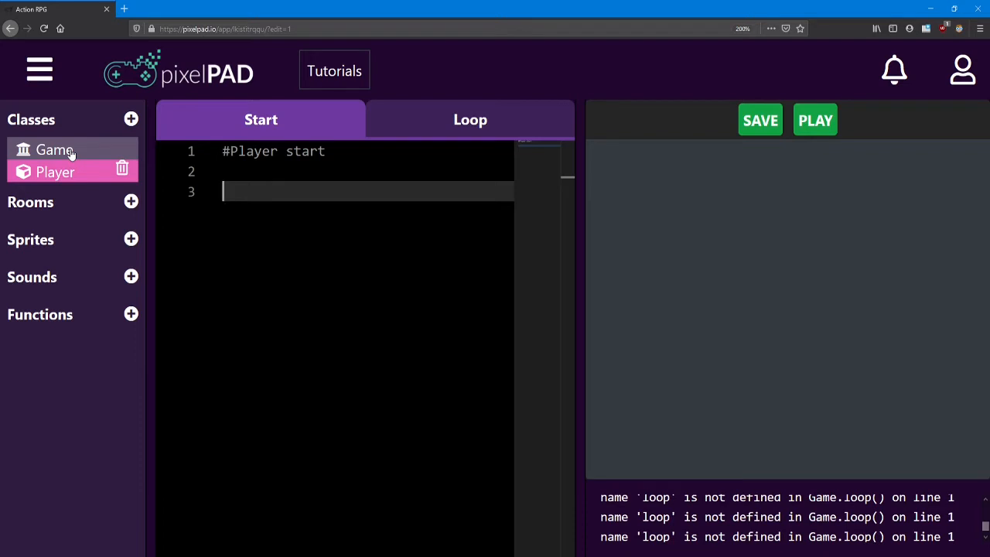
left_click(54, 148)
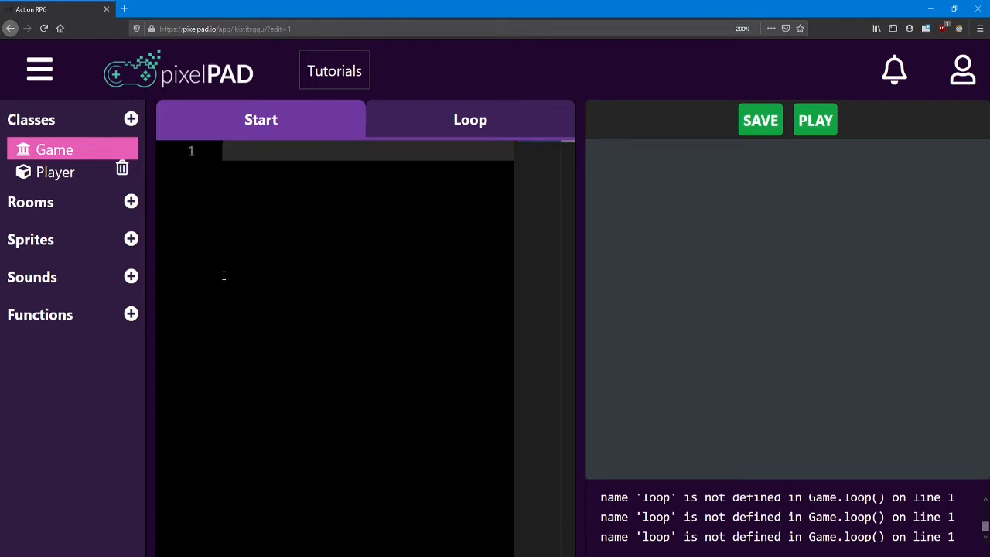
mouse_move(370, 181)
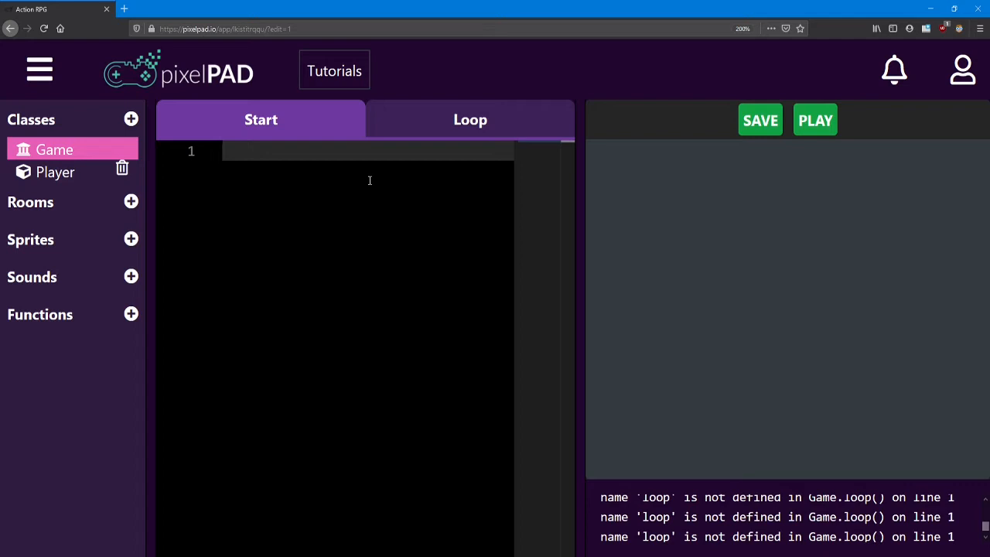
Write 'hero = Player()' in Game Start, test-run to see the player square, then stop.
type("hero")
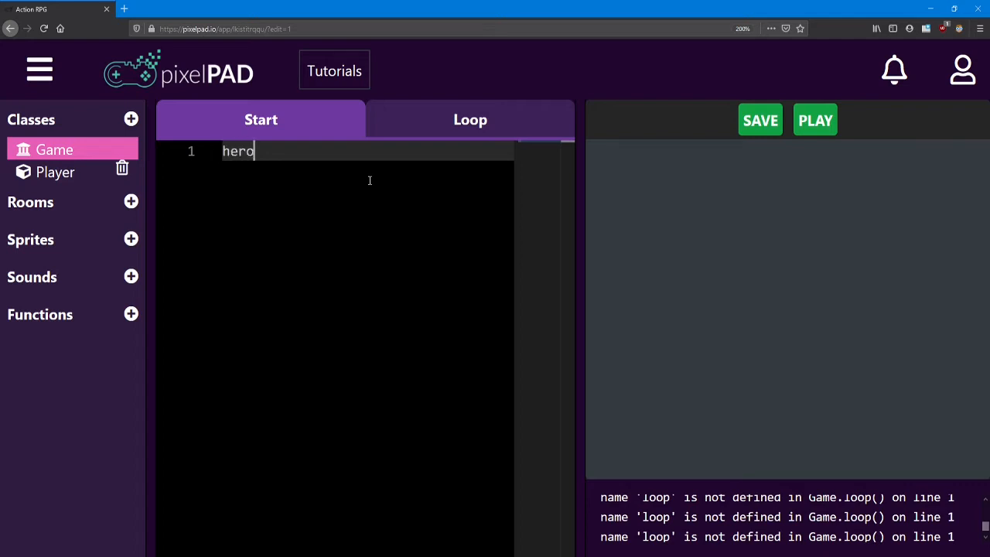
type("=")
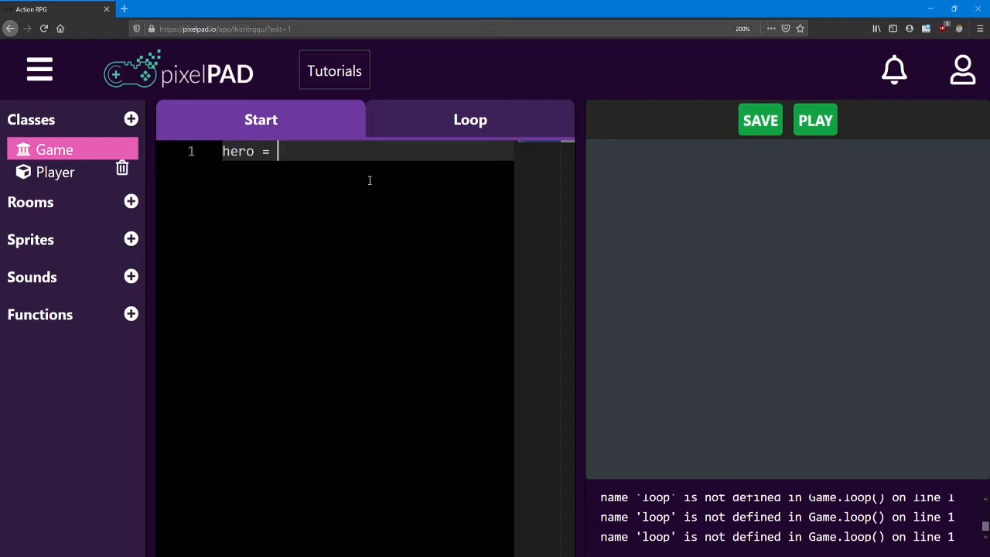
type("Player")
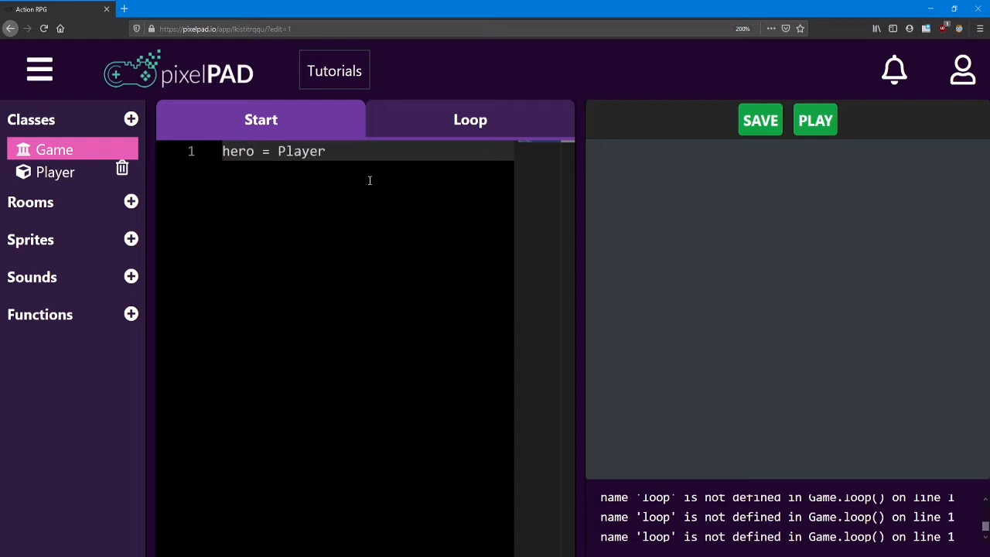
type("()")
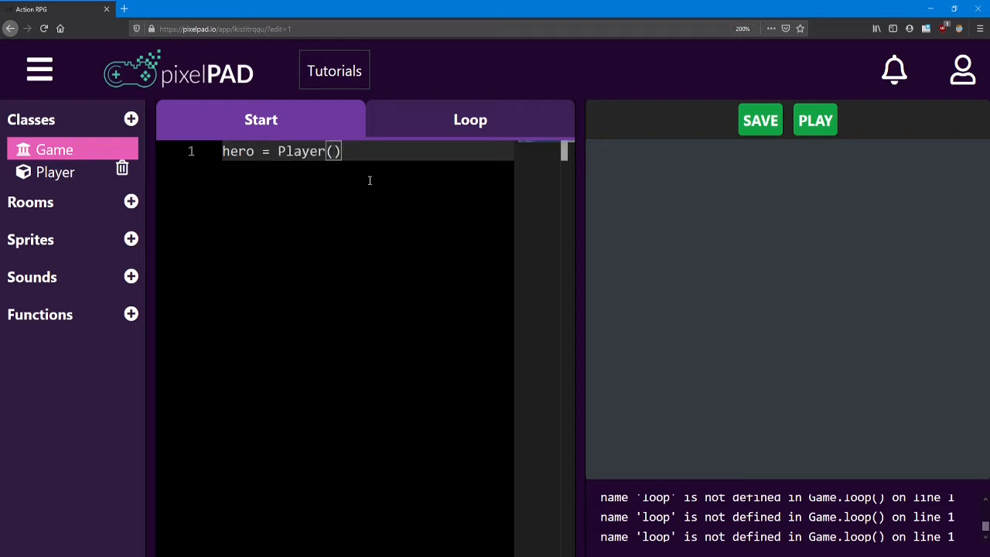
mouse_move(367, 102)
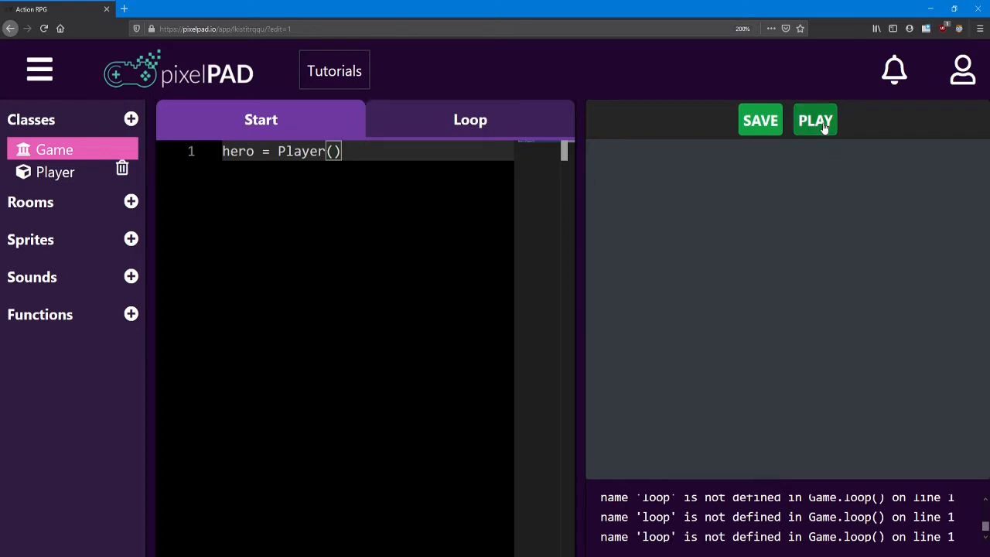
left_click(815, 120)
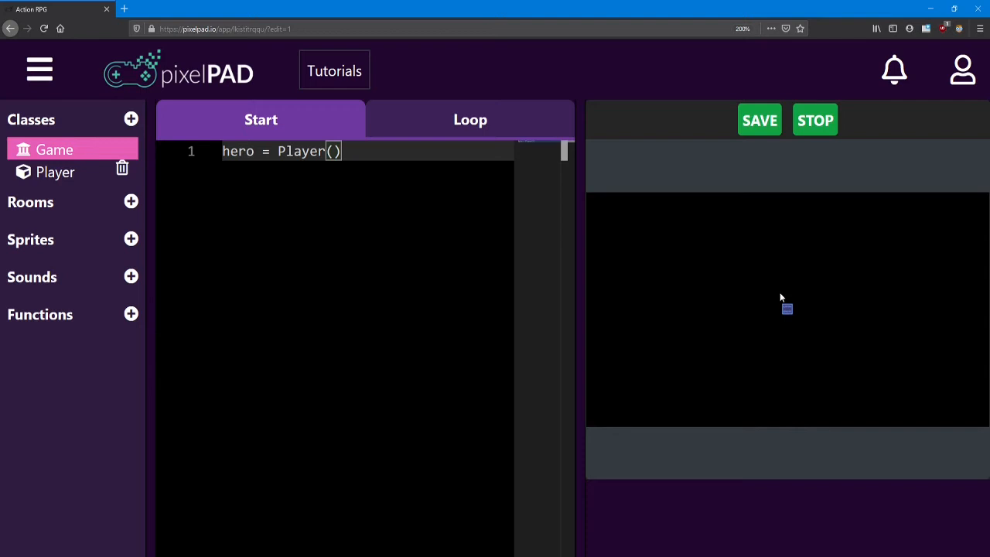
mouse_move(793, 323)
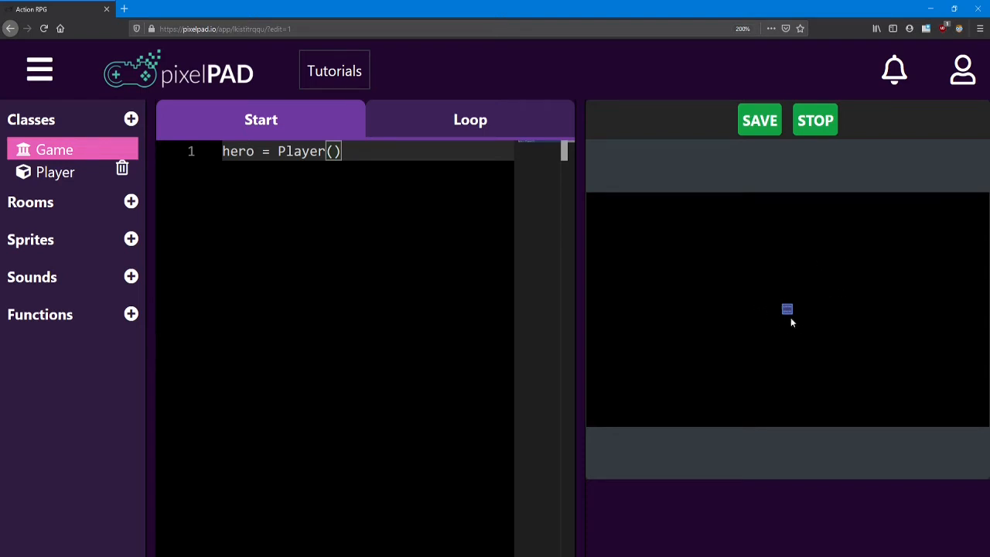
mouse_move(789, 319)
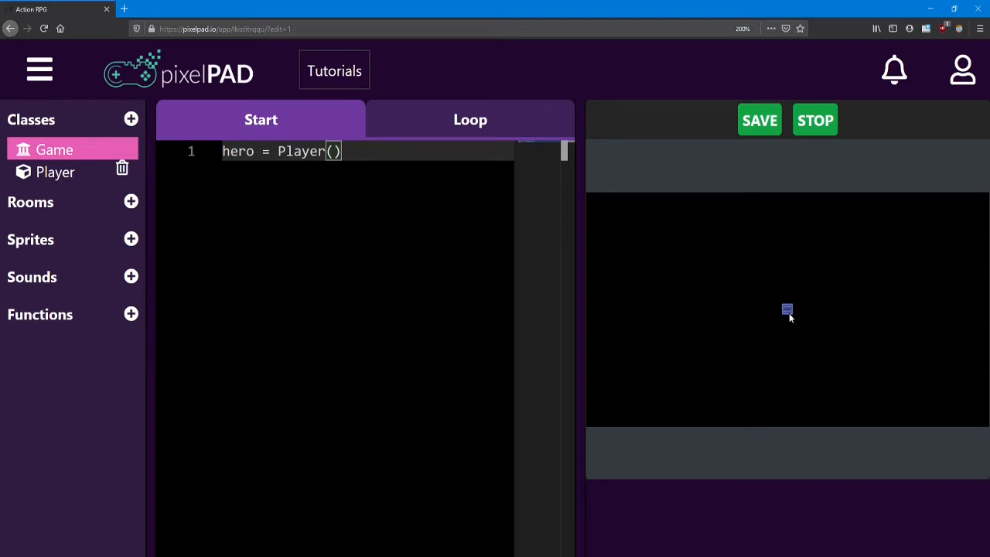
left_click(814, 119)
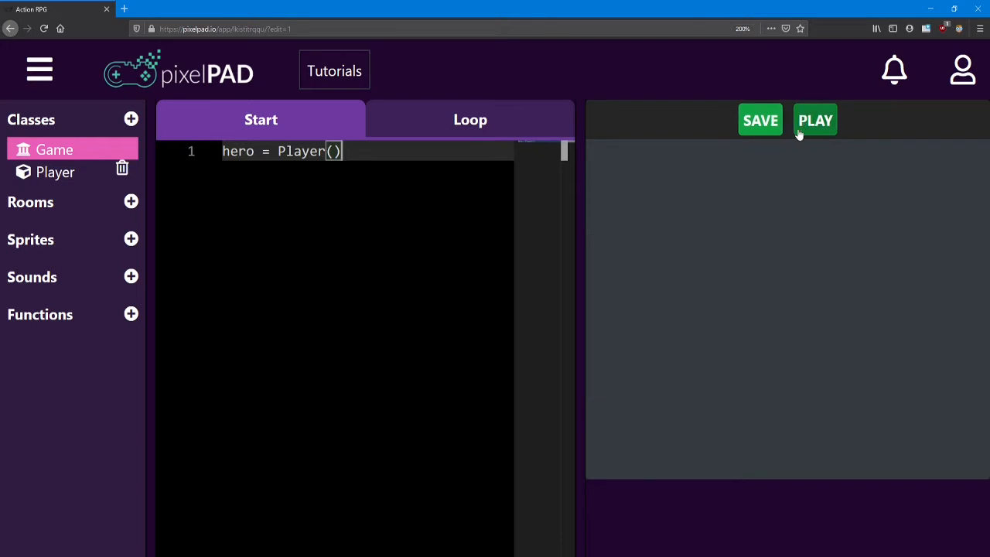
Rename the variable 'hero' to 'bob', run the game, then rename it back to 'hero'.
double_click(238, 151)
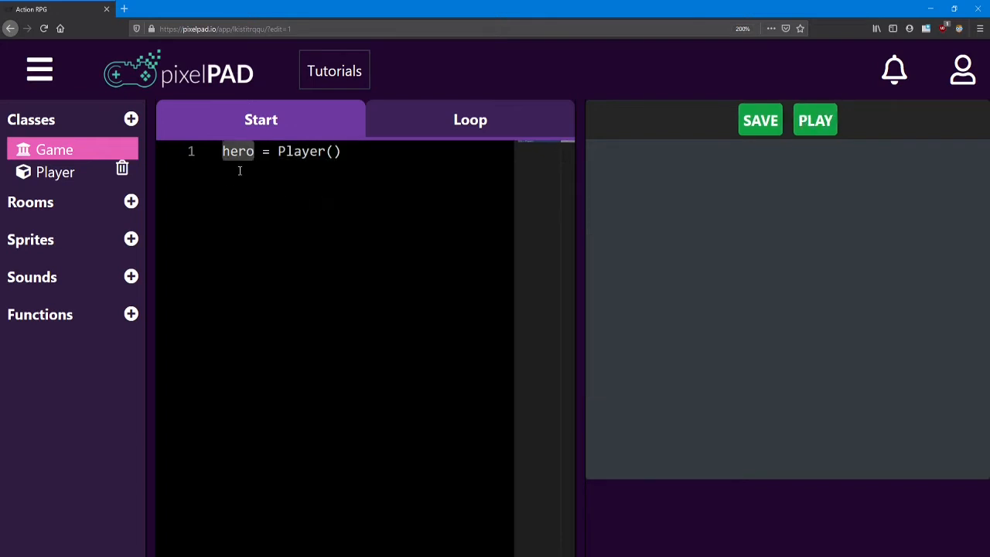
type("bob")
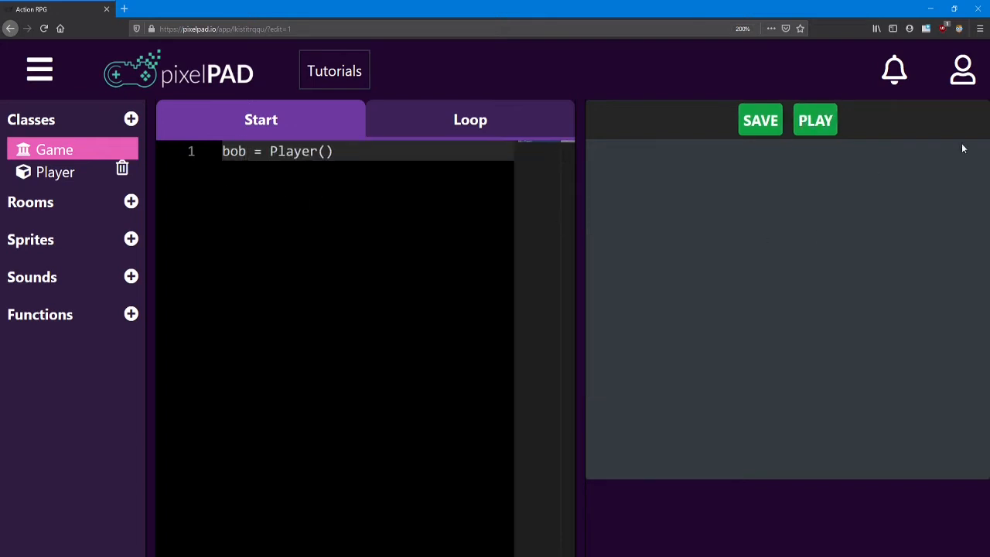
left_click(815, 120)
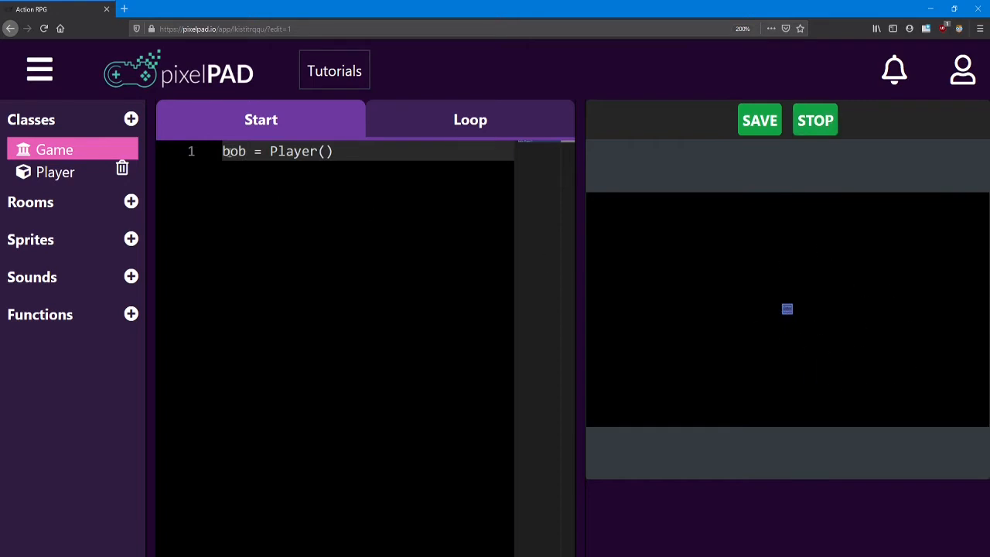
type("hero")
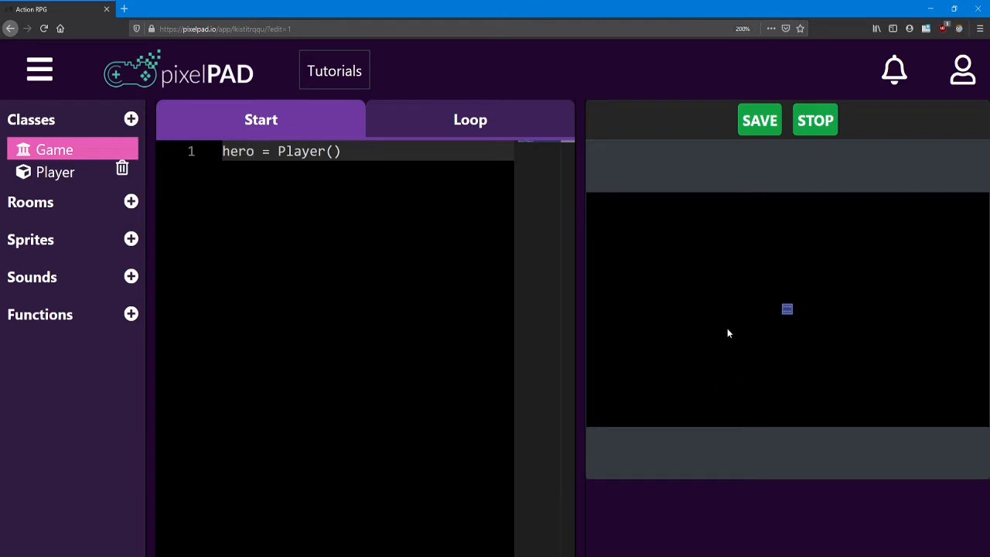
mouse_move(227, 118)
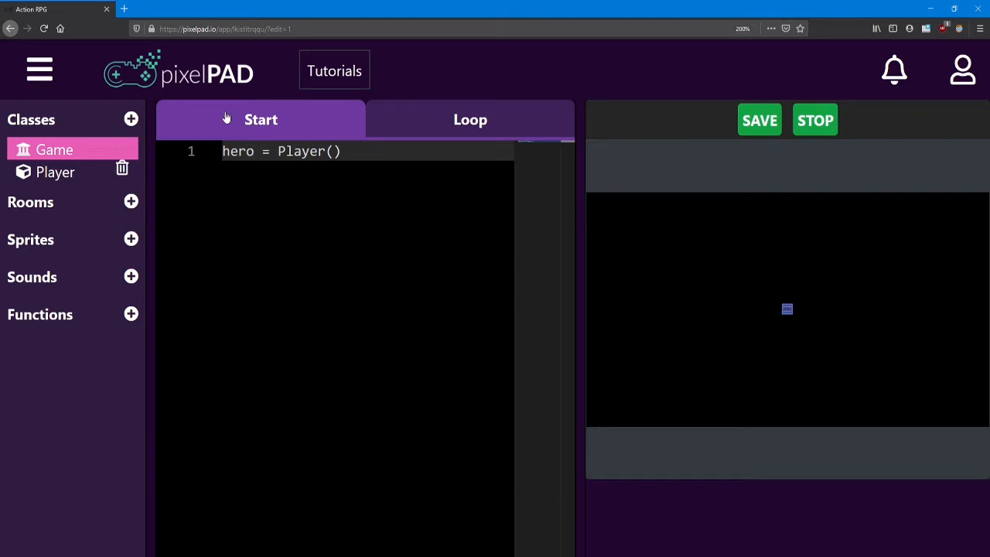
left_click(376, 157)
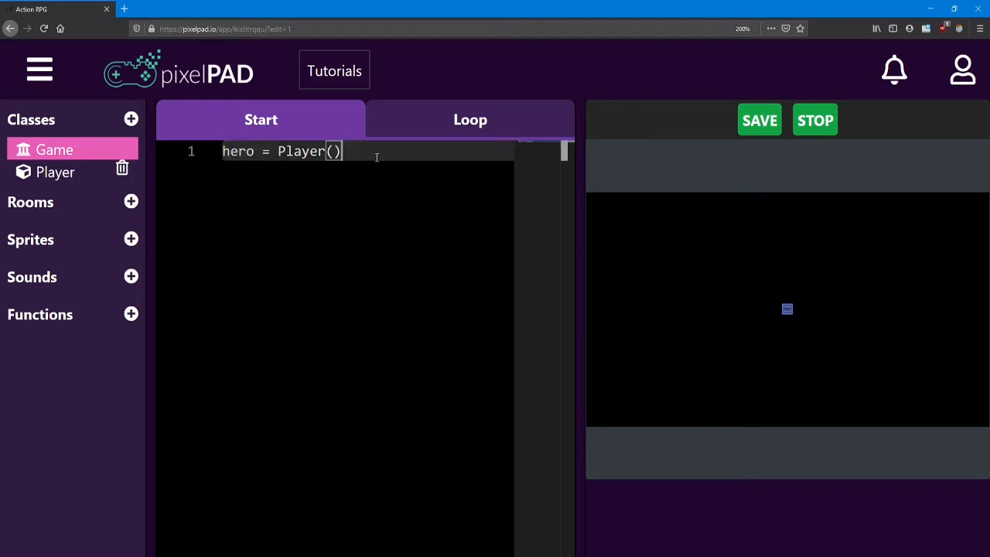
mouse_move(178, 237)
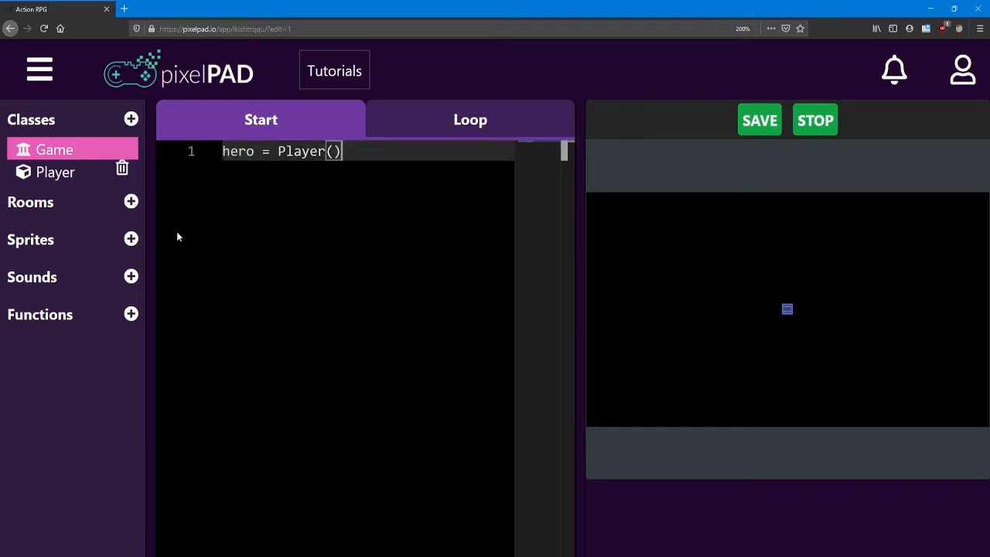
mouse_move(60, 246)
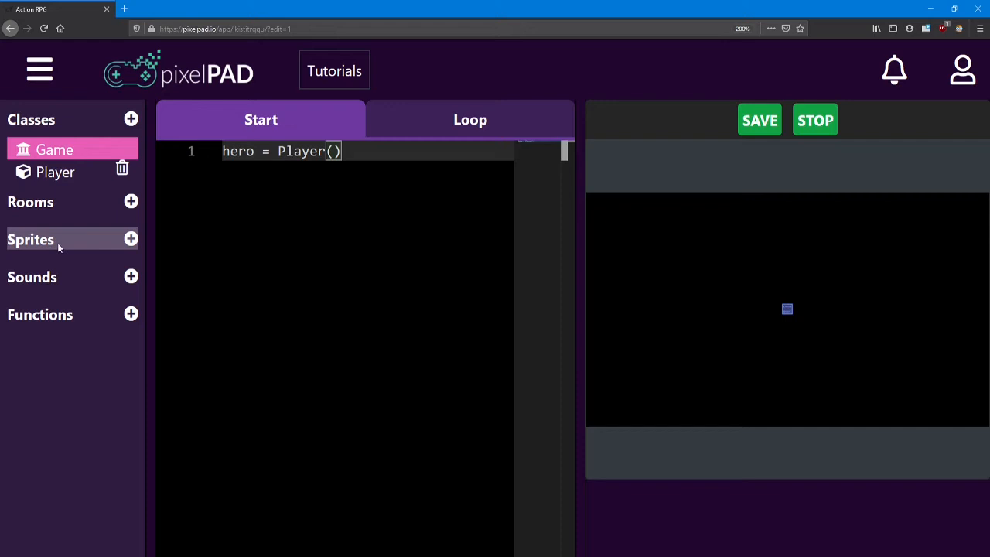
Page through the Asset Store and select the HeroDown image as a new sprite.
left_click(759, 120)
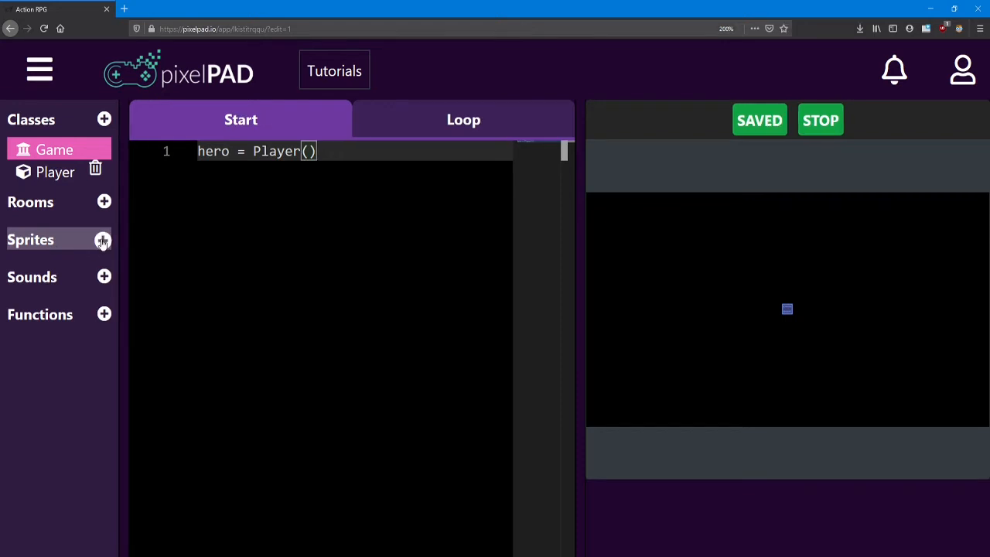
left_click(103, 240)
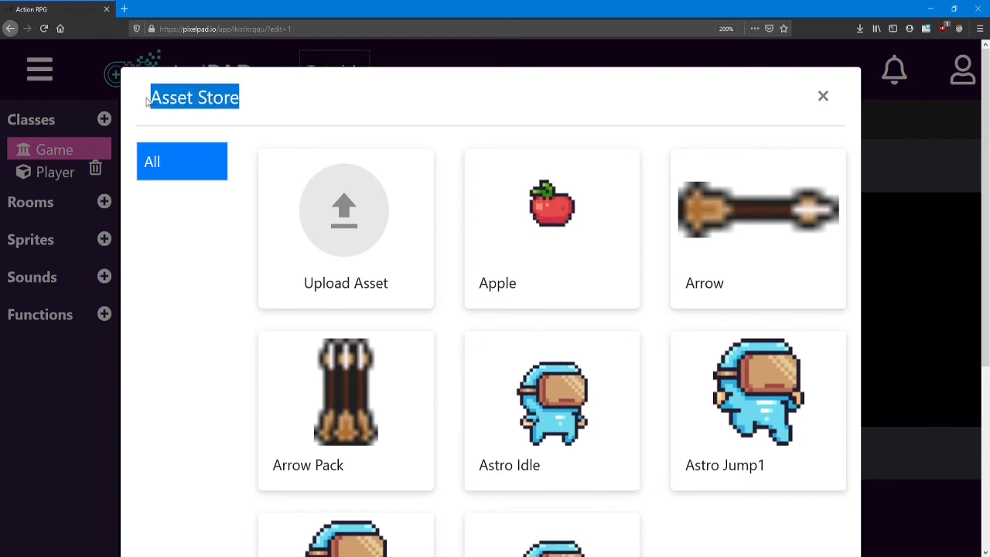
scroll("down", 3)
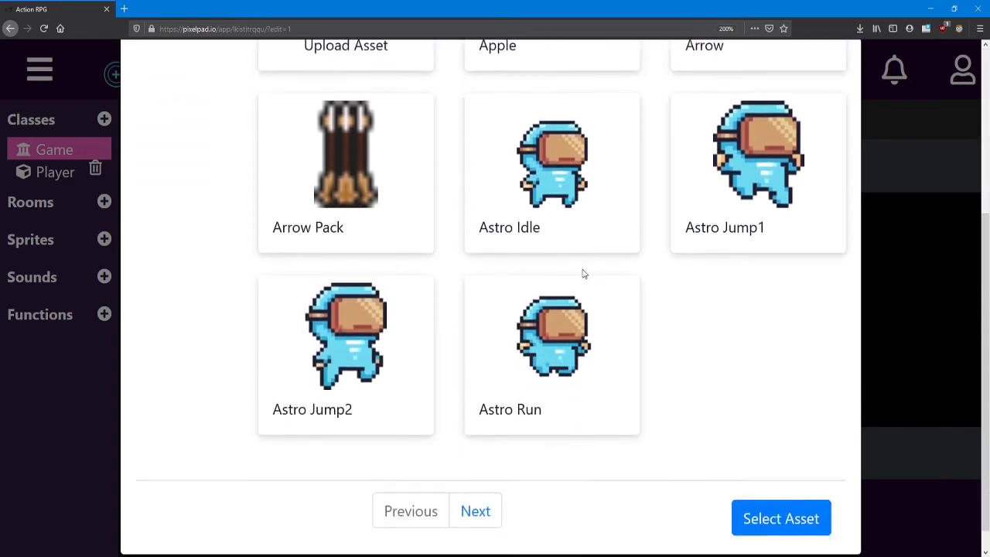
left_click(475, 511)
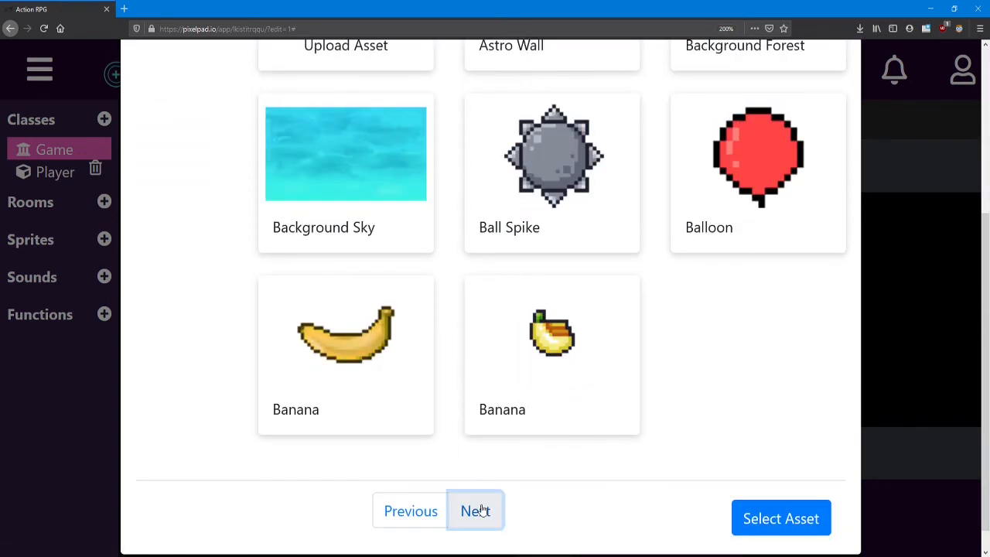
left_click(475, 511)
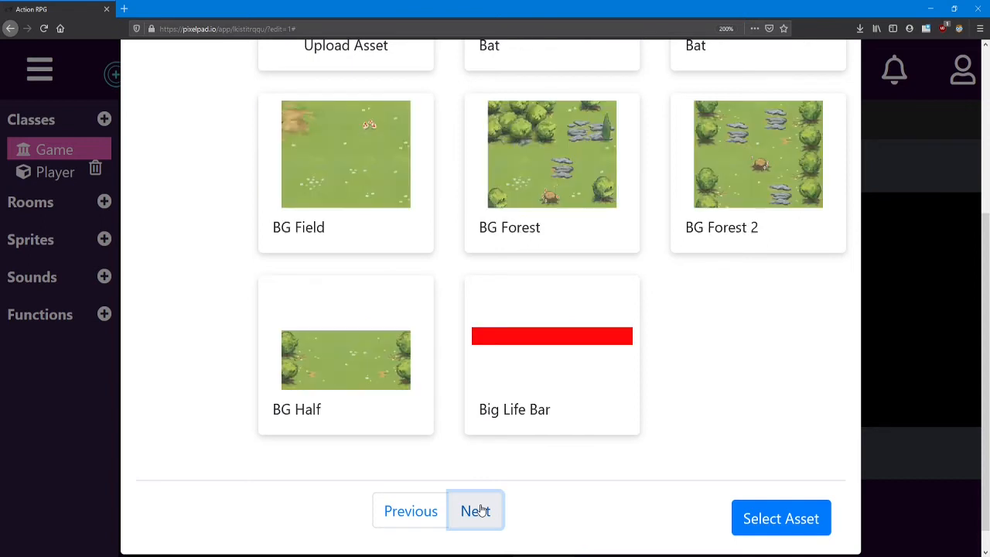
left_click(475, 510)
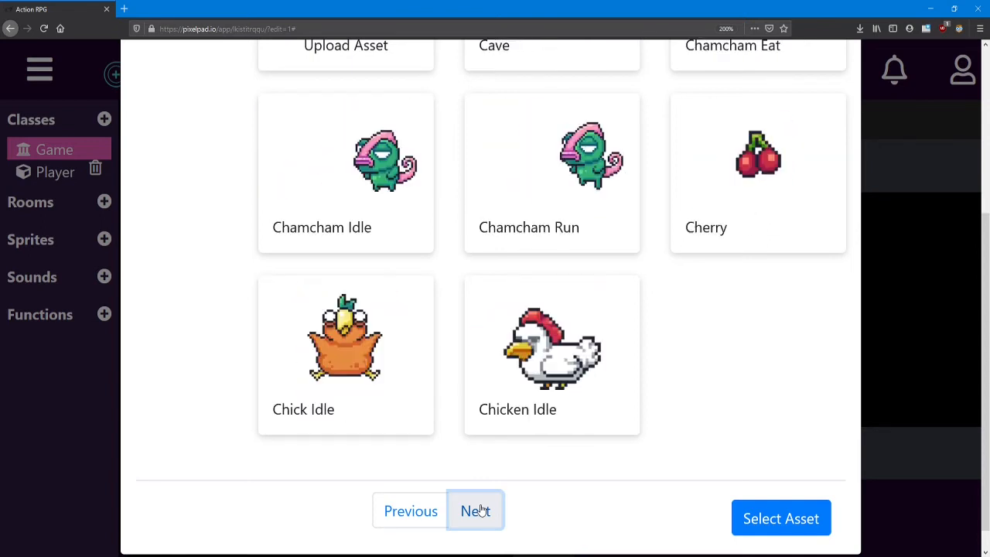
left_click(475, 510)
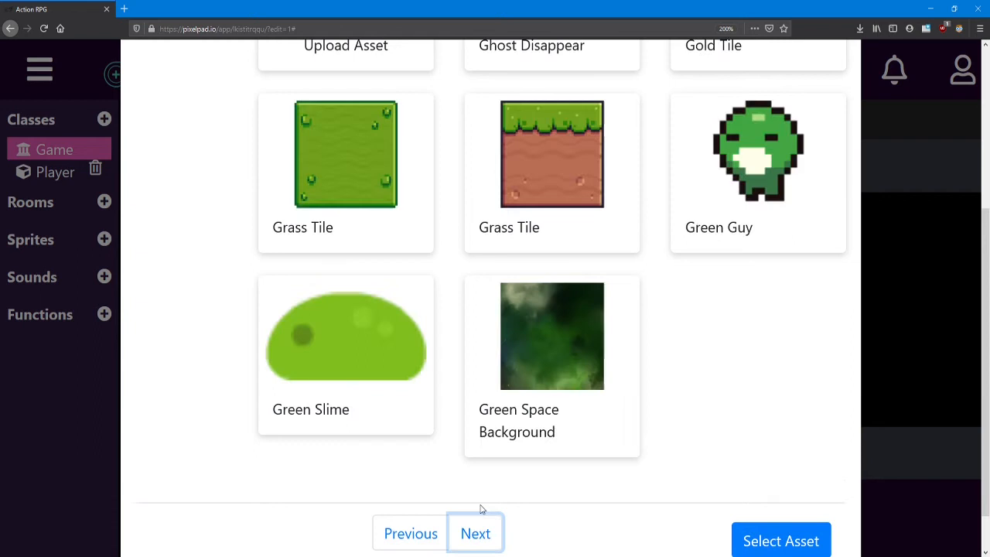
left_click(475, 533)
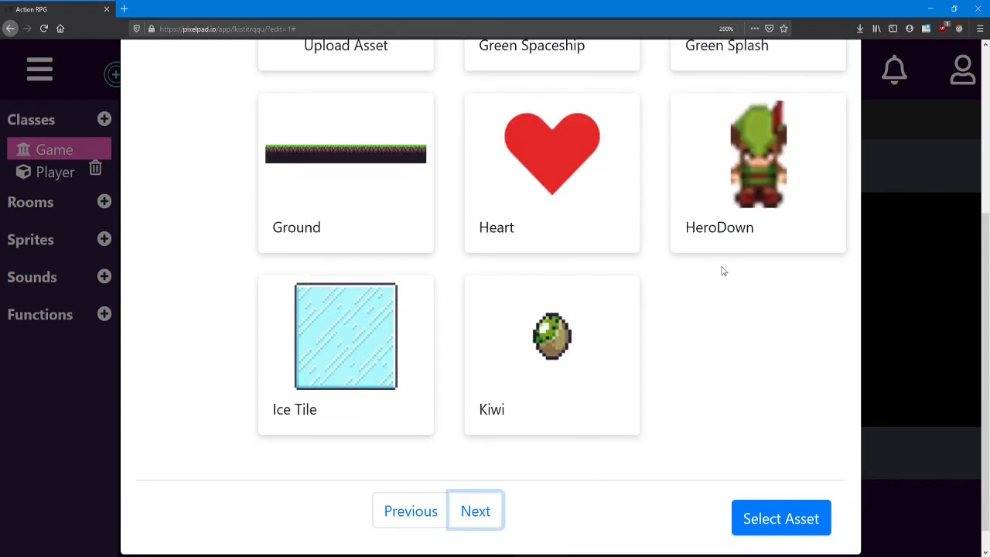
left_click(758, 155)
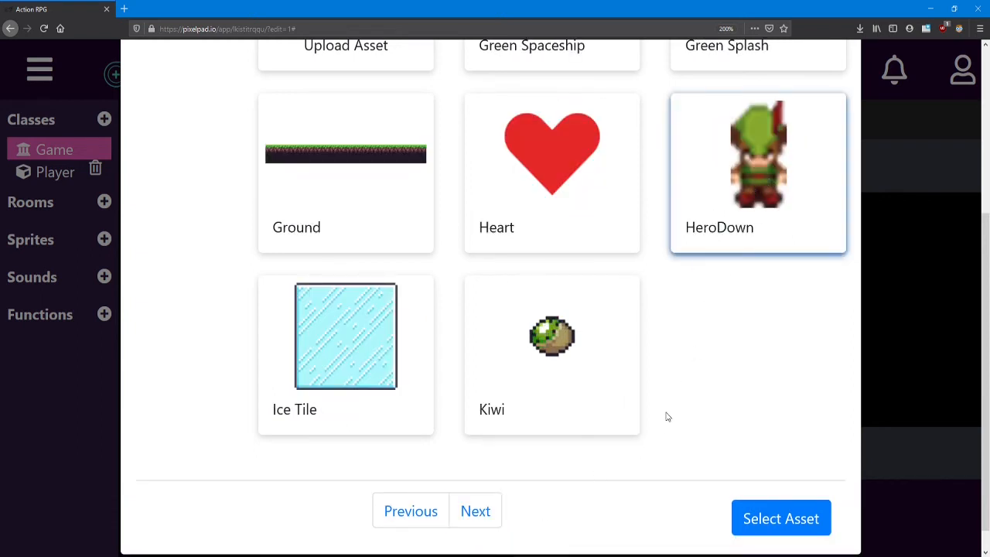
left_click(781, 518)
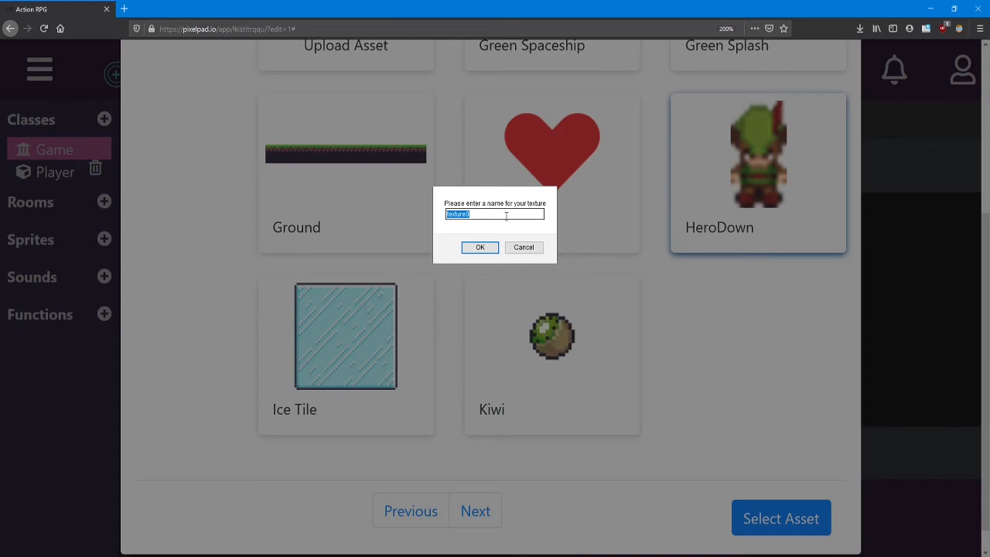
Name the new HeroDown sprite 'Player' and confirm it.
type("Player")
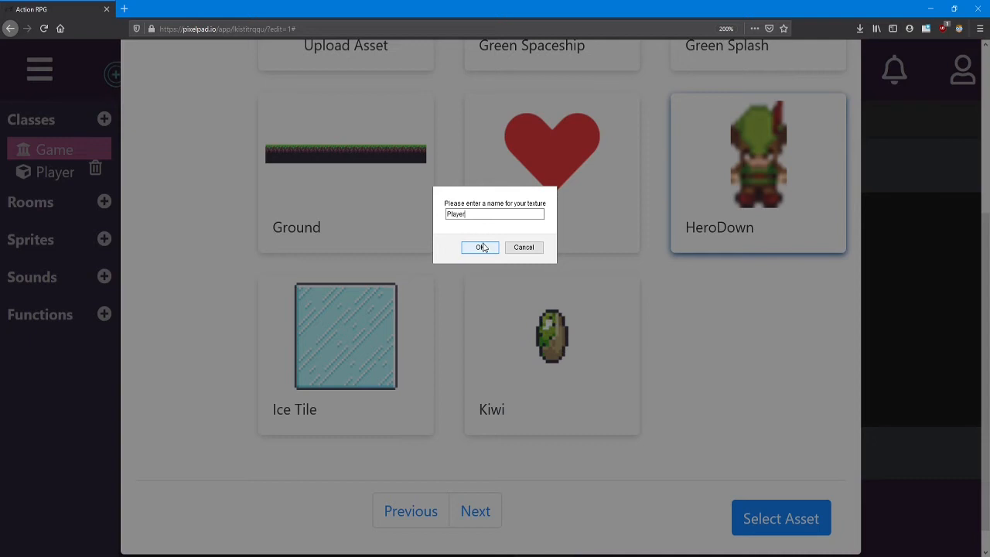
left_click(480, 247)
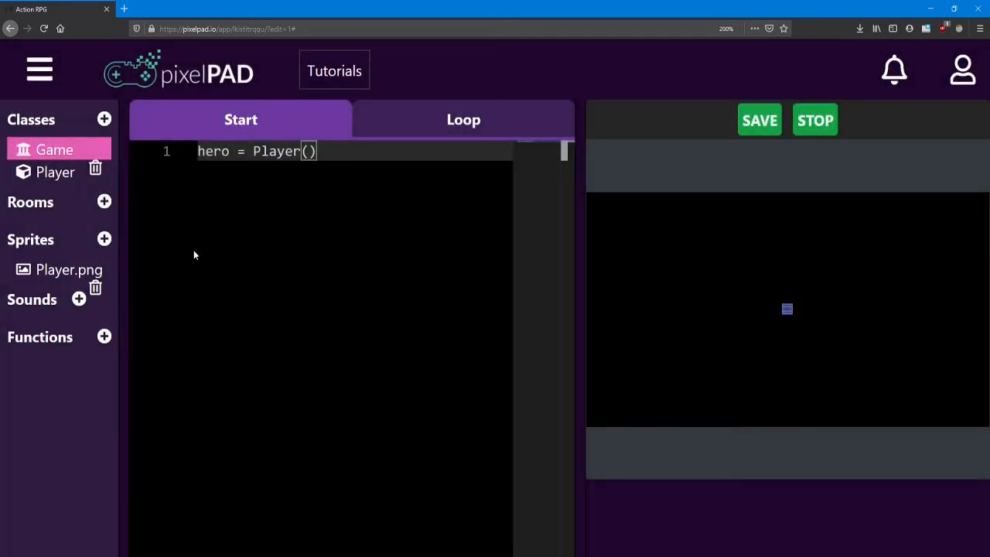
mouse_move(38, 272)
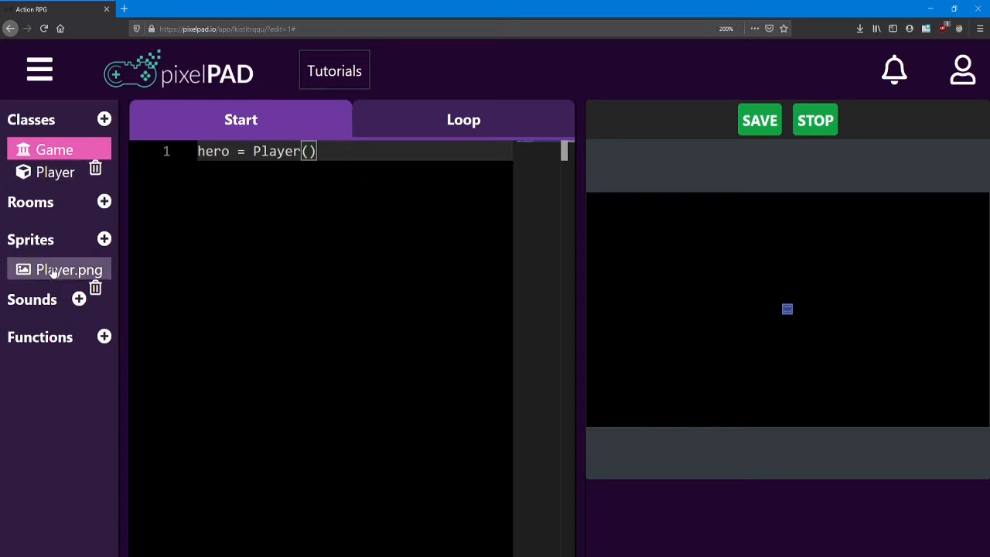
mouse_move(217, 182)
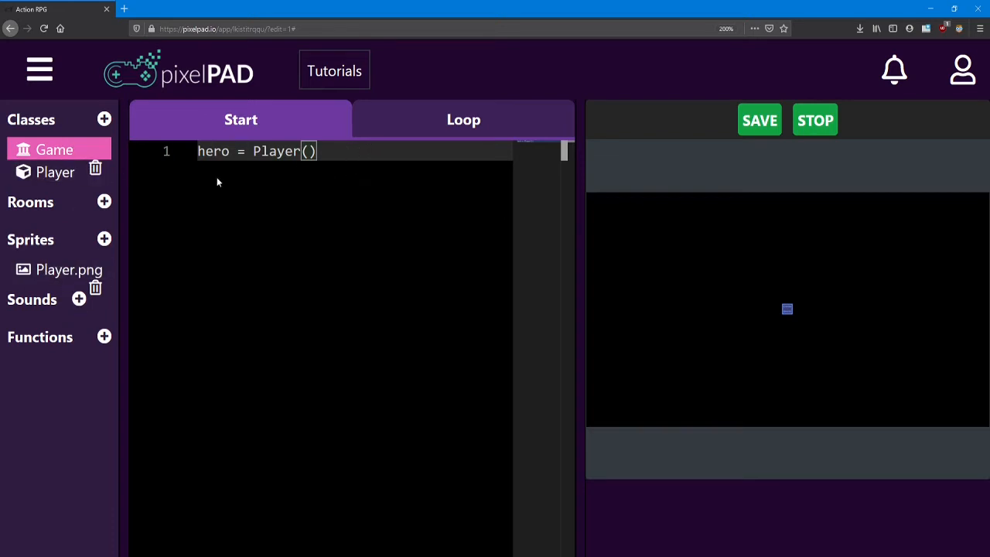
Add line 2 to the Start code: hero.sprite = sprite('Player.png').
left_click(333, 152)
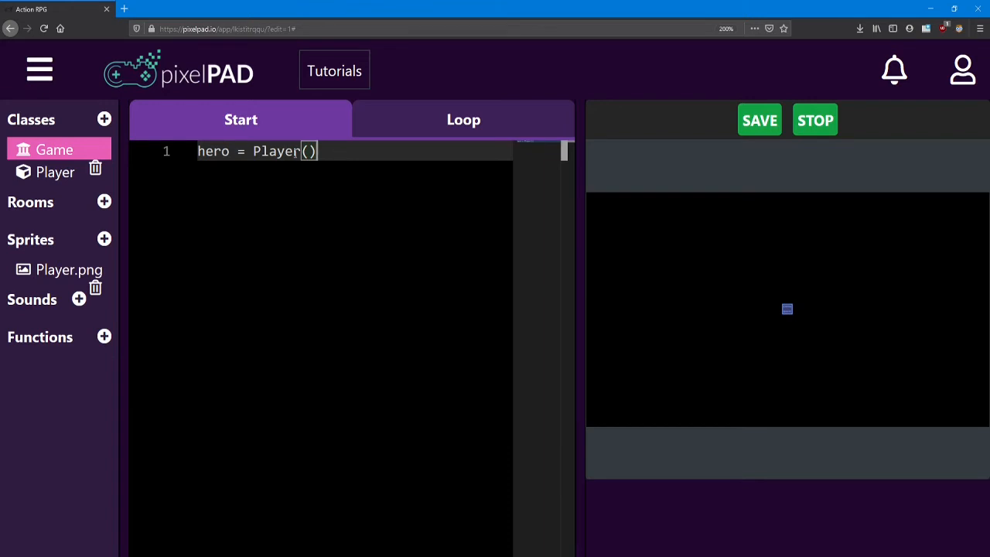
key("Enter")
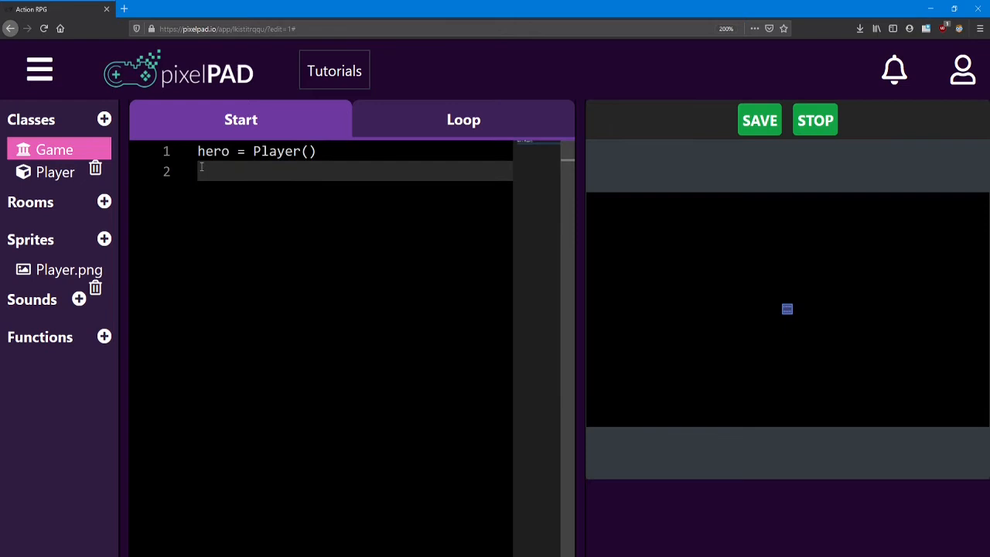
mouse_move(259, 245)
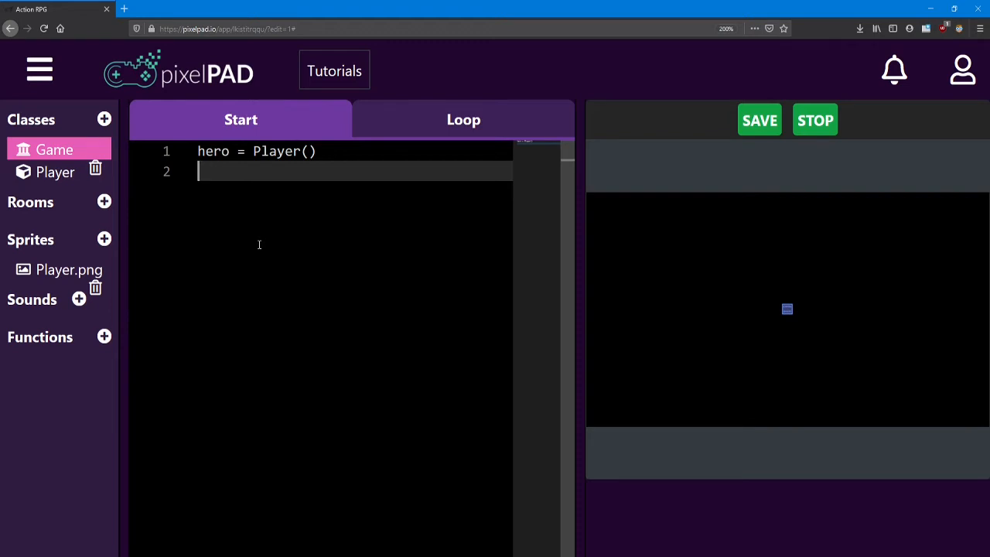
type("hero")
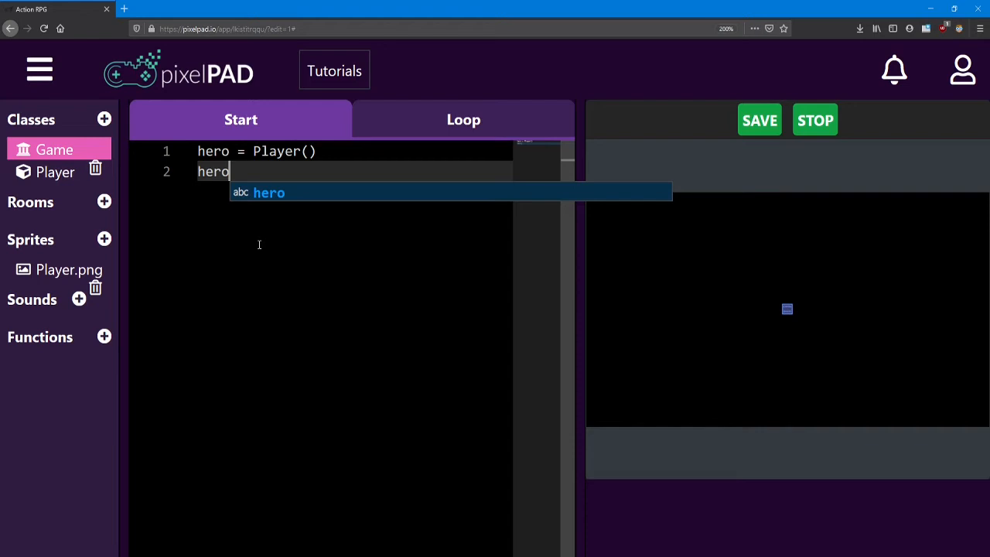
type(".sprite =")
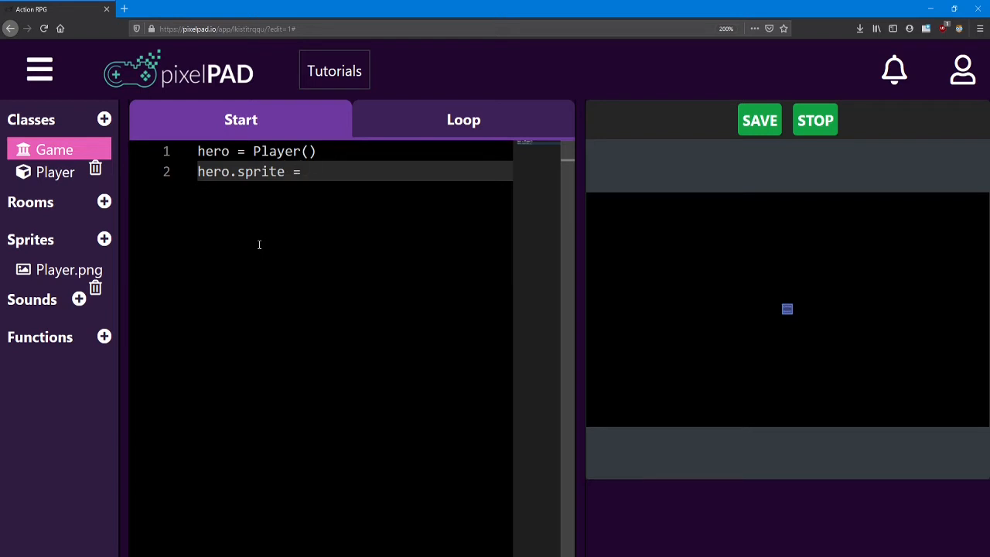
type("sprite(")
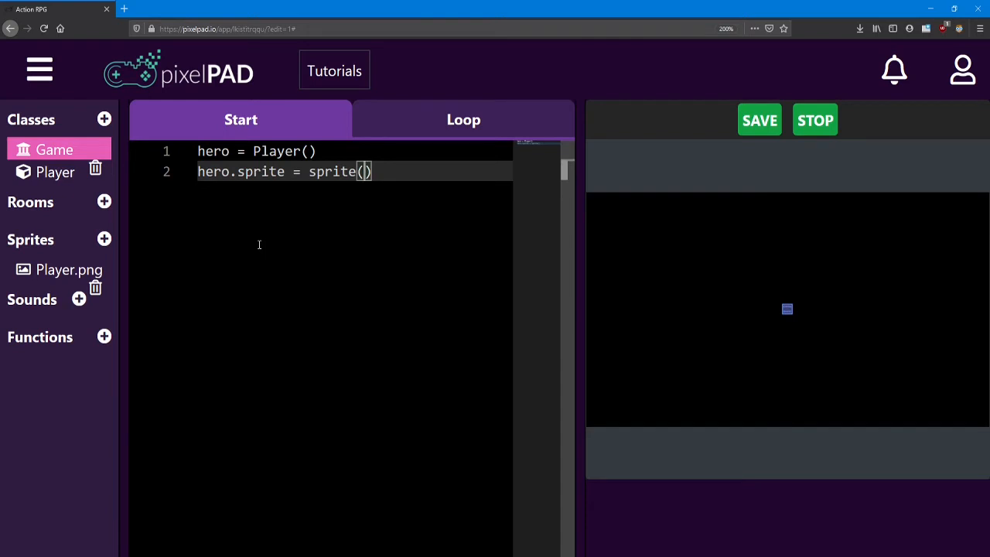
type("''")
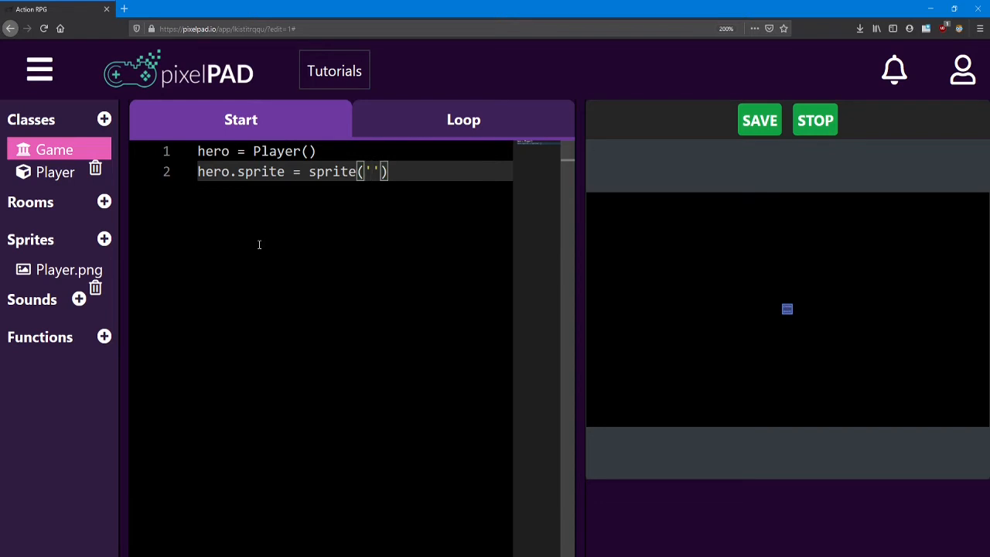
type("P")
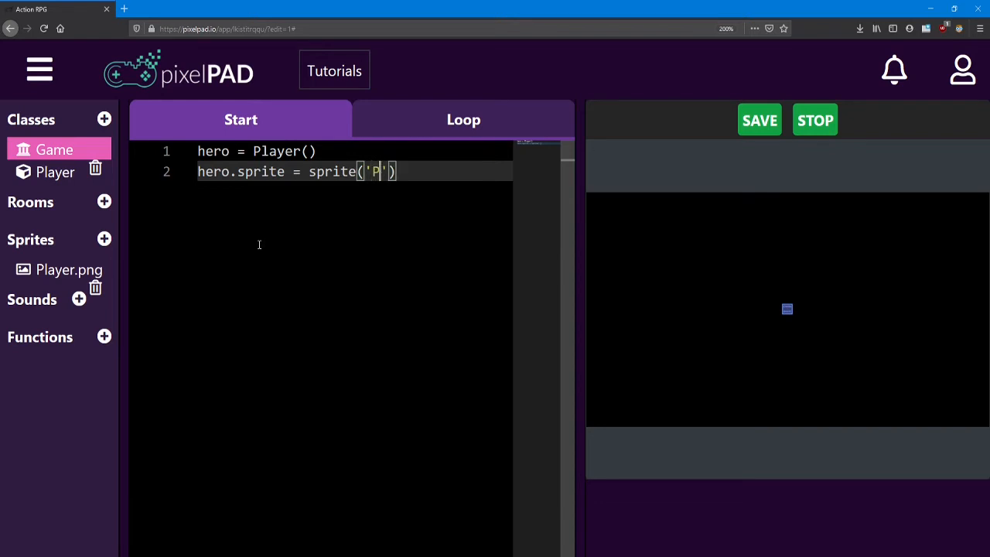
type("layer.png")
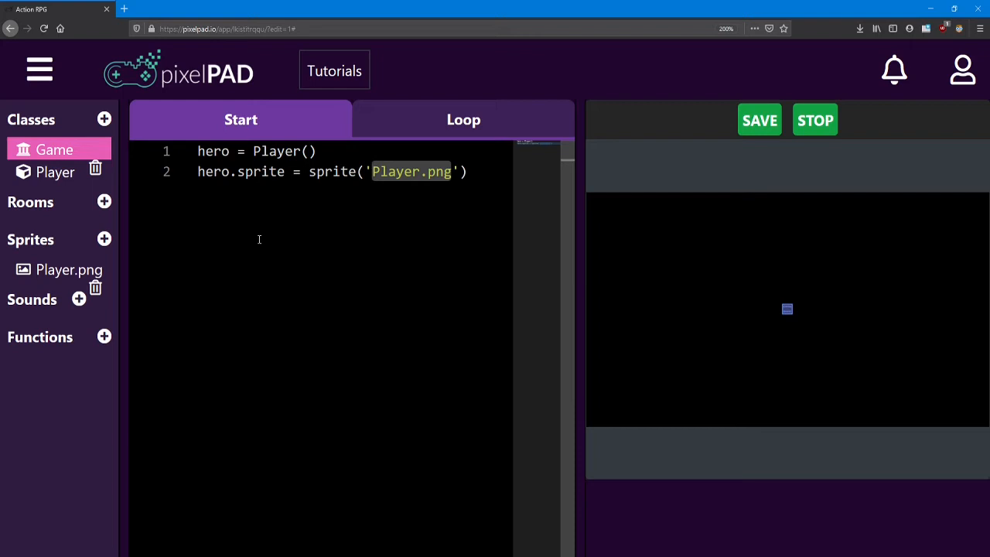
mouse_move(60, 278)
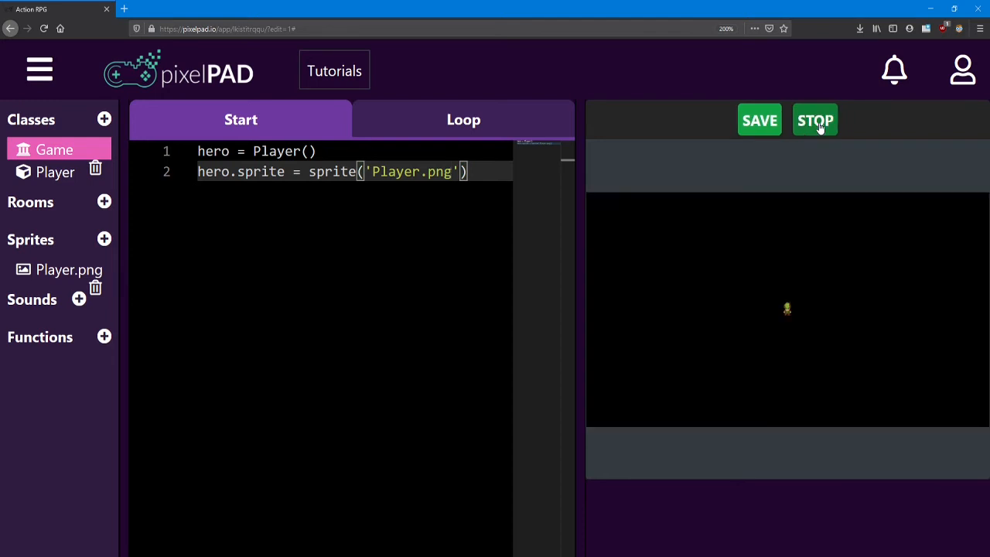
mouse_move(764, 316)
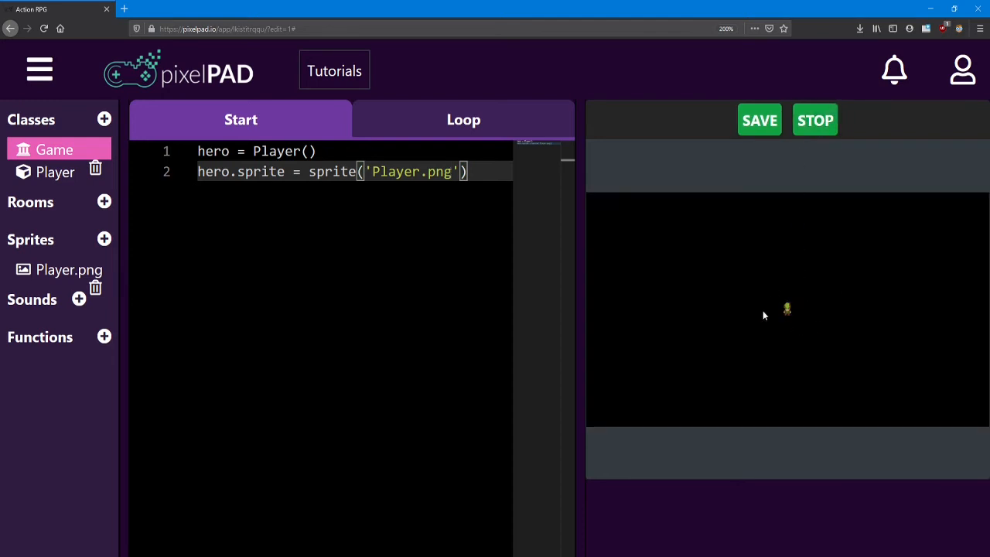
Create a new class named Gem.
left_click(477, 172)
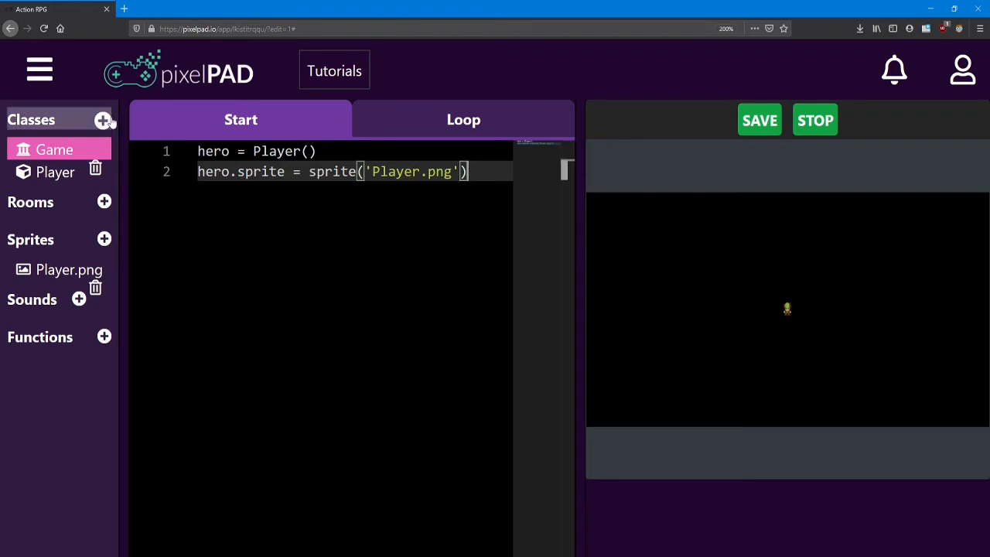
mouse_move(109, 136)
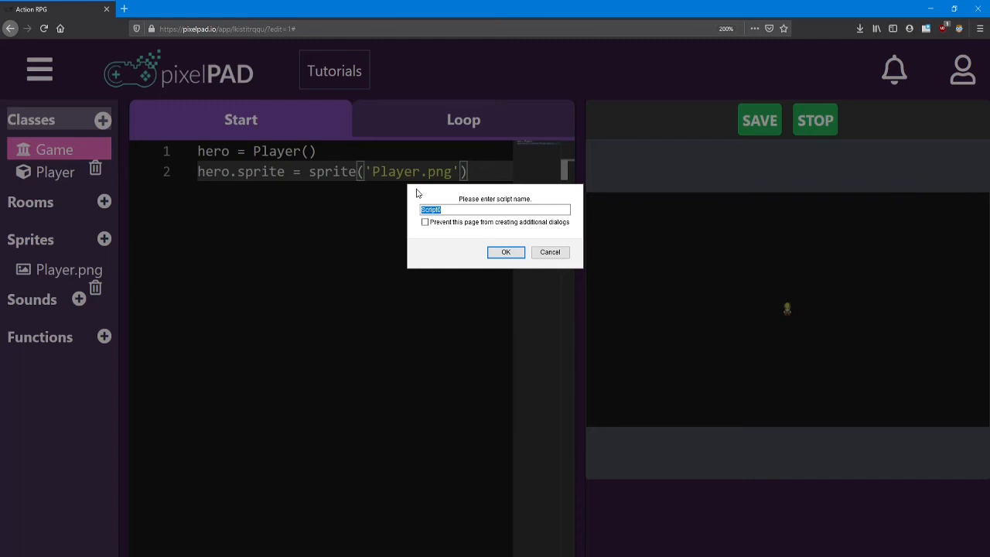
type("Gem")
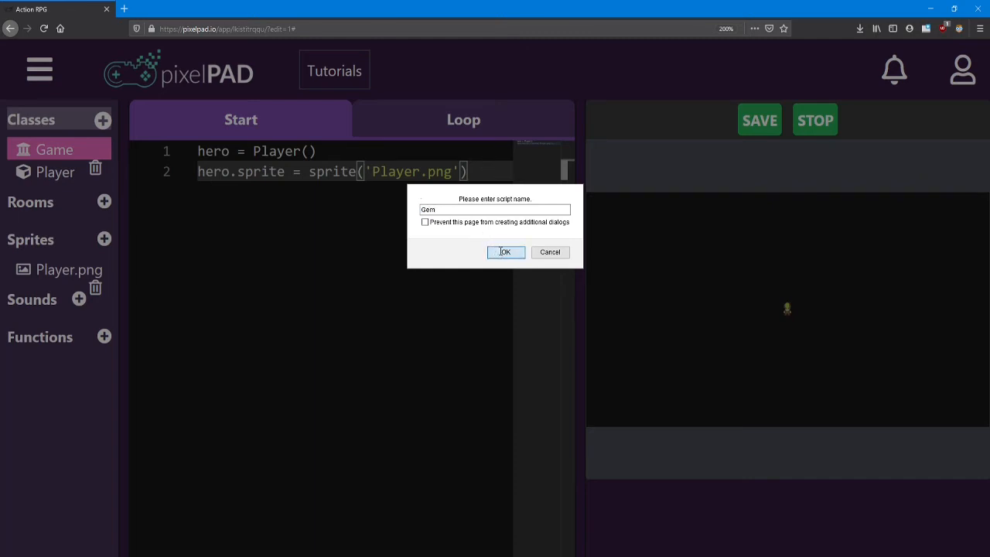
left_click(505, 252)
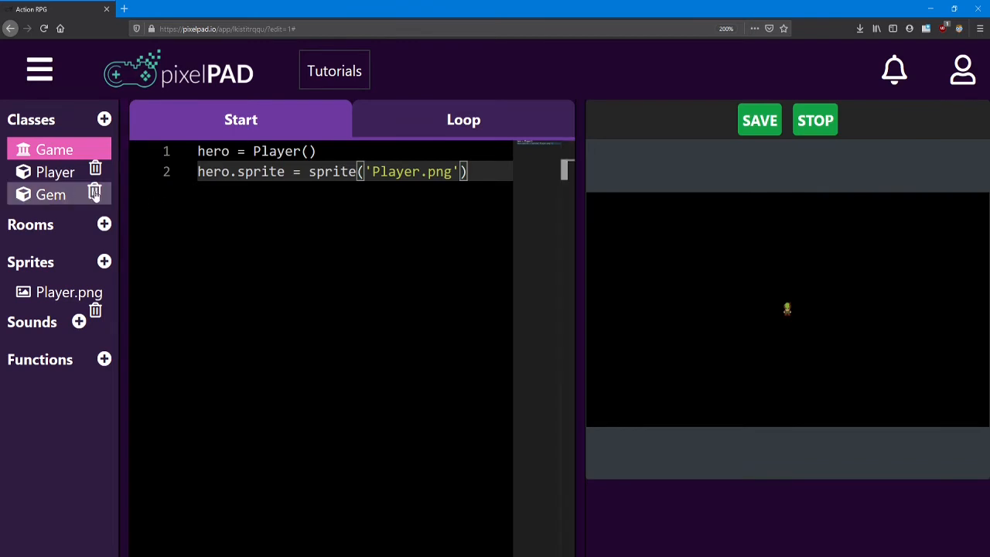
mouse_move(97, 261)
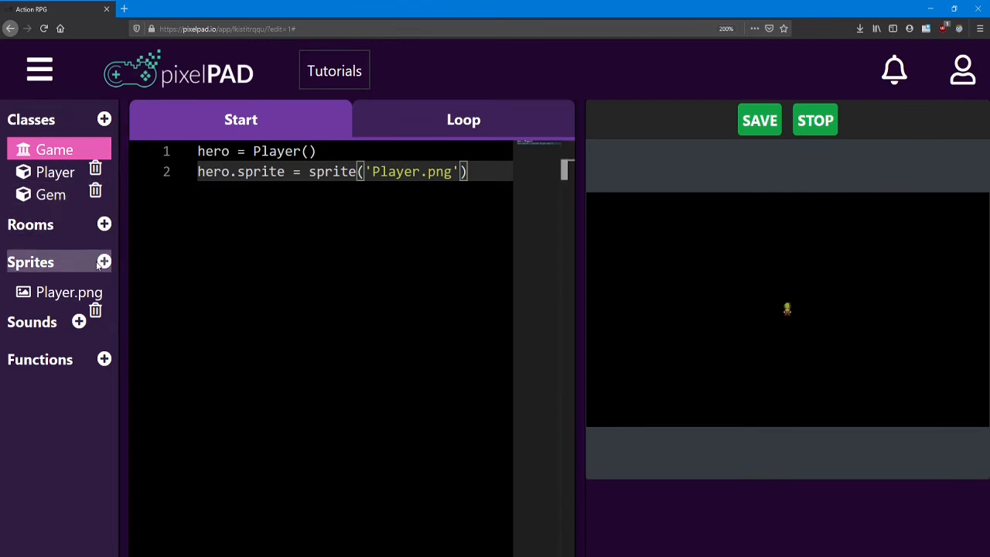
mouse_move(104, 266)
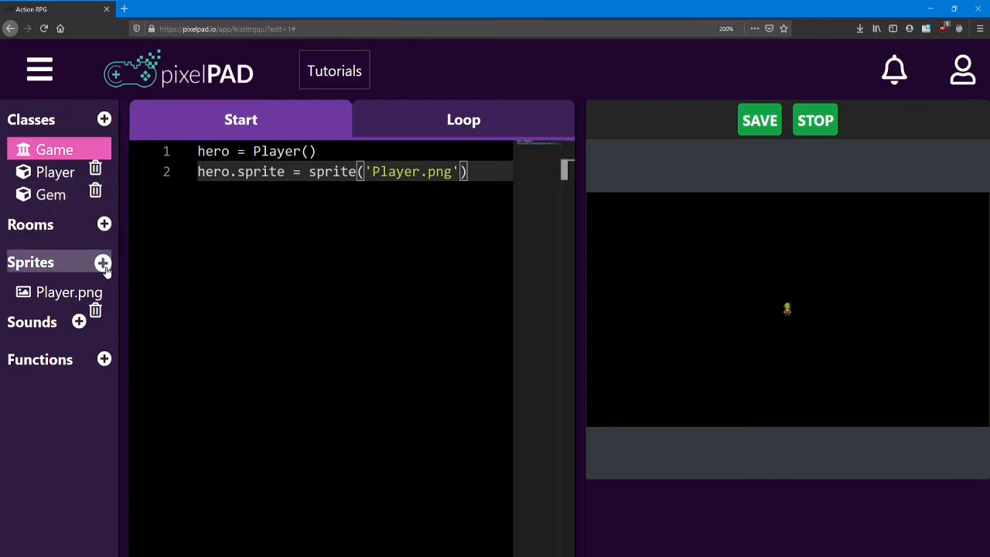
Add the Gem Yellow asset from the Asset Store as a sprite named YellowGem.
left_click(104, 262)
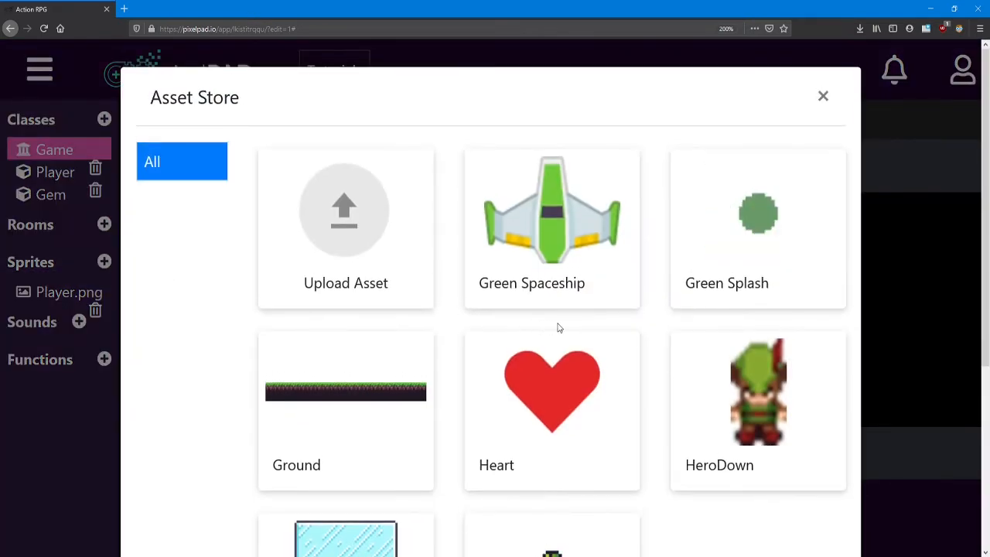
scroll("down", 3)
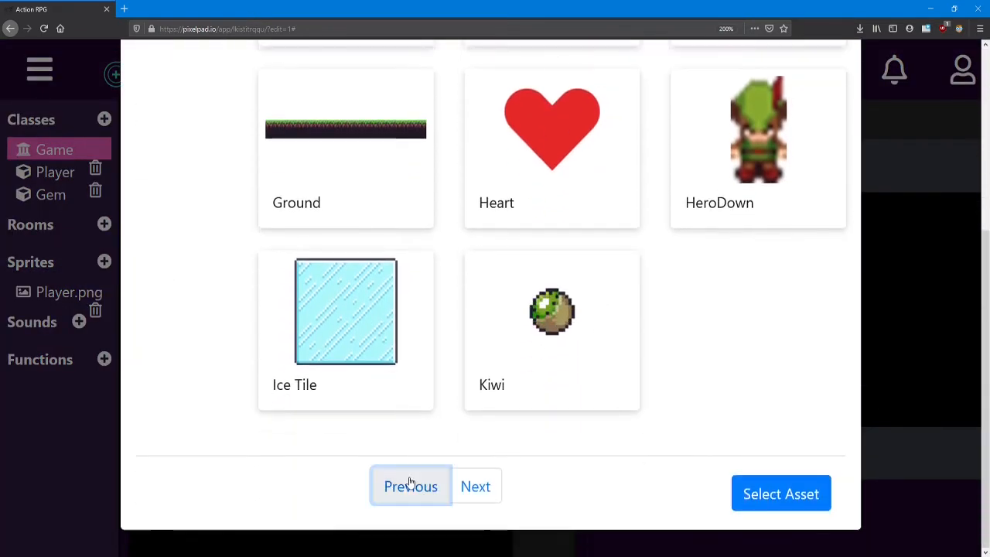
left_click(411, 486)
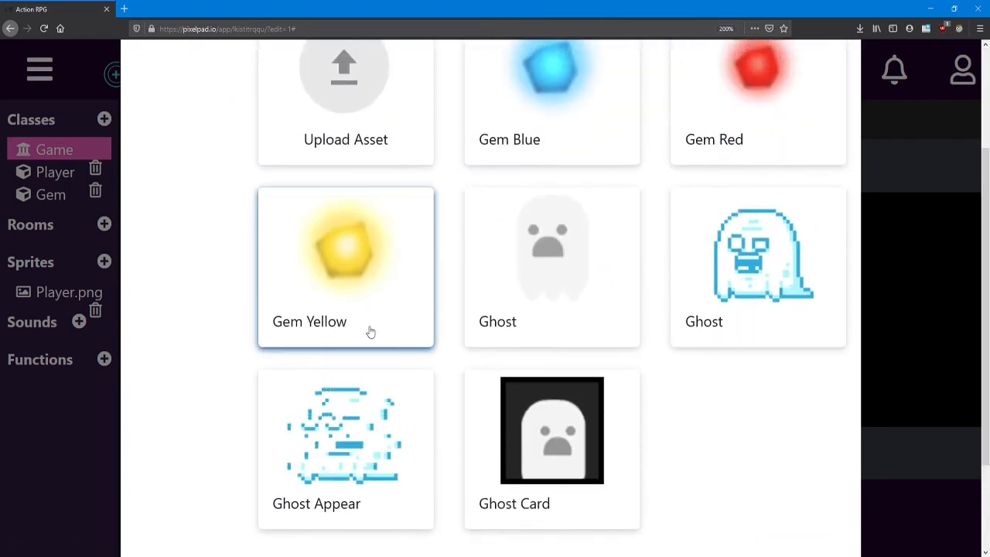
scroll("down", 3)
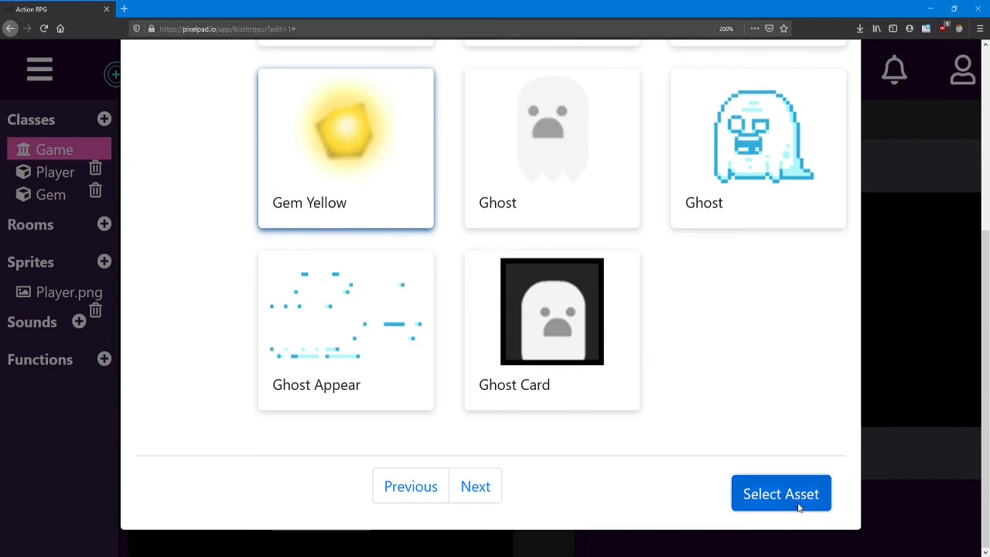
left_click(781, 493)
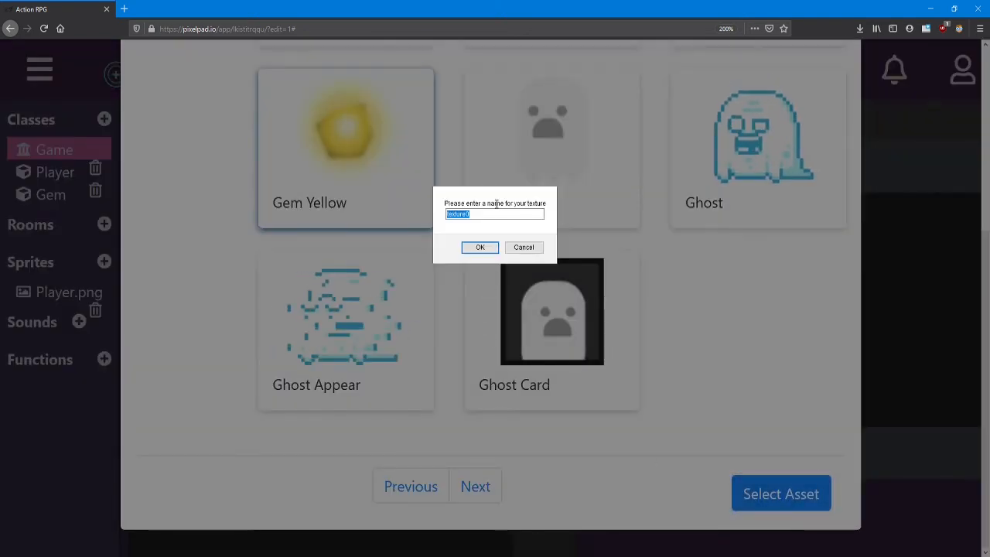
type("YellowGem")
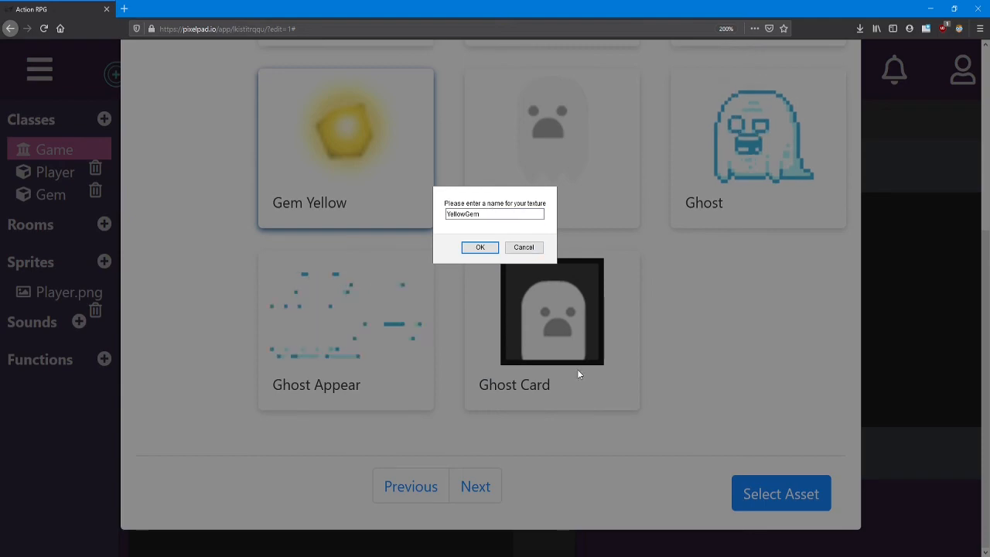
left_click(479, 247)
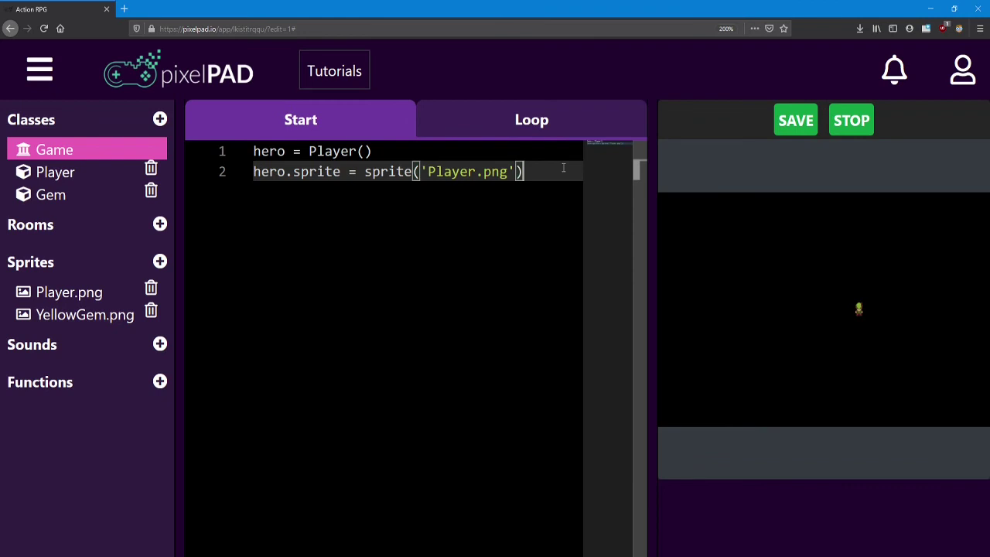
Add blank lines and write gemmy = Gem() on line 4 of the Start code.
key("Enter")
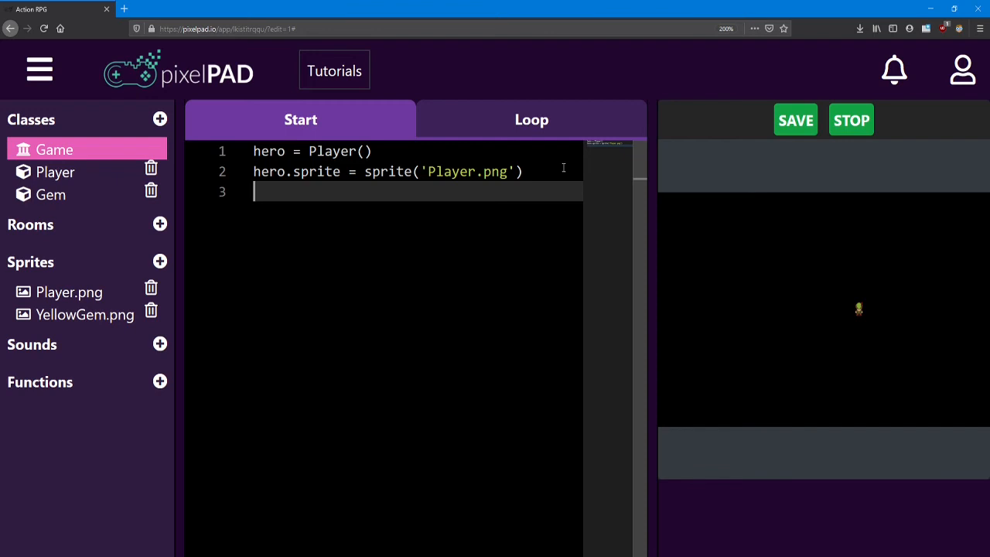
key("Enter")
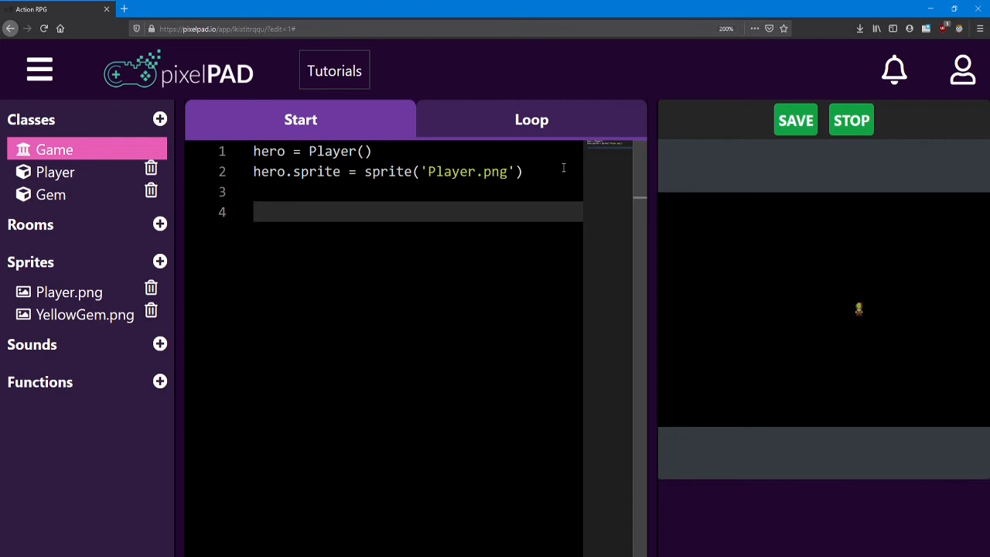
left_click(264, 211)
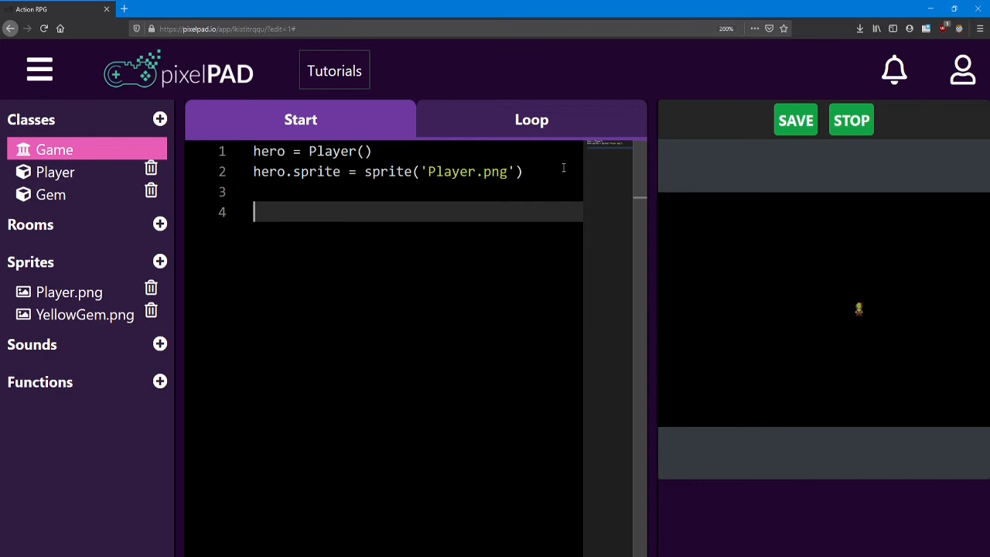
type("gemmy")
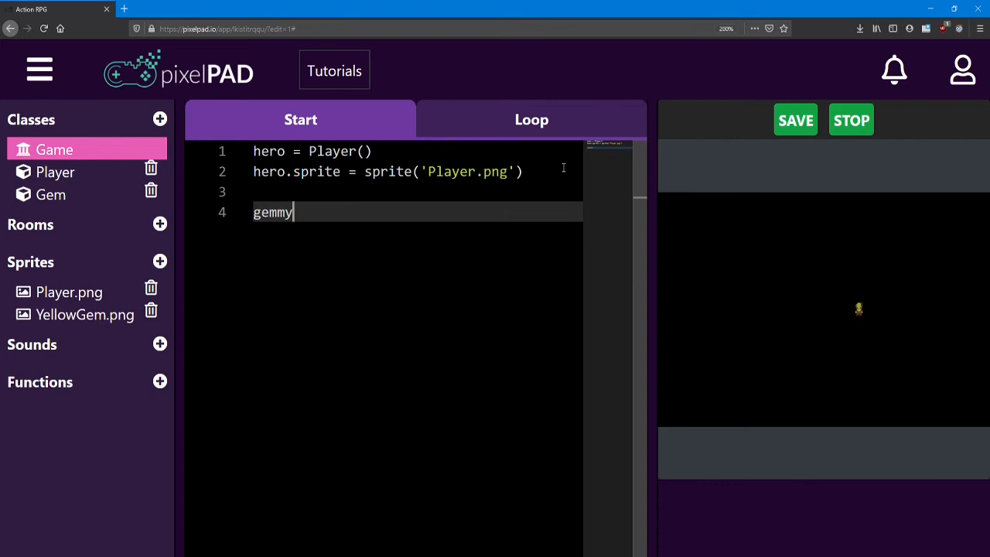
type("=")
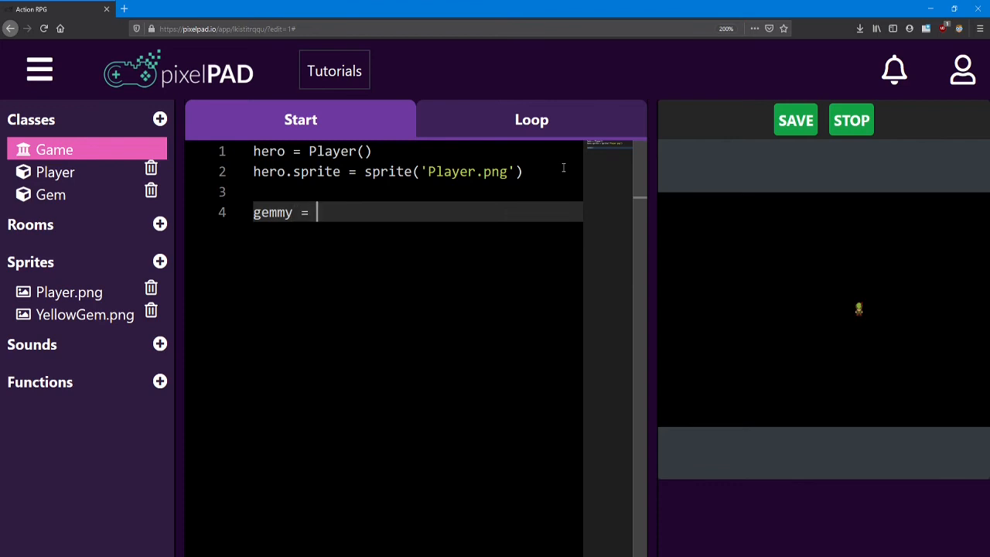
type("Gem()")
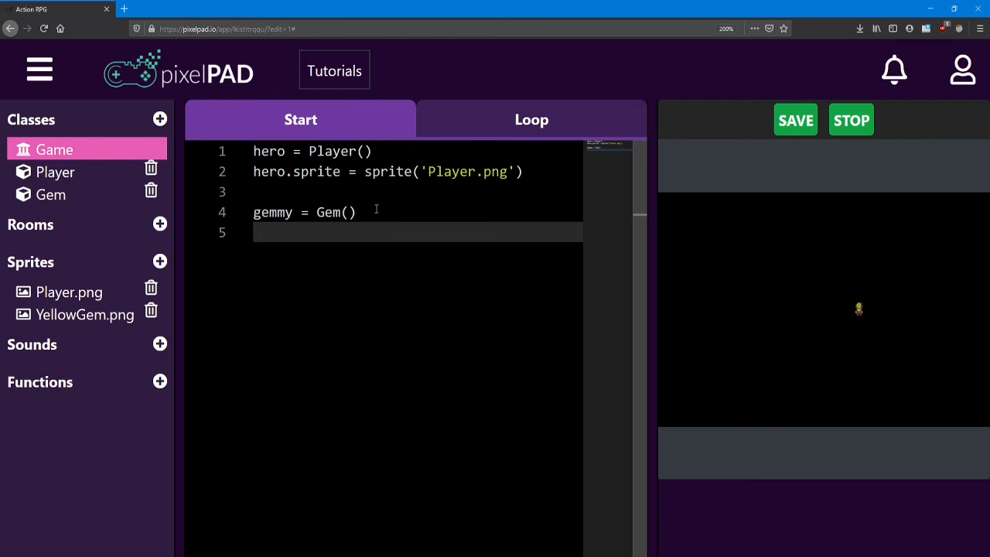
Add the line gemmy.sprite = sprite('YellowGem.png') below it.
type("gemmy")
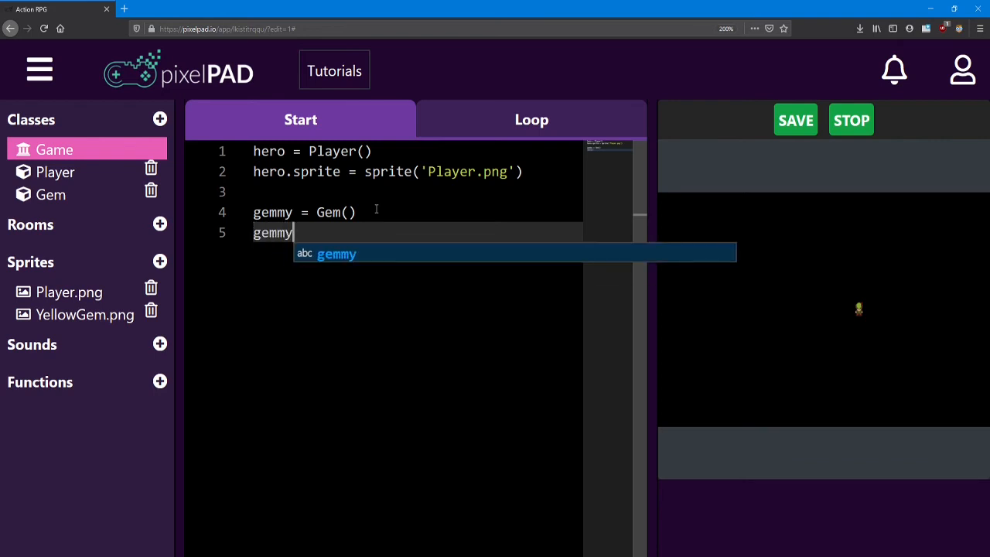
type(".spr")
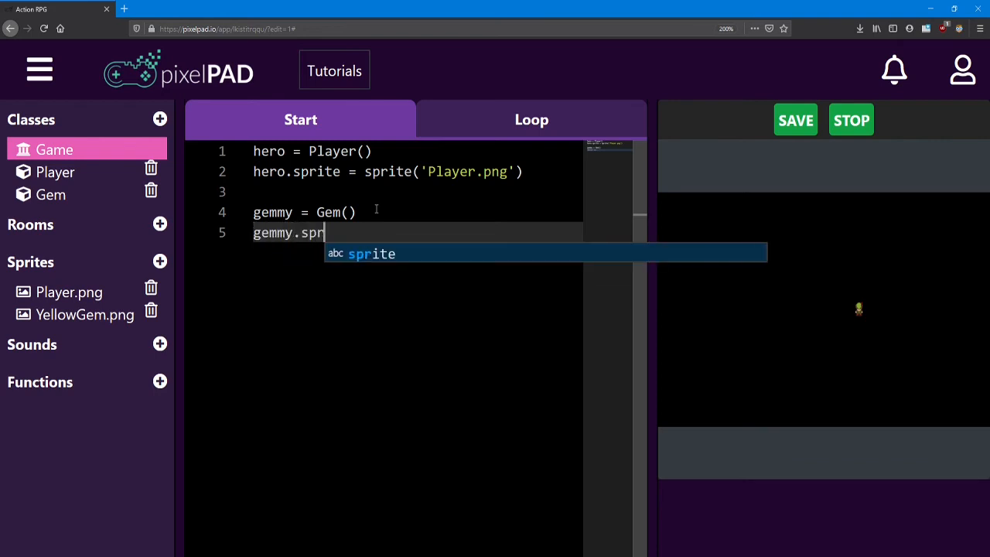
type("ite =")
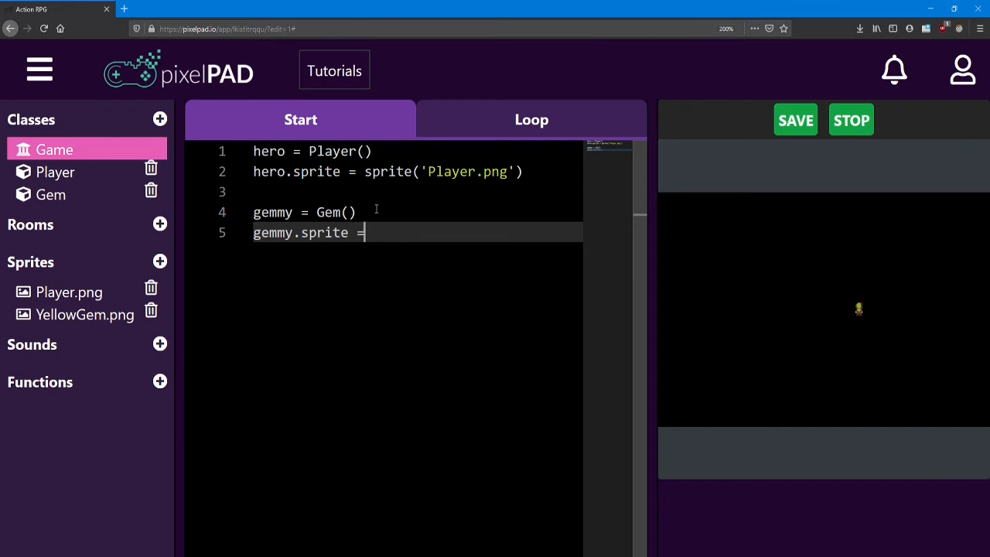
type("sprite(")
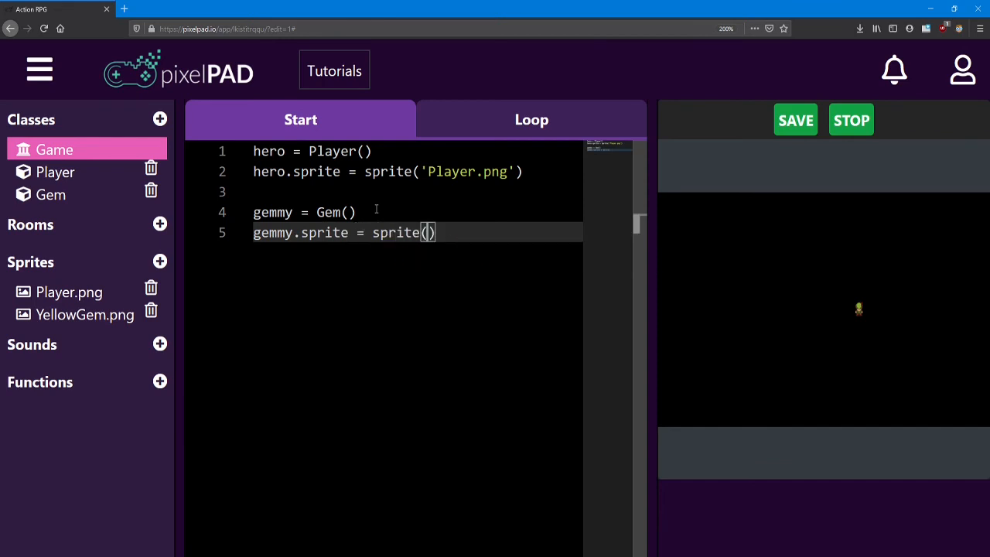
type("''")
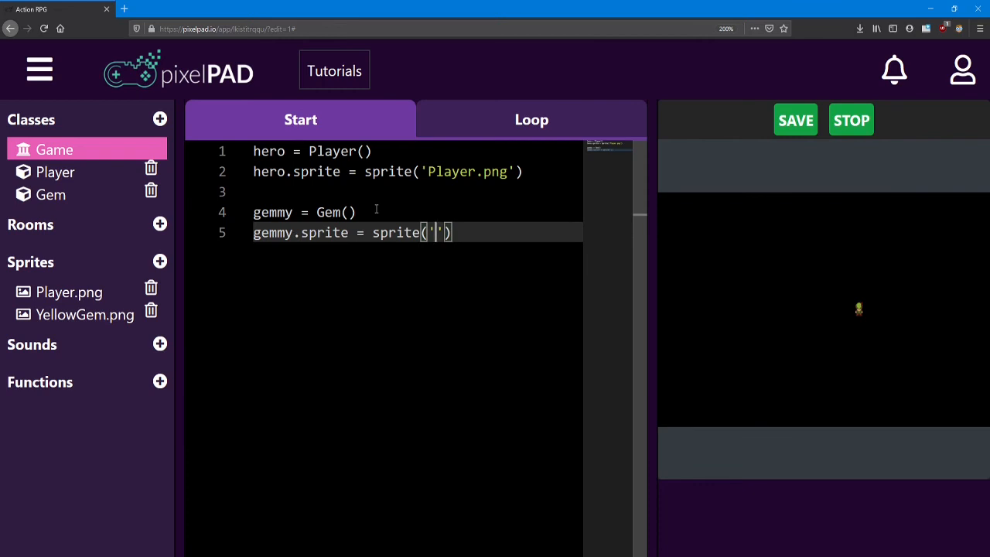
type("Yel")
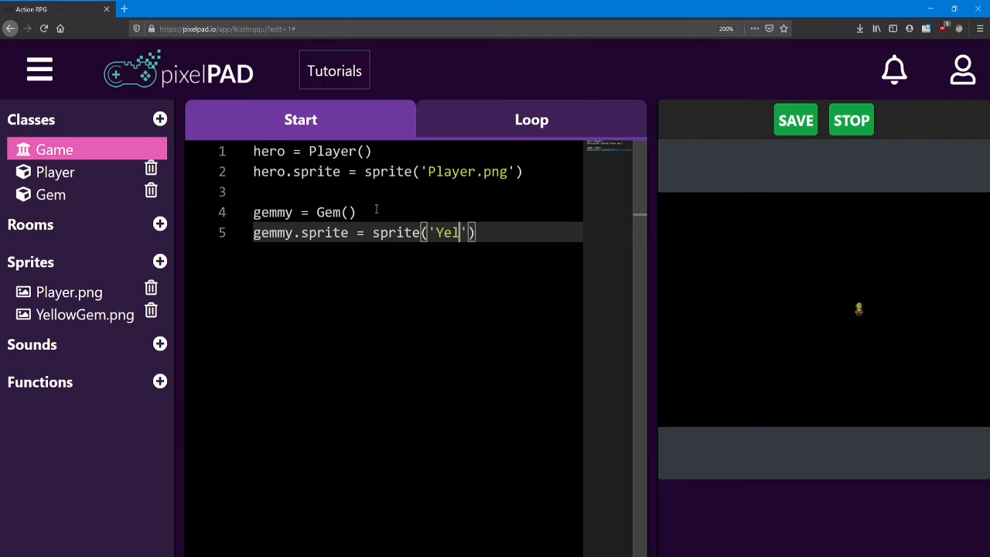
type("lowGem")
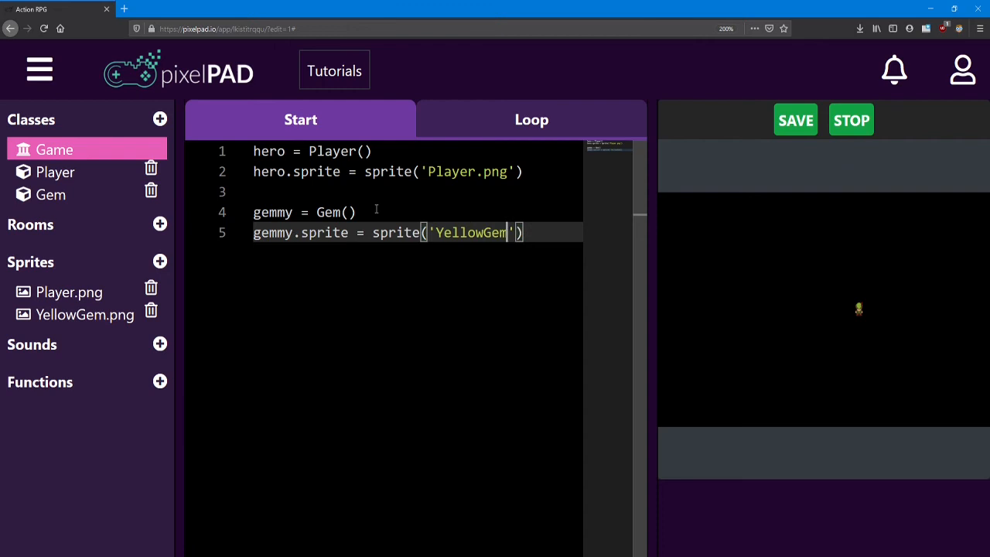
type(".png")
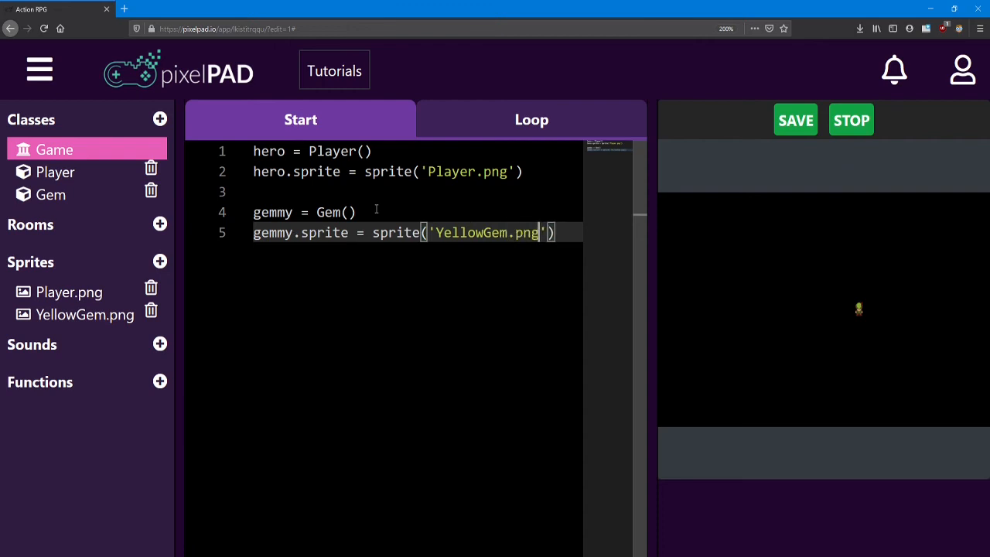
mouse_move(75, 323)
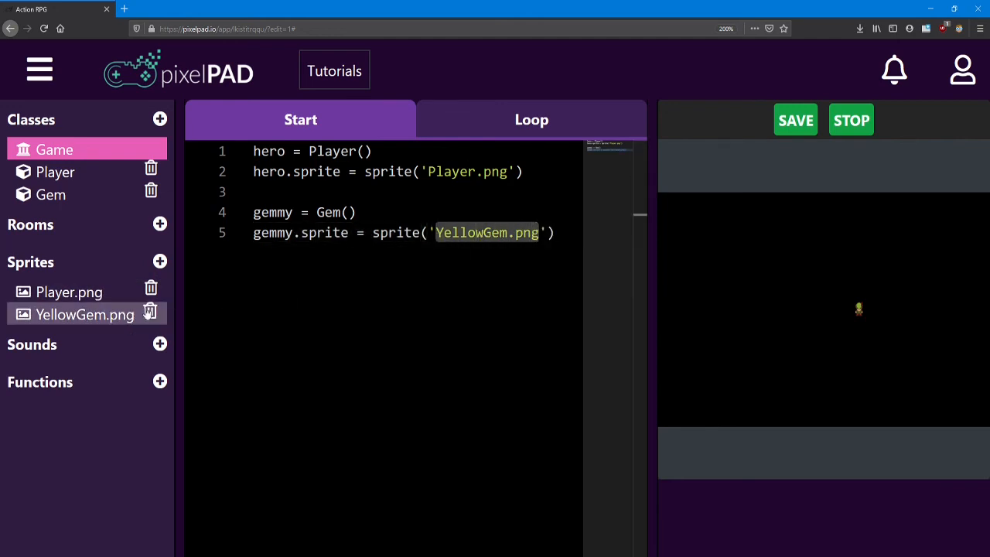
mouse_move(129, 322)
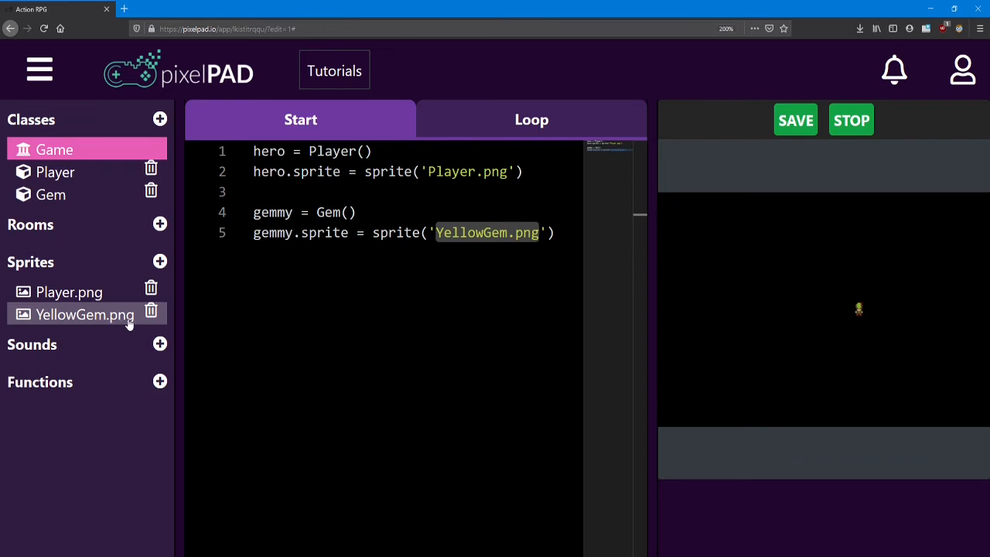
Rerun the game to show the yellow gem, then save the project.
left_click(560, 232)
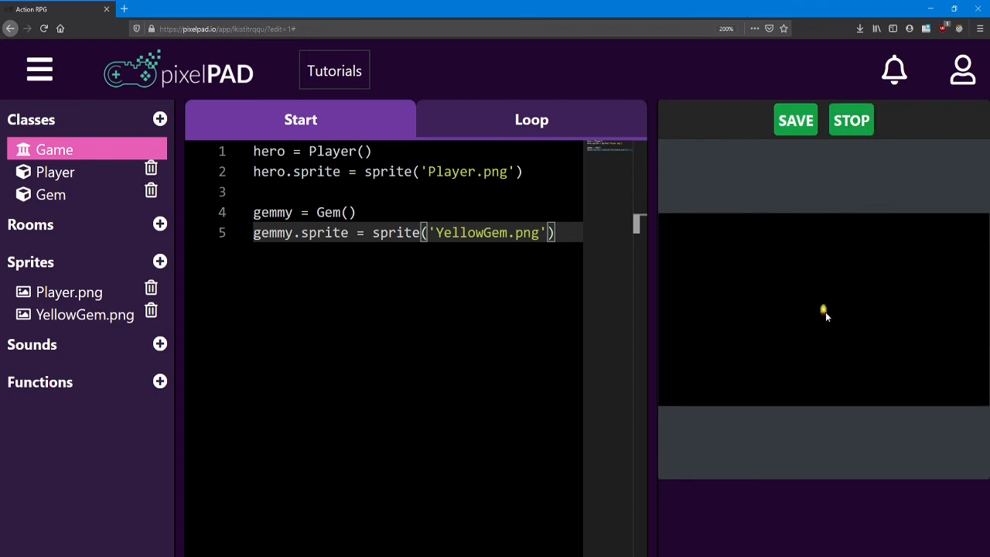
mouse_move(824, 309)
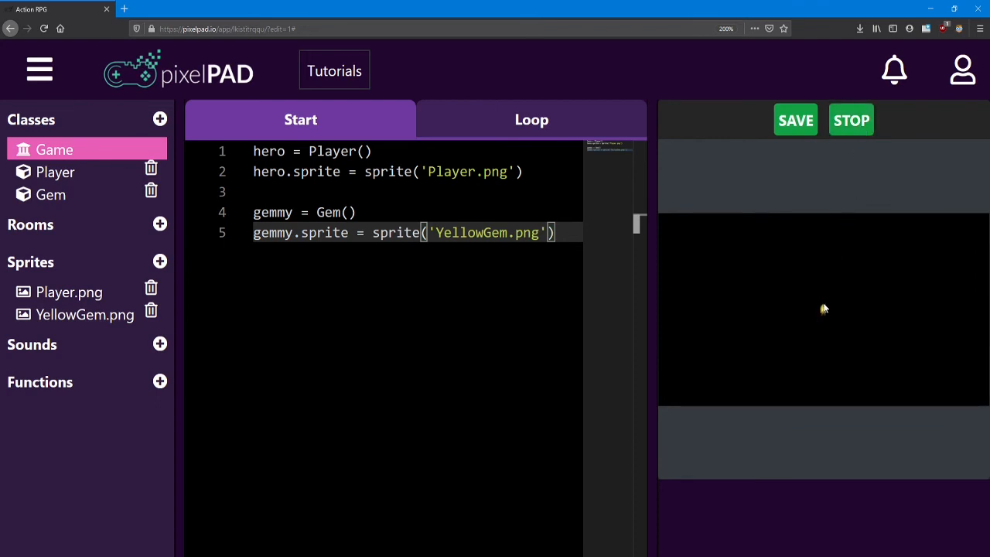
left_click(795, 120)
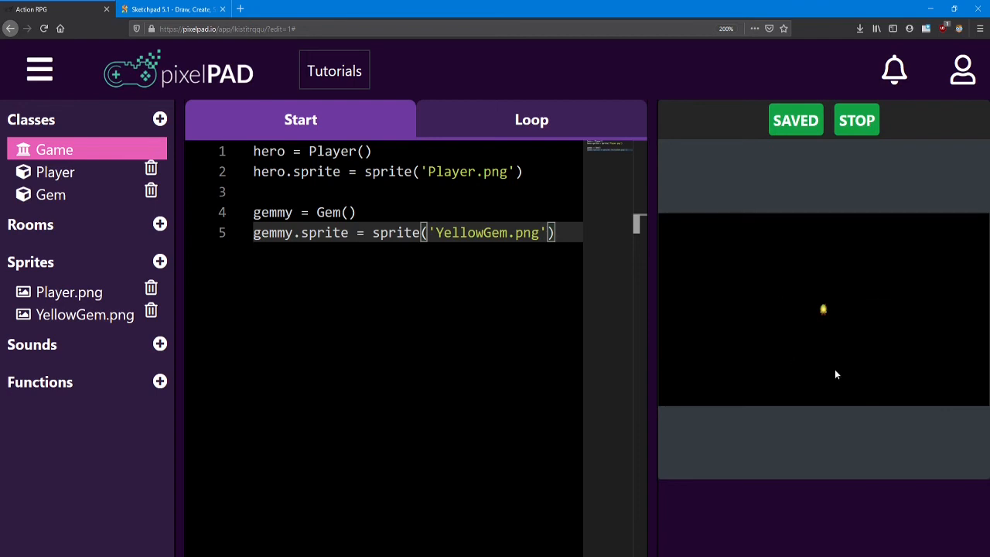
mouse_move(839, 321)
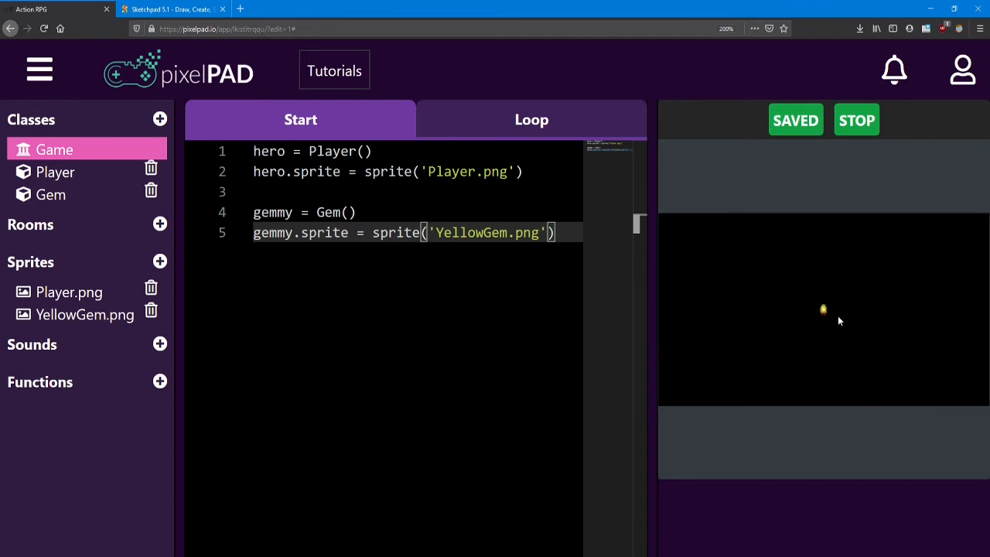
mouse_move(828, 323)
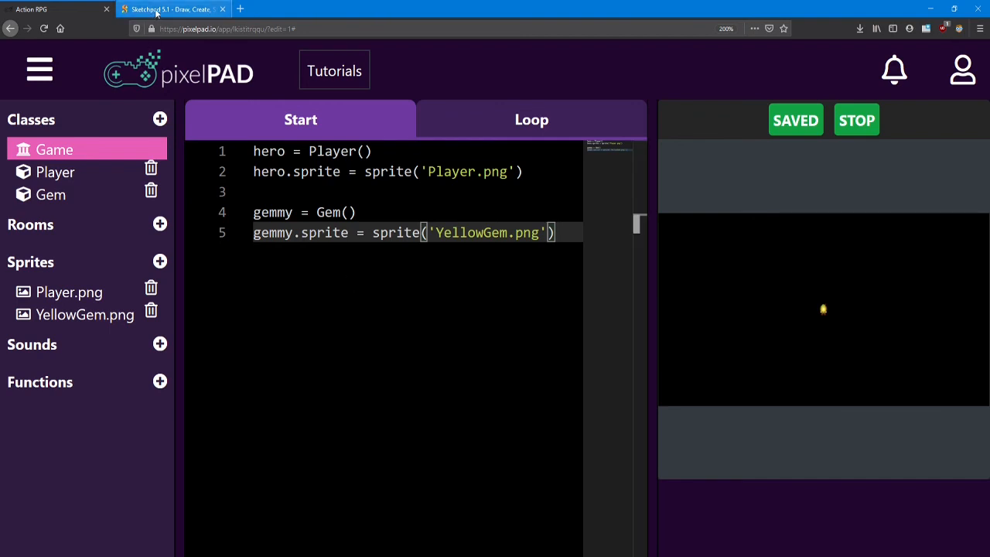
Switch to the Sketchpad game-screen sketch and choose the red Pencil tool.
left_click(162, 10)
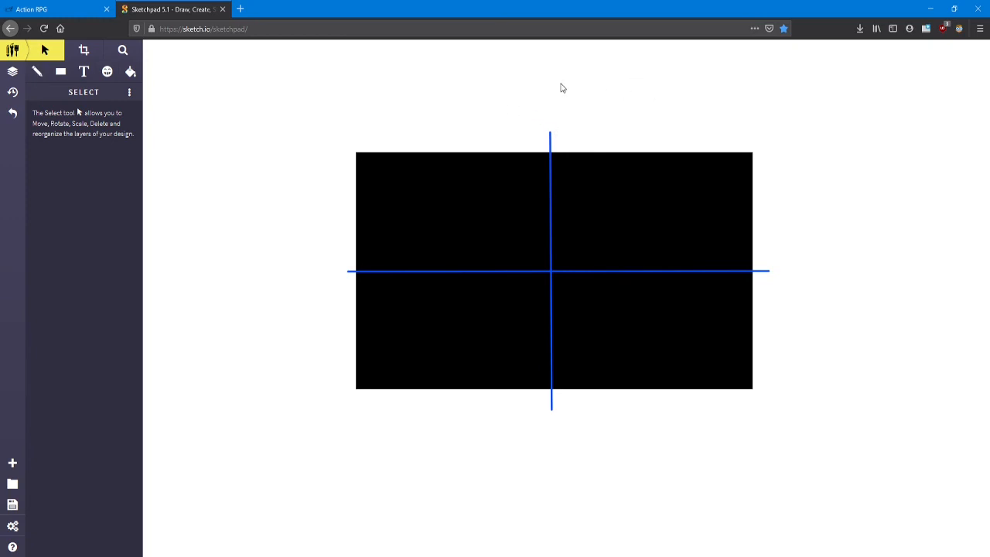
mouse_move(788, 123)
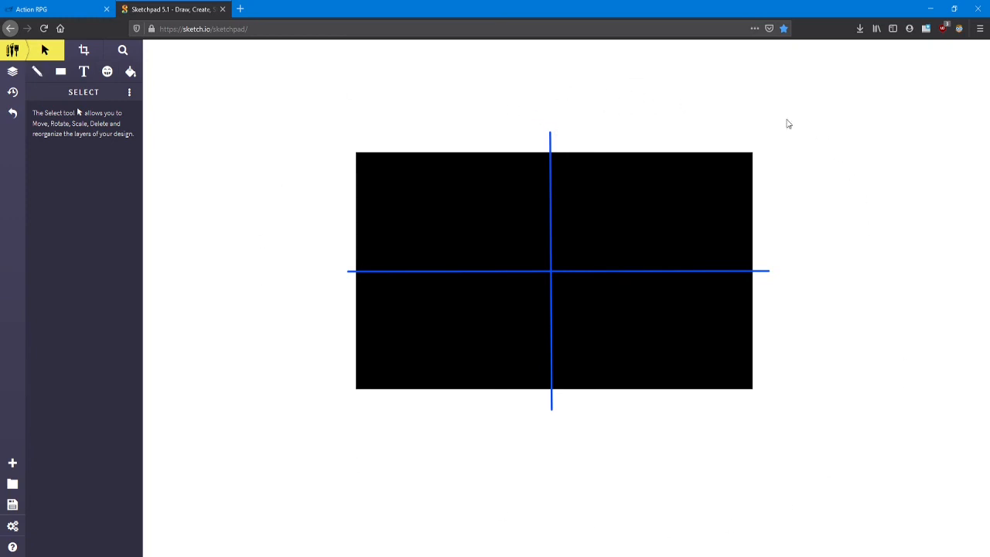
left_click(36, 71)
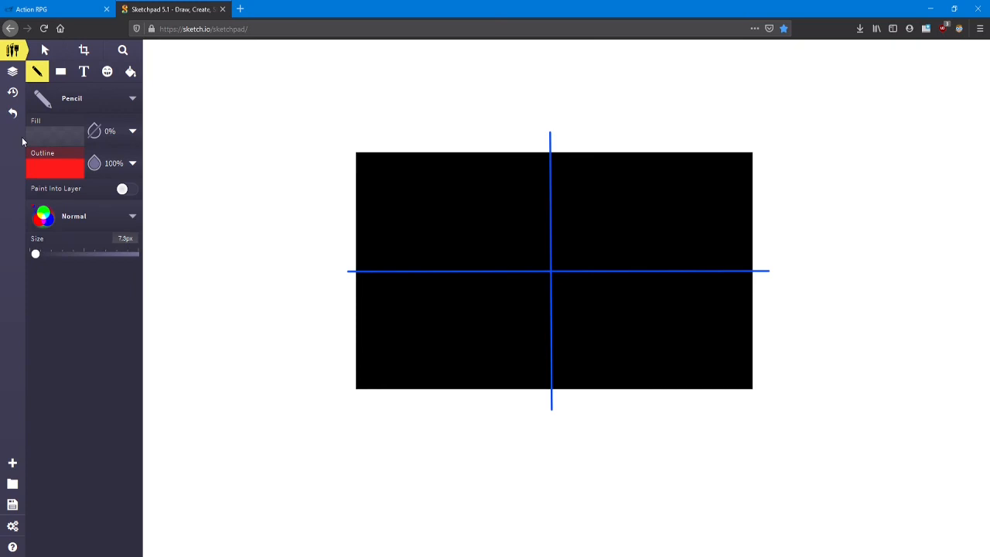
mouse_move(781, 265)
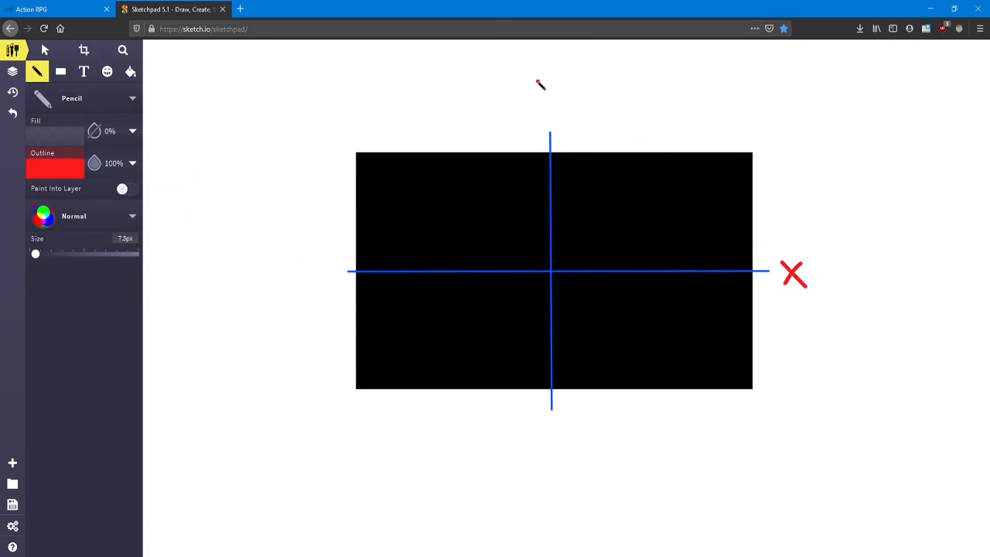
Draw a red Y label, an origin dot marked 0,0, and y=0 x=0 notes.
left_click_drag(537, 81, 553, 116)
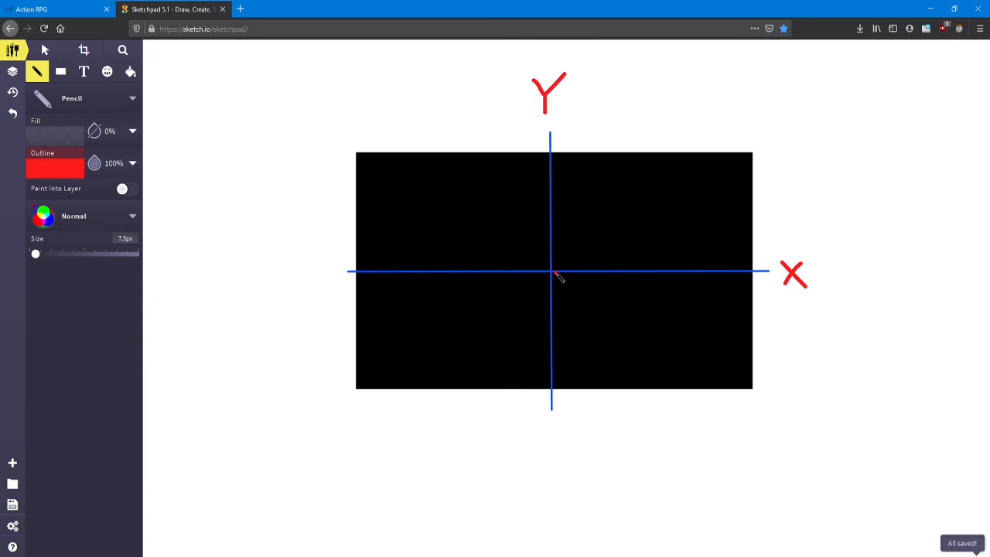
left_click(551, 272)
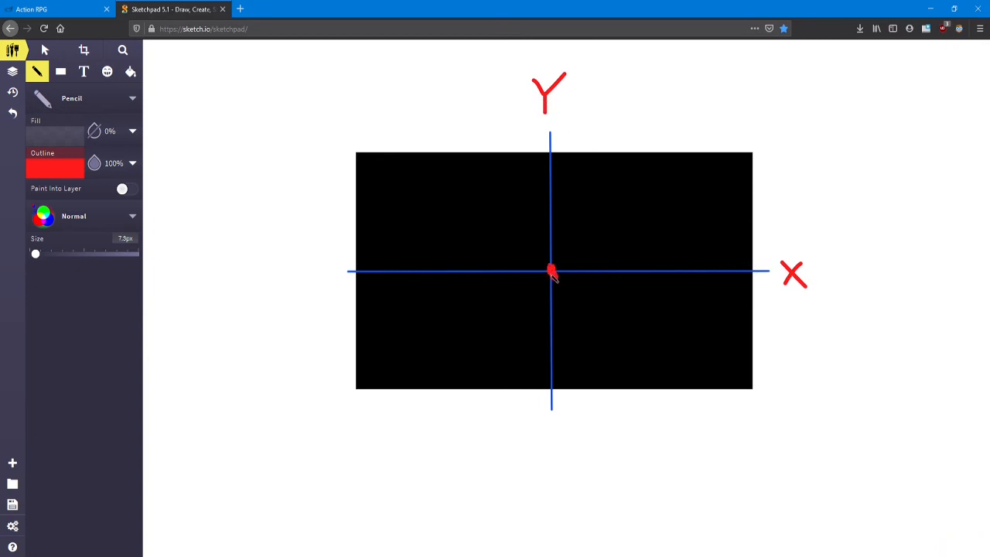
left_click_drag(551, 272, 563, 293)
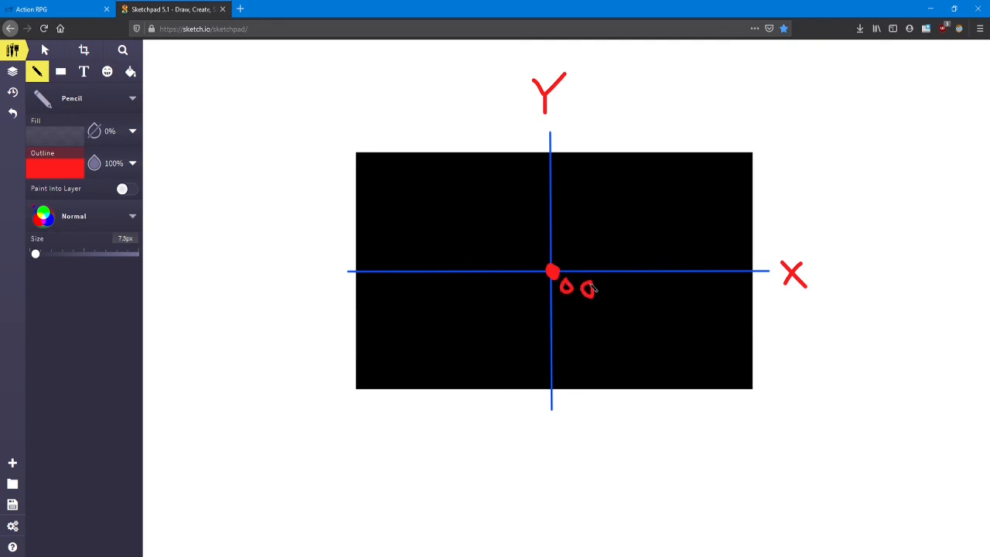
left_click_drag(588, 286, 595, 321)
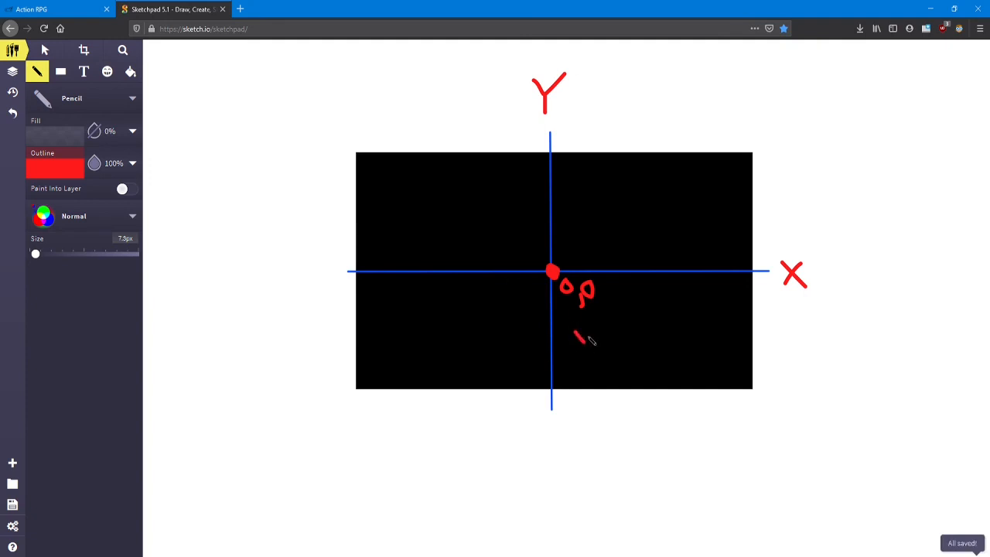
left_click_drag(577, 333, 630, 344)
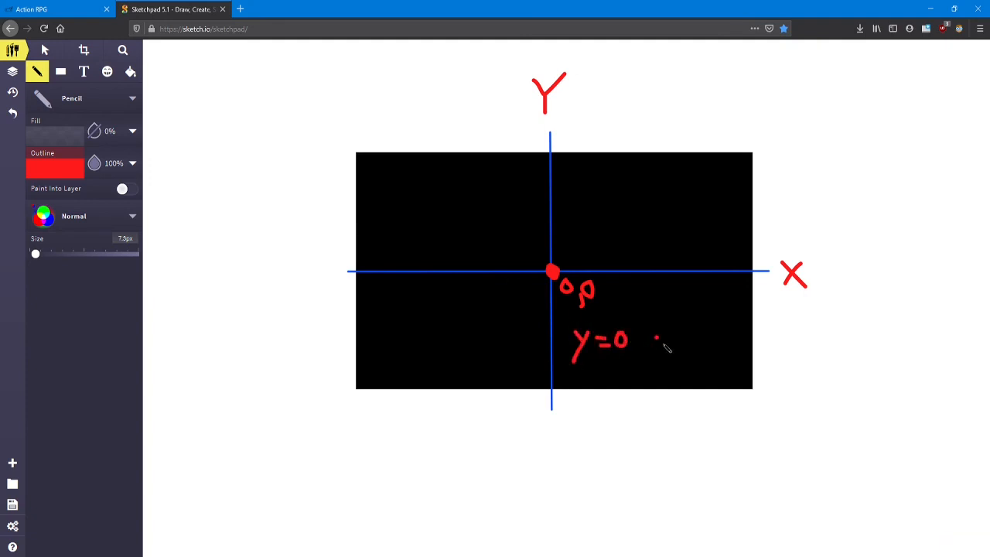
left_click_drag(653, 345, 688, 343)
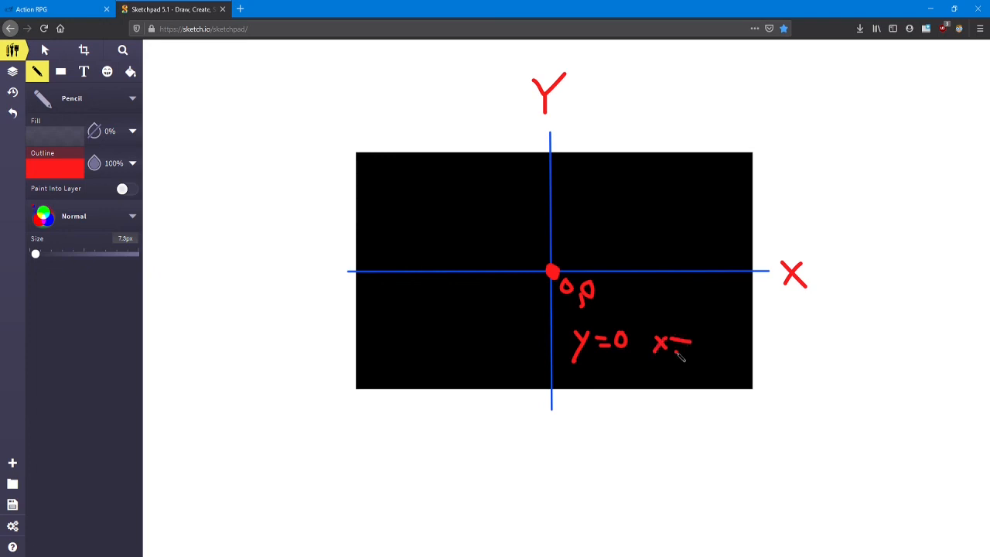
left_click_drag(689, 337, 704, 356)
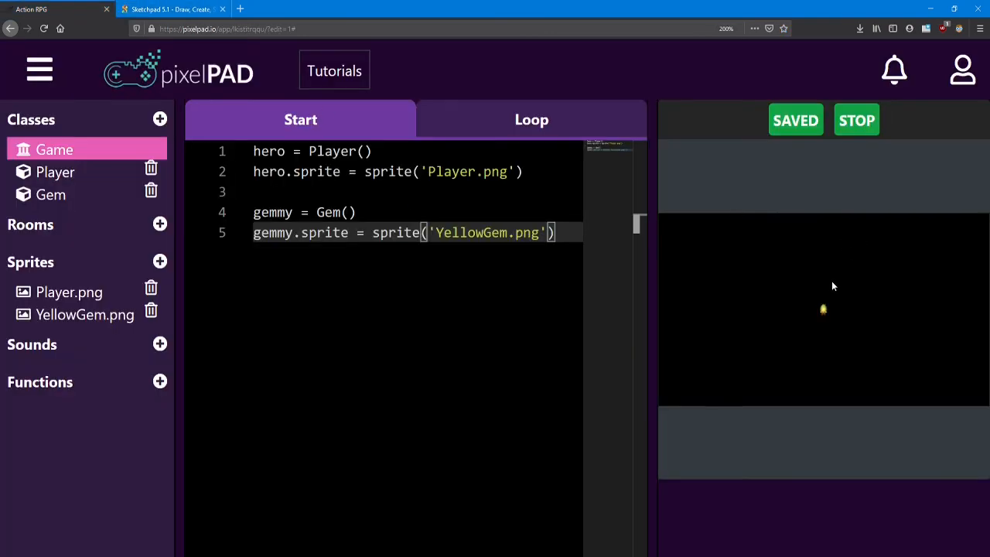
mouse_move(835, 322)
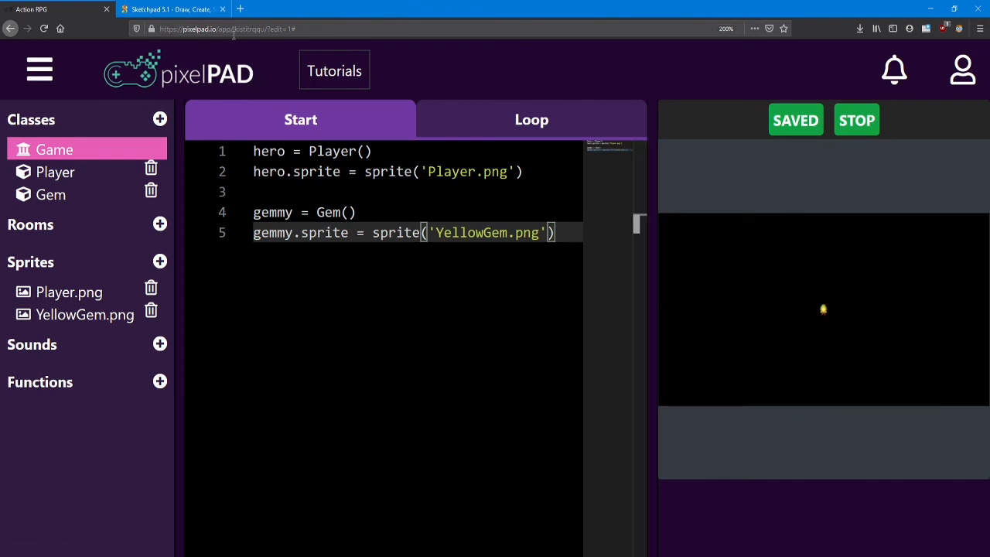
left_click(167, 8)
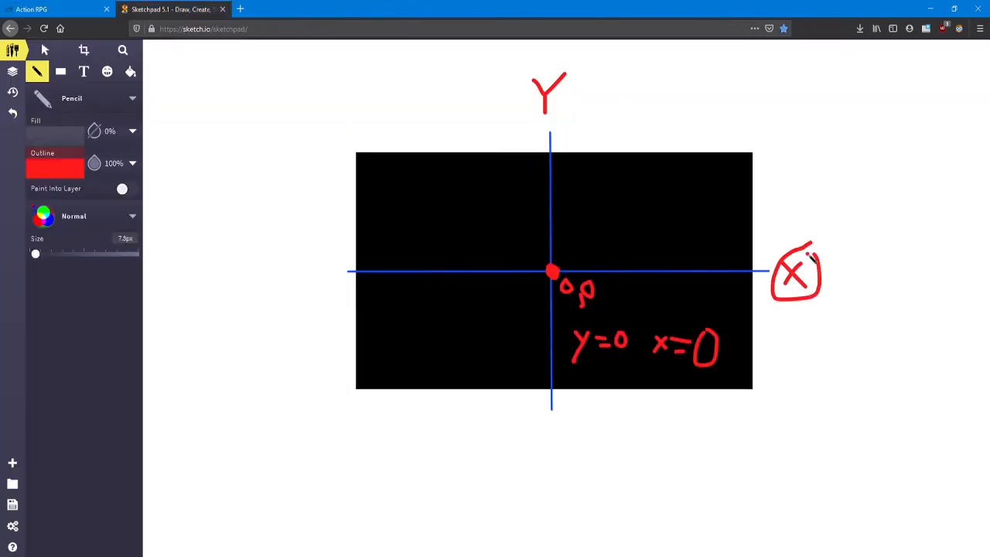
left_click_drag(511, 61, 580, 124)
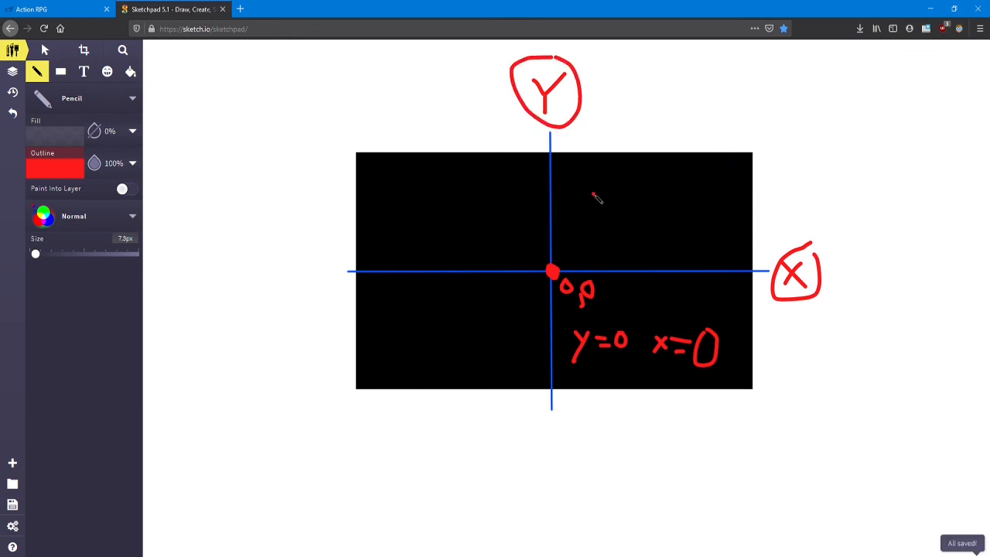
mouse_move(471, 280)
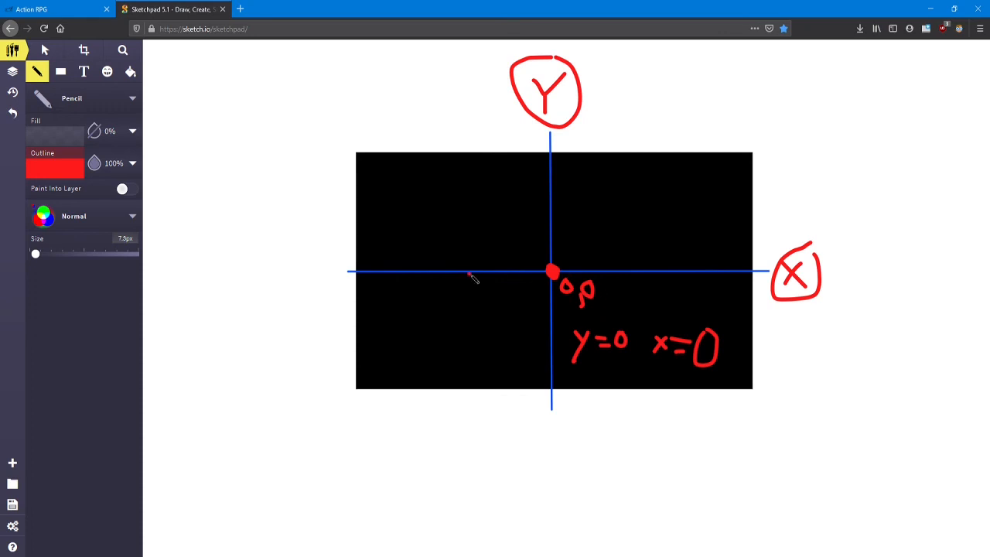
mouse_move(76, 13)
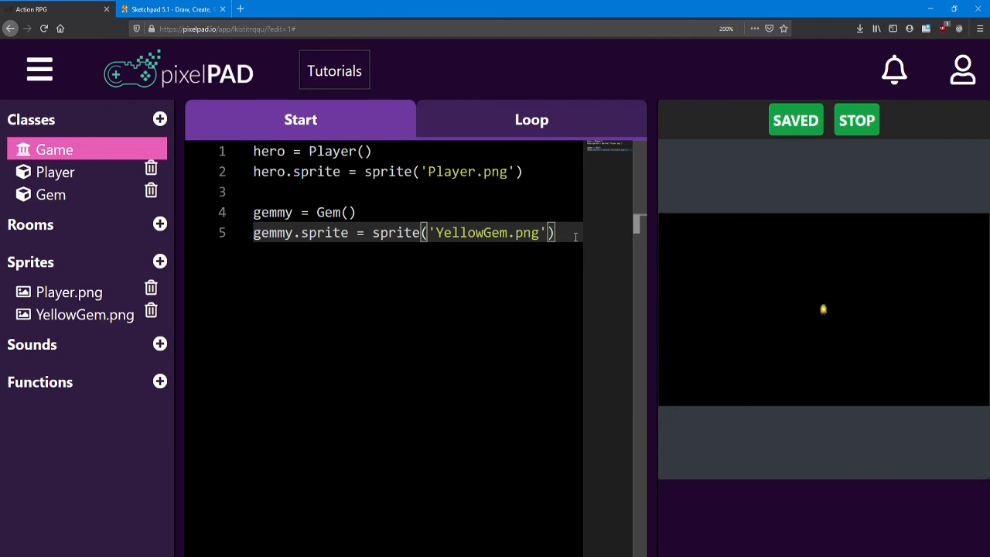
Add a sixth Start code line gemmy.x = 200.
key("Enter")
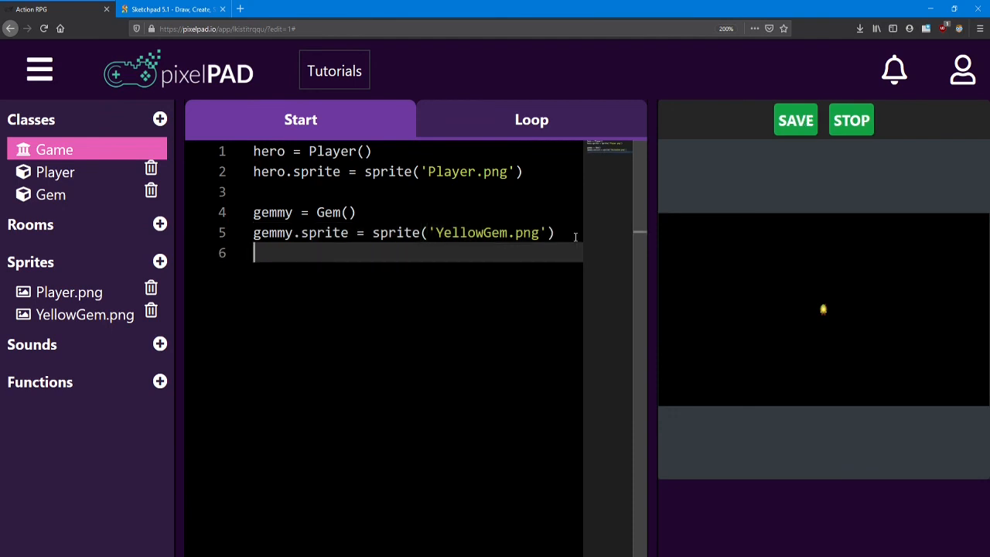
type("gee")
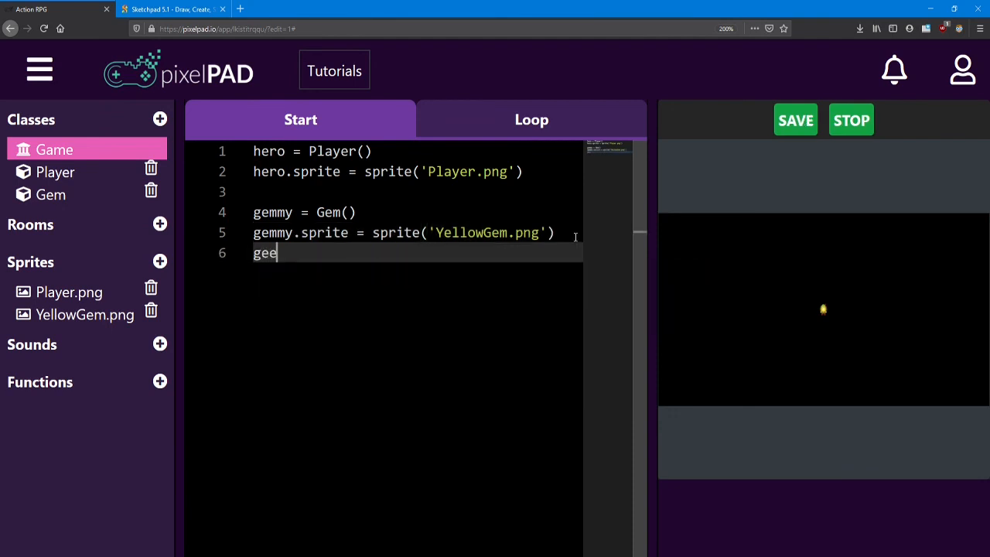
type("gemmy.")
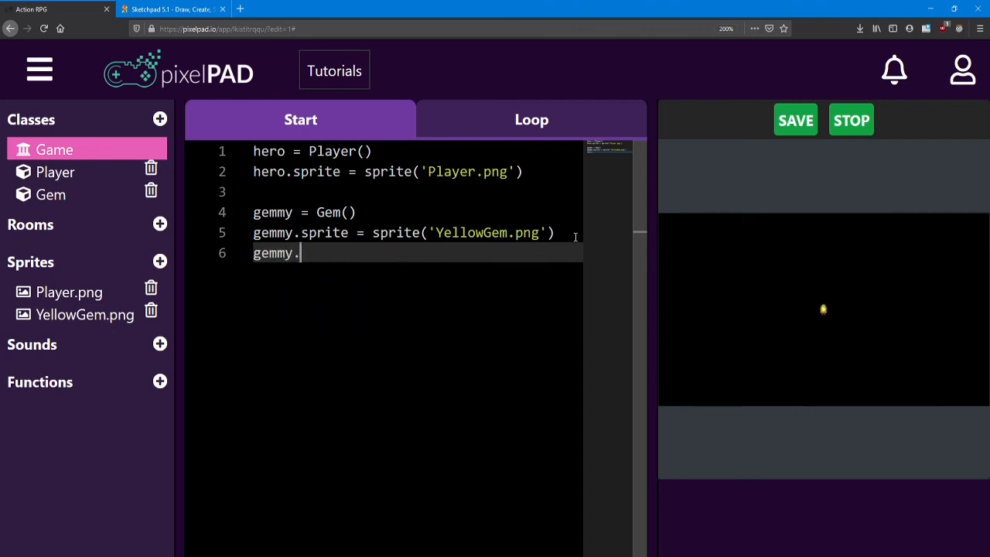
type("x =")
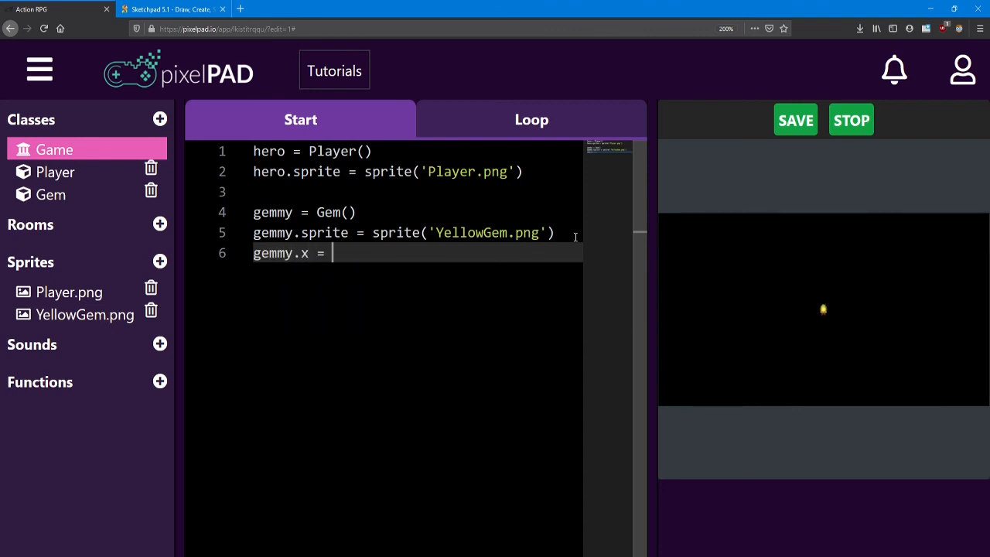
type("200")
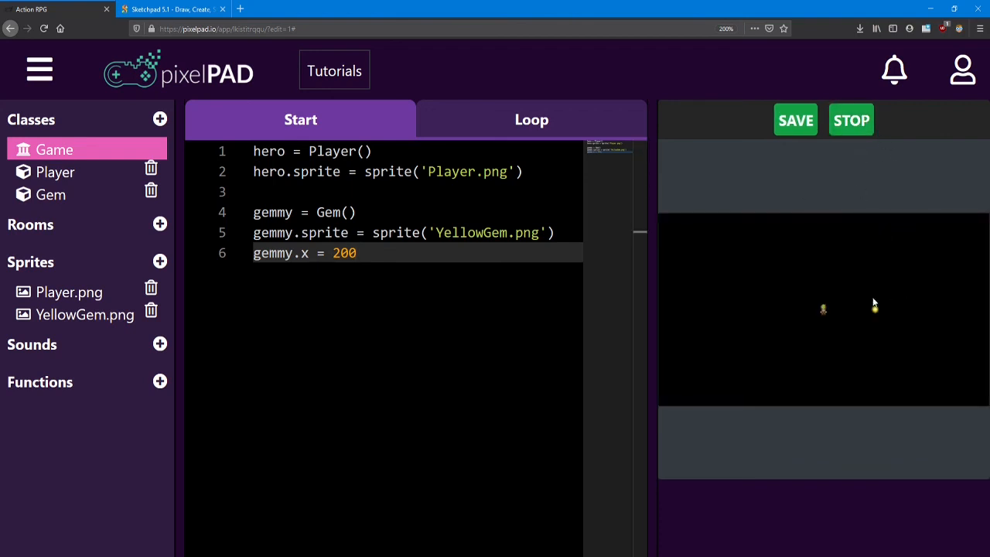
mouse_move(875, 308)
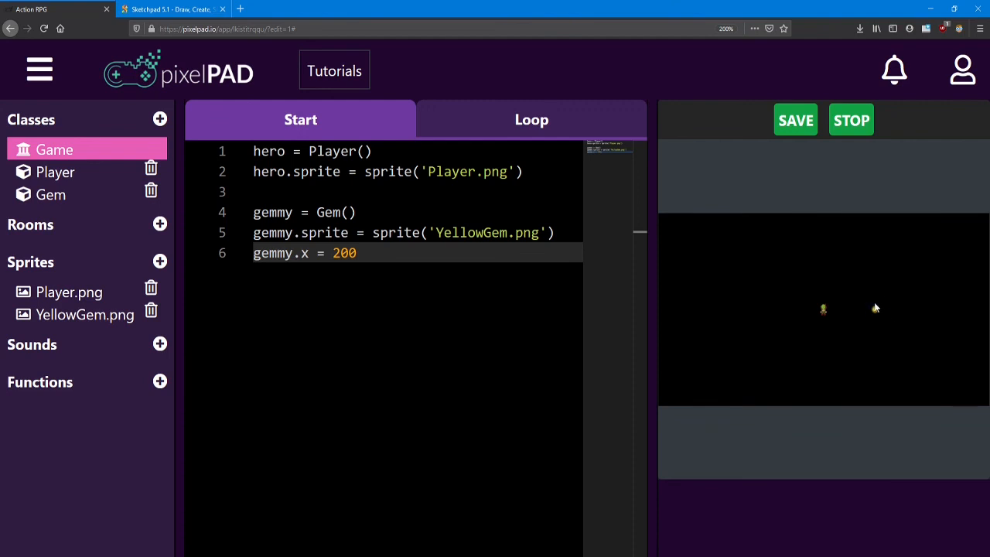
In Sketchpad, mark and label 200 on the x-axis, draw both arrows, and begin -200.
left_click(174, 9)
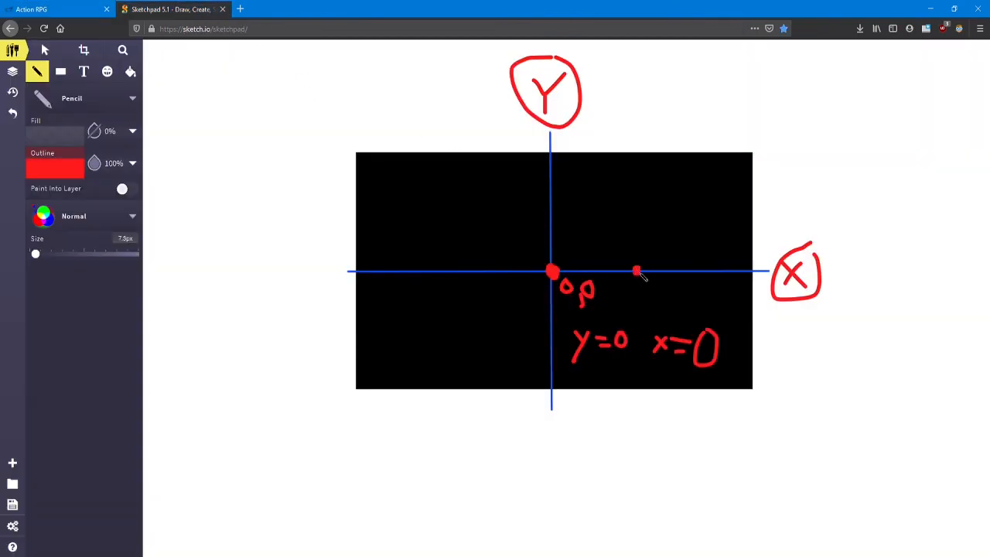
left_click_drag(634, 267, 646, 294)
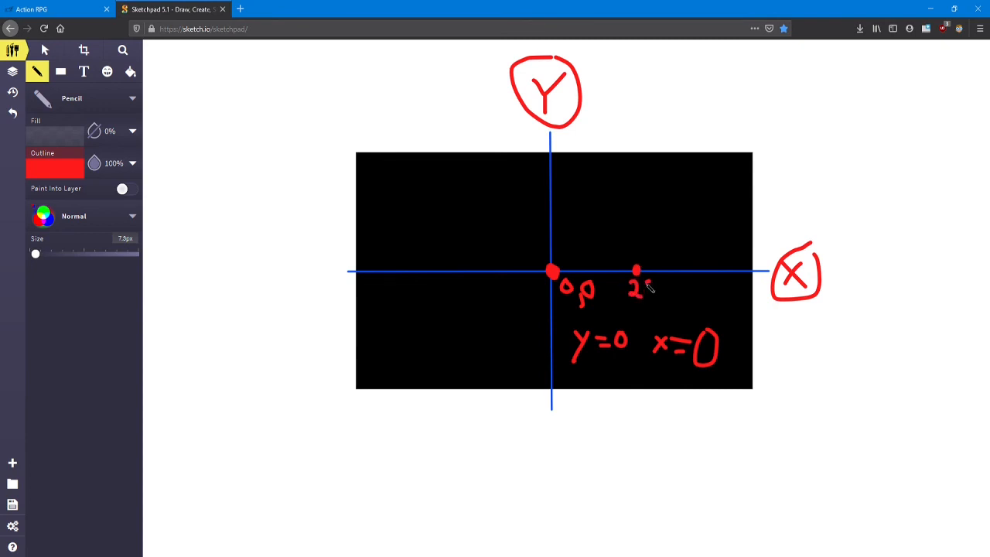
left_click_drag(646, 286, 670, 290)
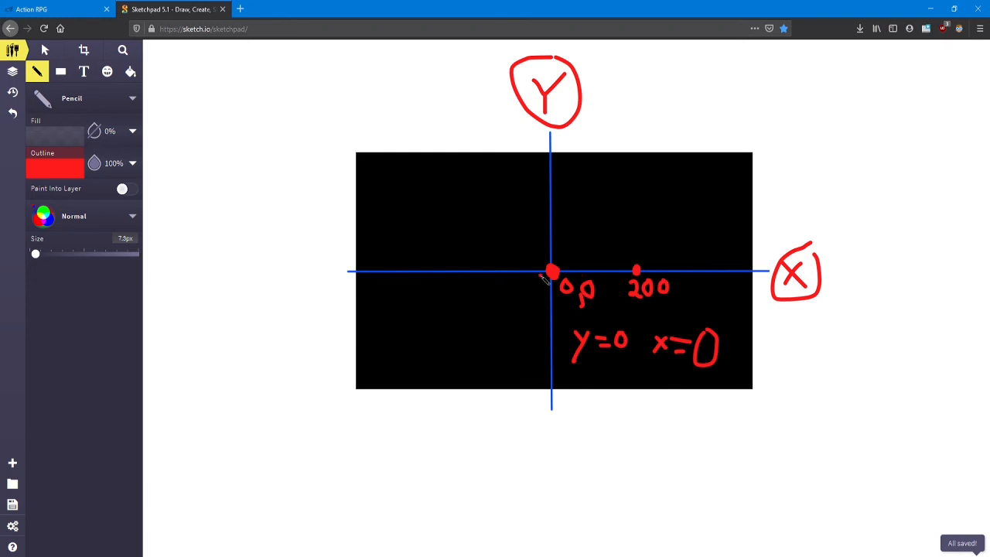
left_click_drag(555, 257, 611, 260)
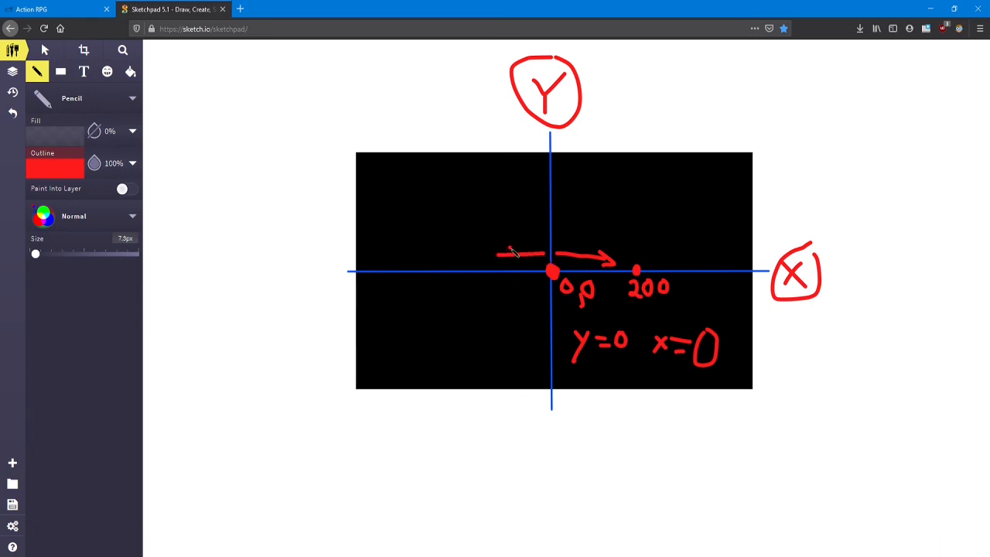
left_click_drag(526, 255, 487, 256)
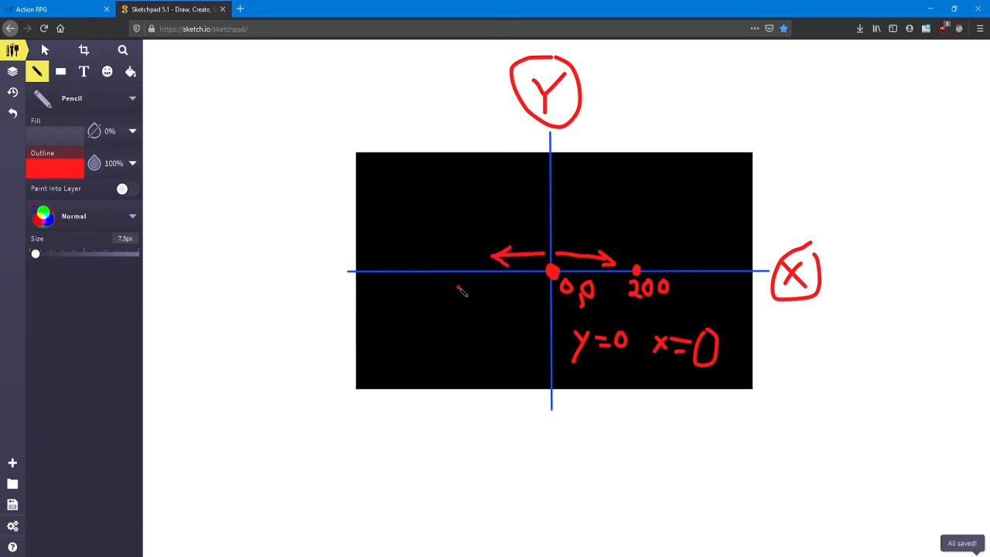
left_click_drag(460, 290, 499, 294)
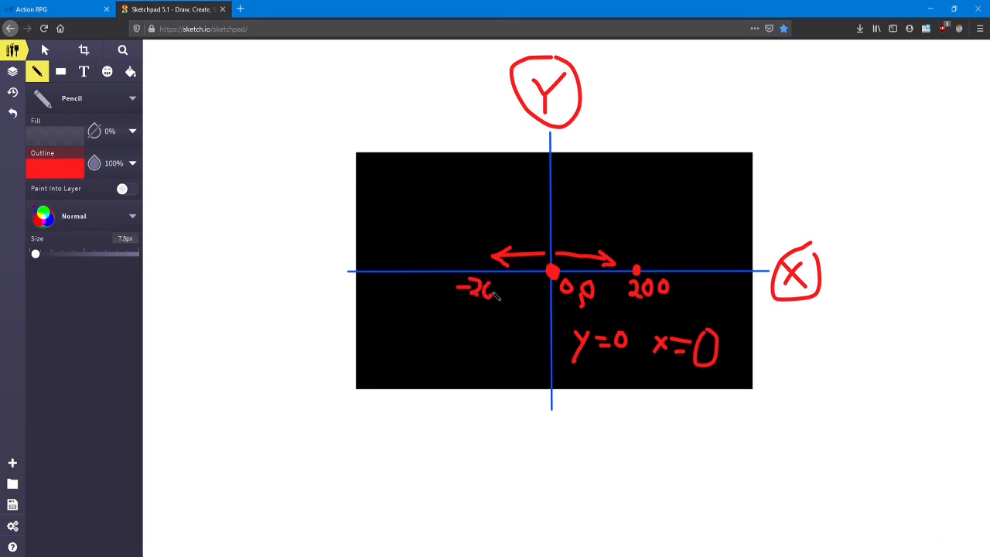
Make gemmy.x negative (-200) in the Game Start code and save to rerun.
left_click(47, 9)
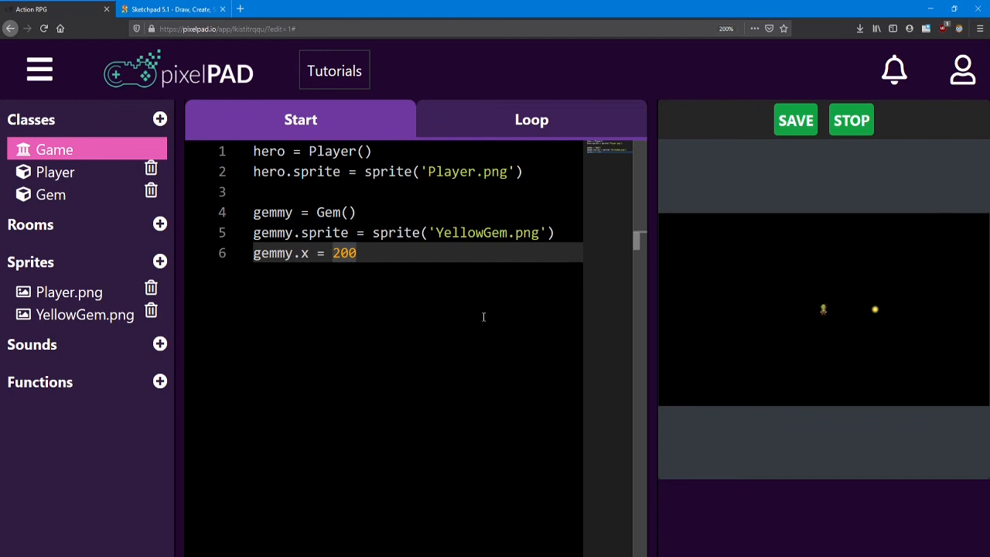
type("-")
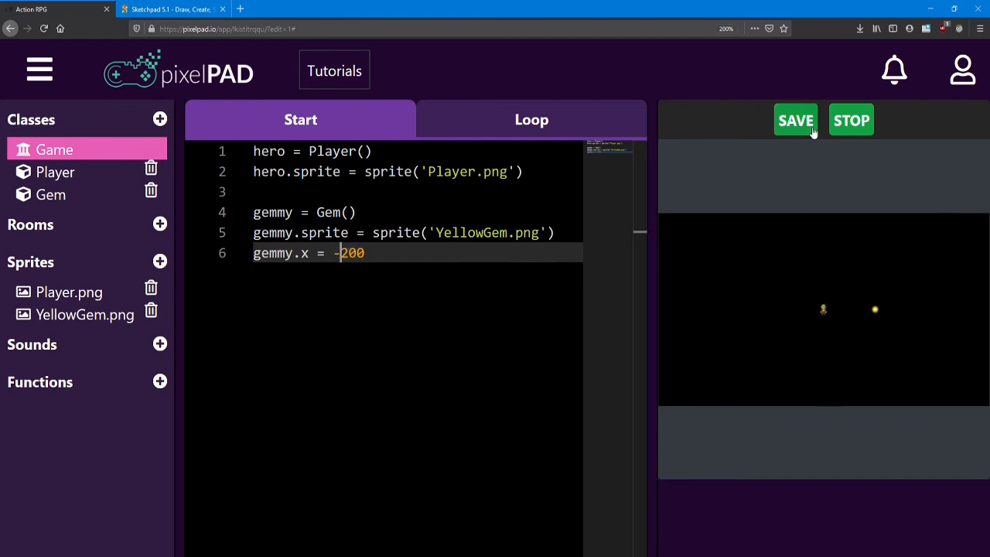
left_click(796, 120)
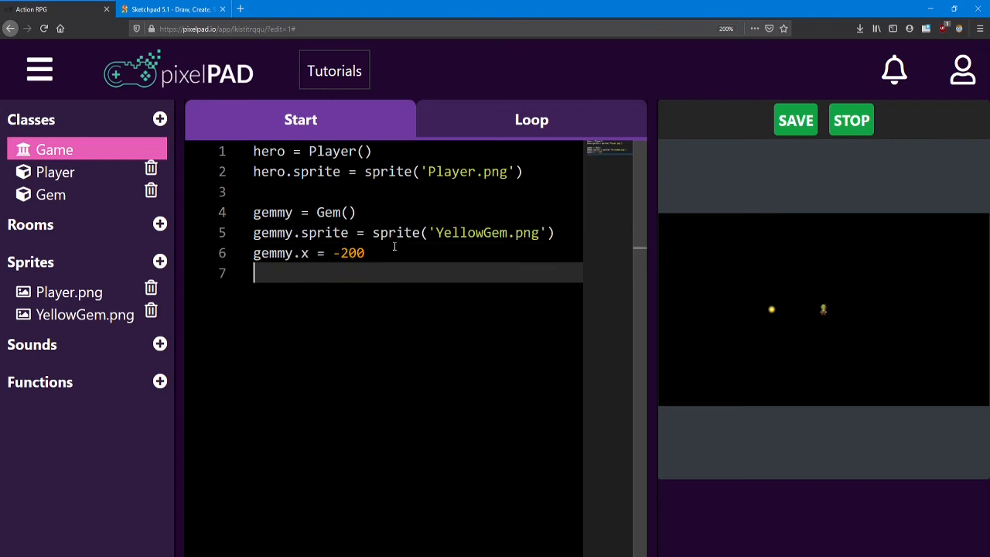
Add a gemmy.y = -150 line to the Game Start code.
type("gemmy.")
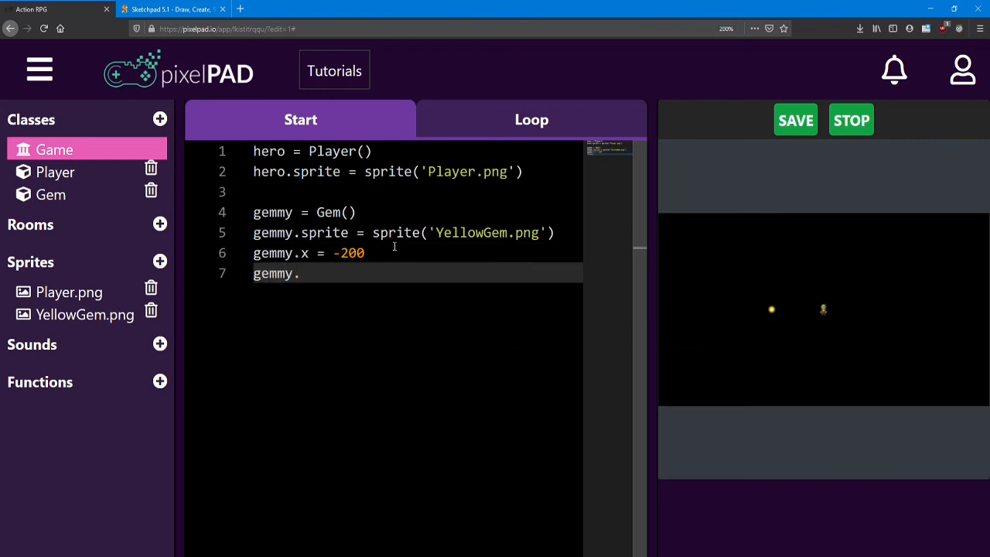
type("y = 1")
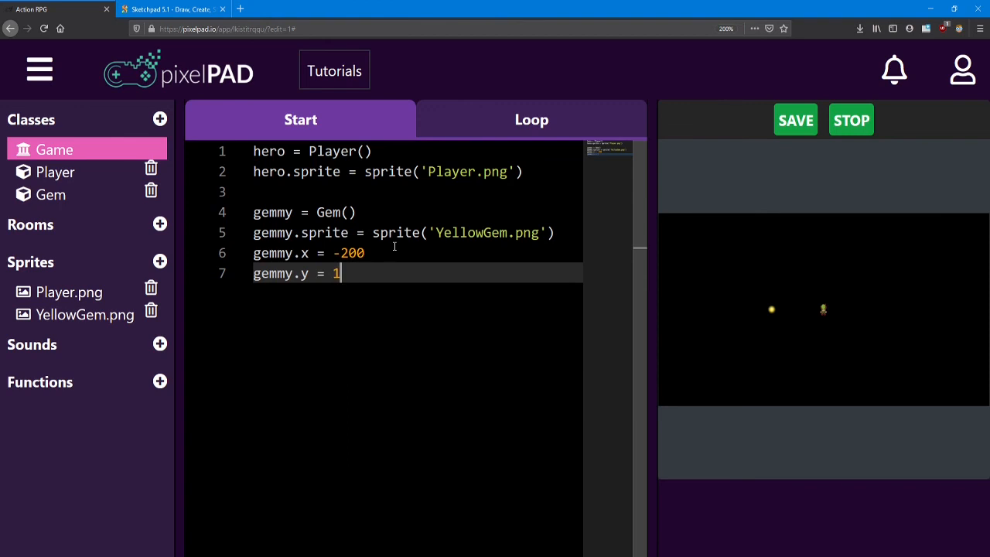
type("50")
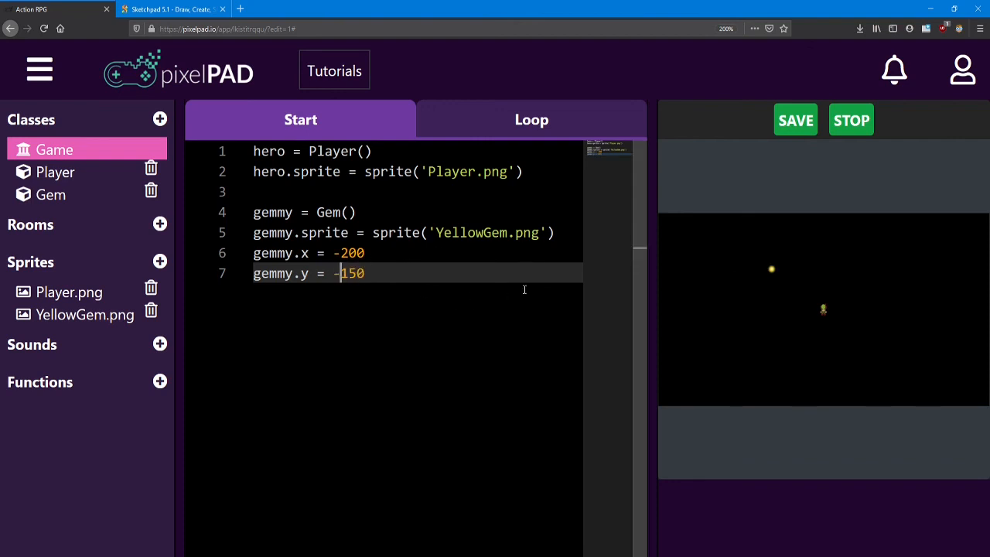
Restart the game to show the gem's new position and save the Start code.
left_click(851, 119)
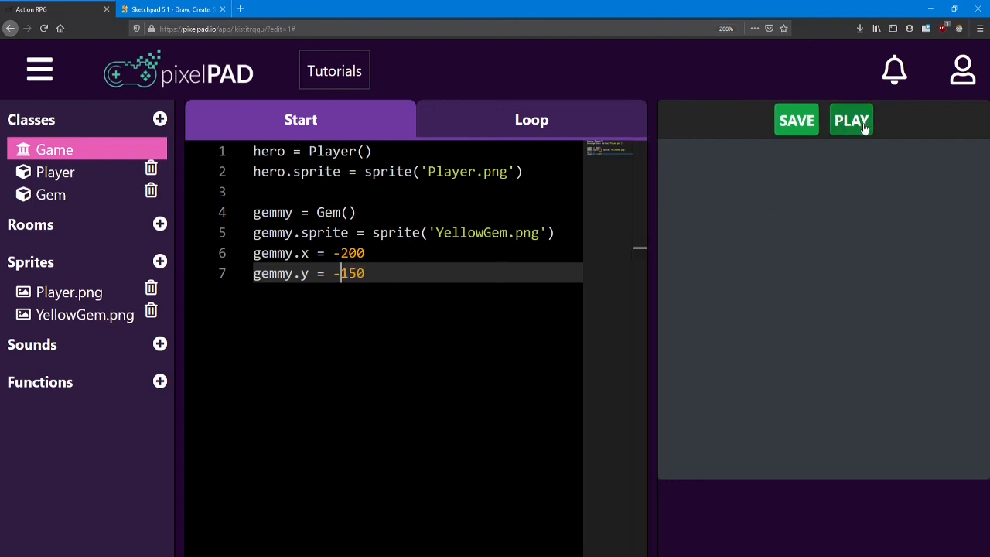
left_click(851, 119)
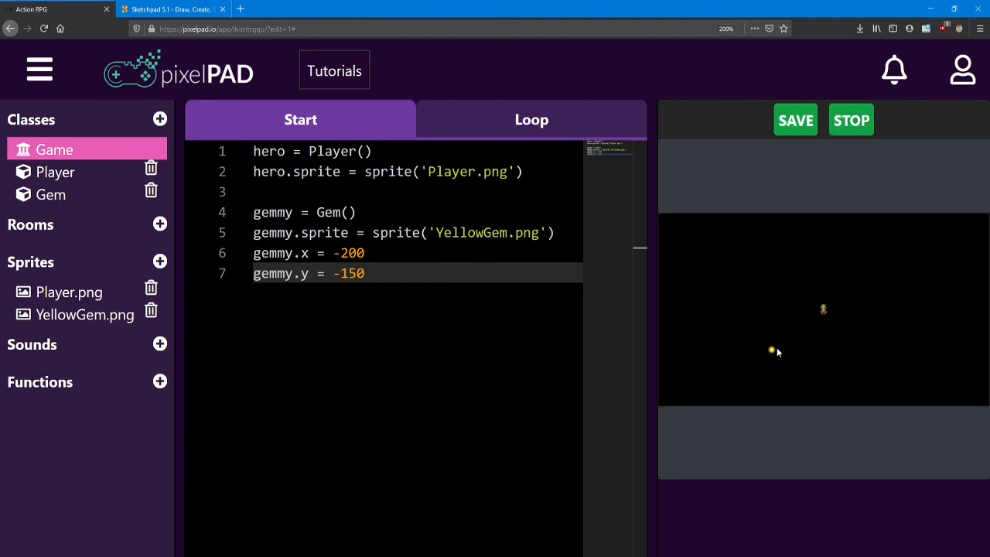
left_click(796, 120)
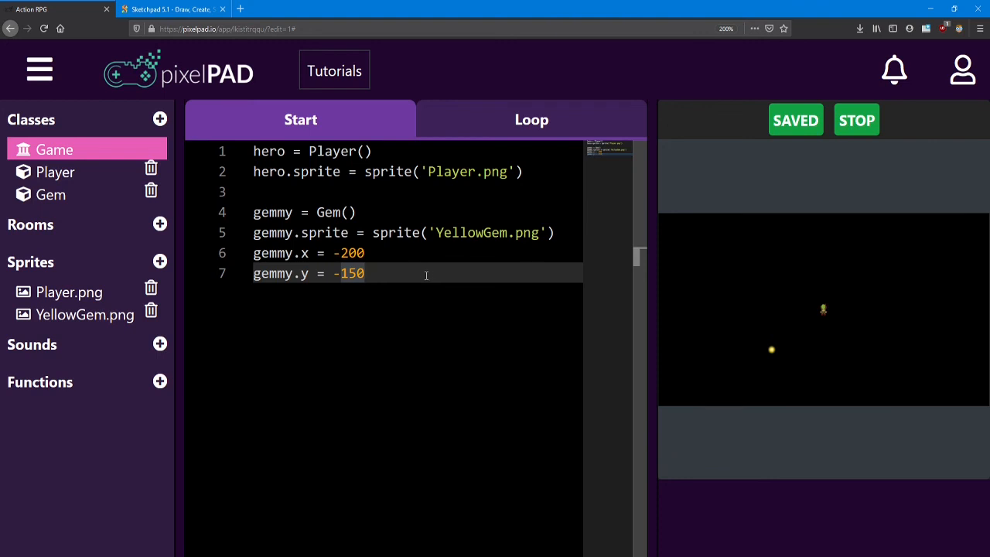
mouse_move(425, 267)
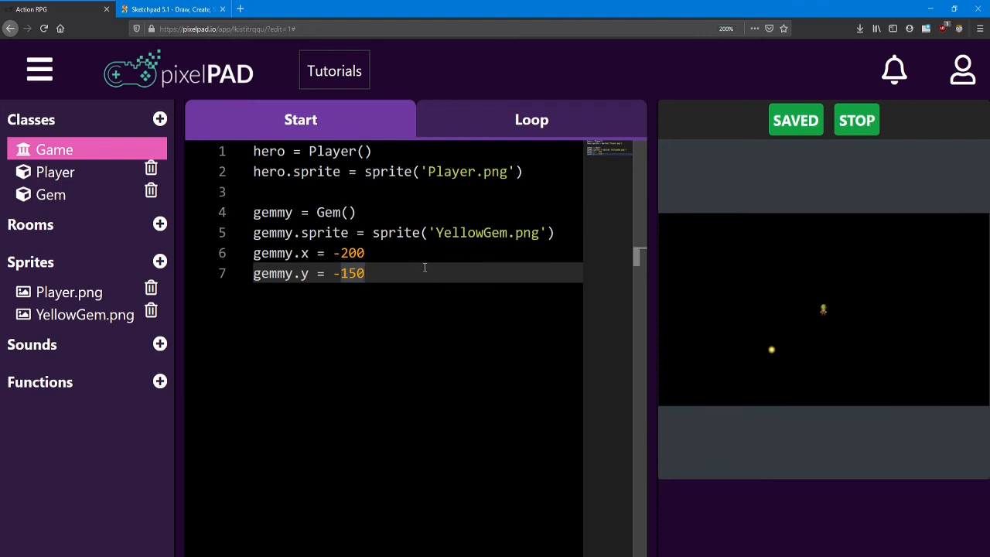
mouse_move(376, 273)
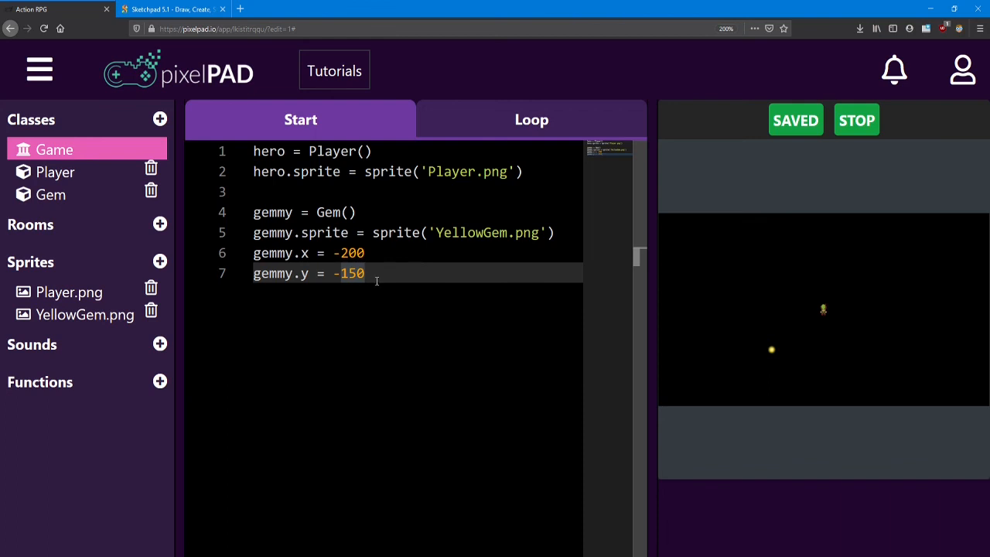
mouse_move(761, 303)
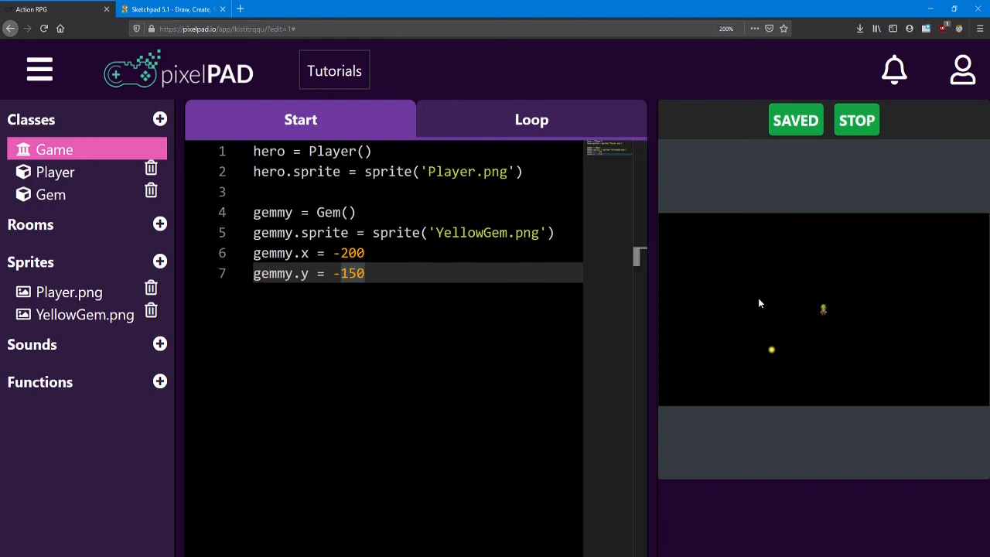
mouse_move(788, 370)
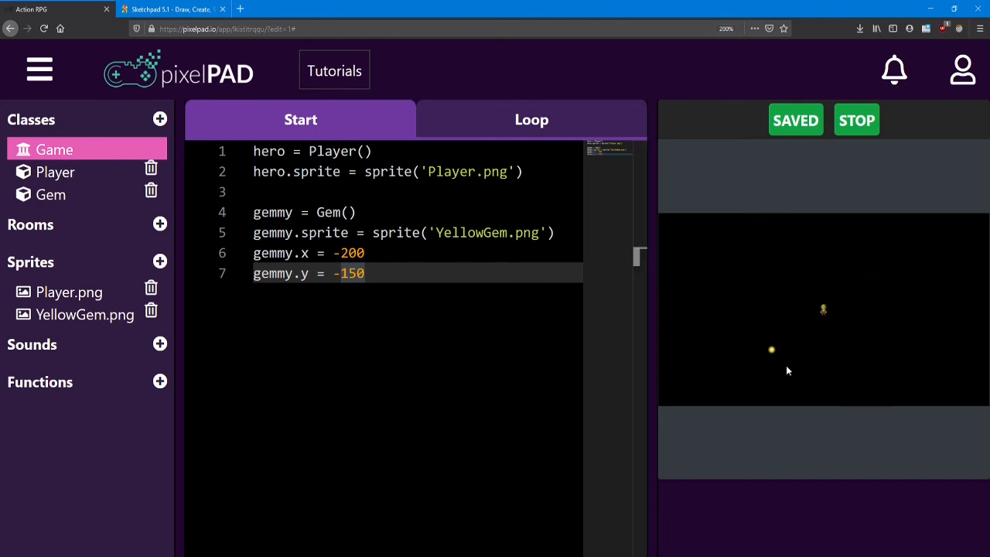